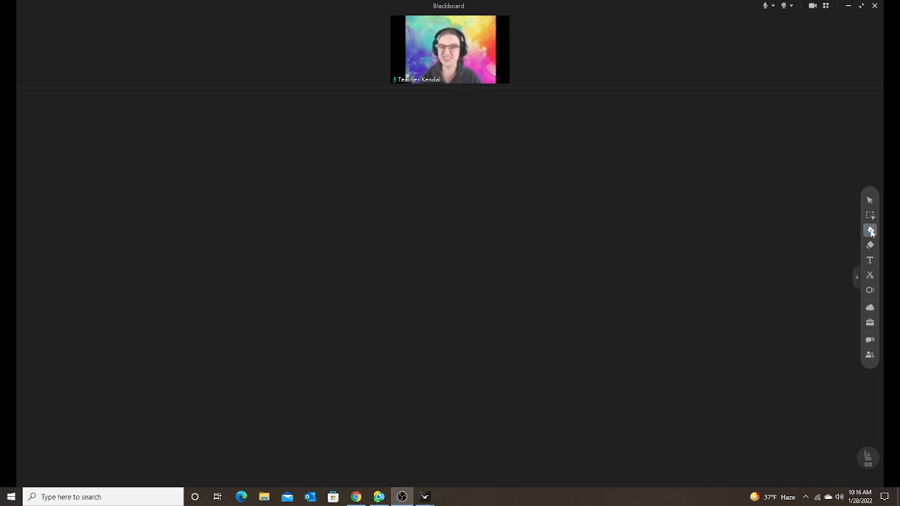
pyautogui.moveTo(871, 235)
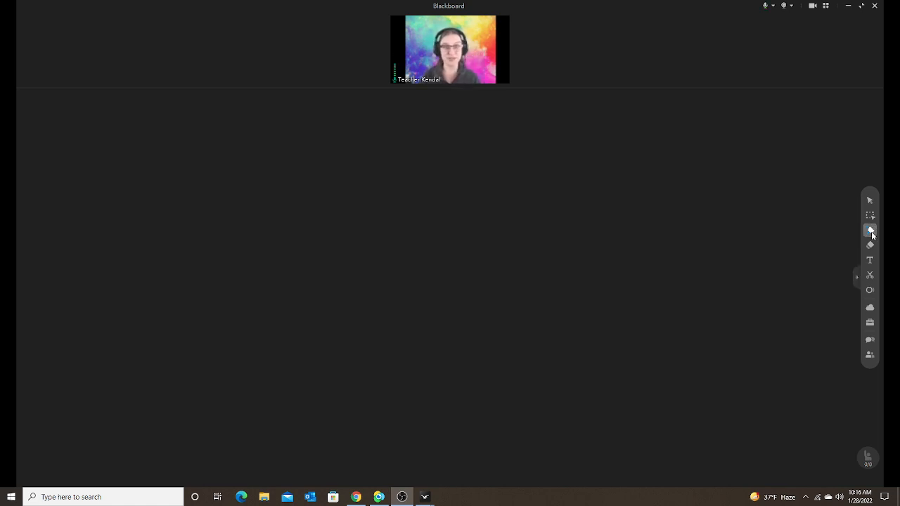
# Draw a blue oval, then a blue rectangle to its right, with the shape tool.
pyautogui.click(869, 229)
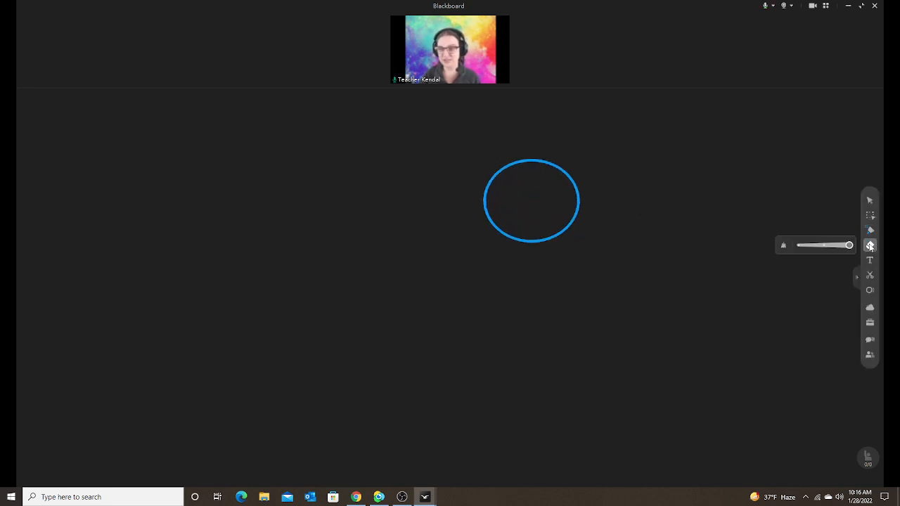
pyautogui.click(870, 230)
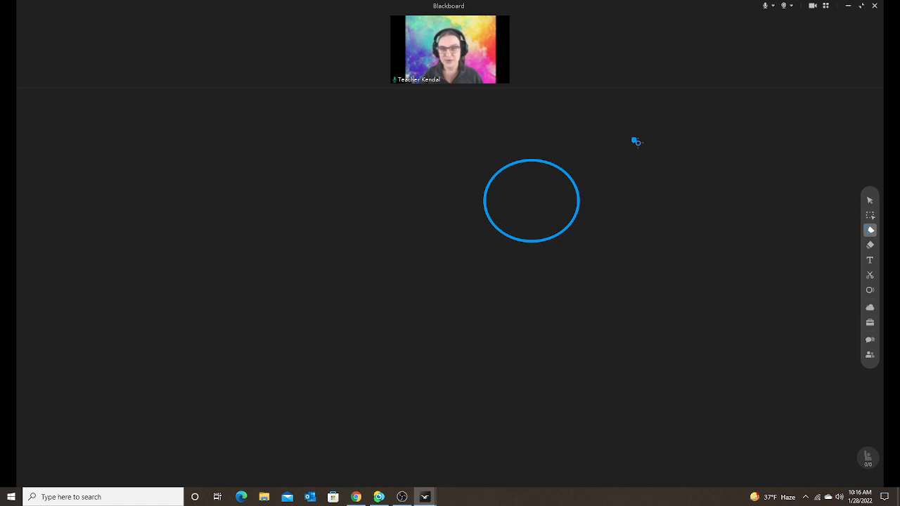
pyautogui.moveTo(633, 141); pyautogui.dragTo(735, 225)
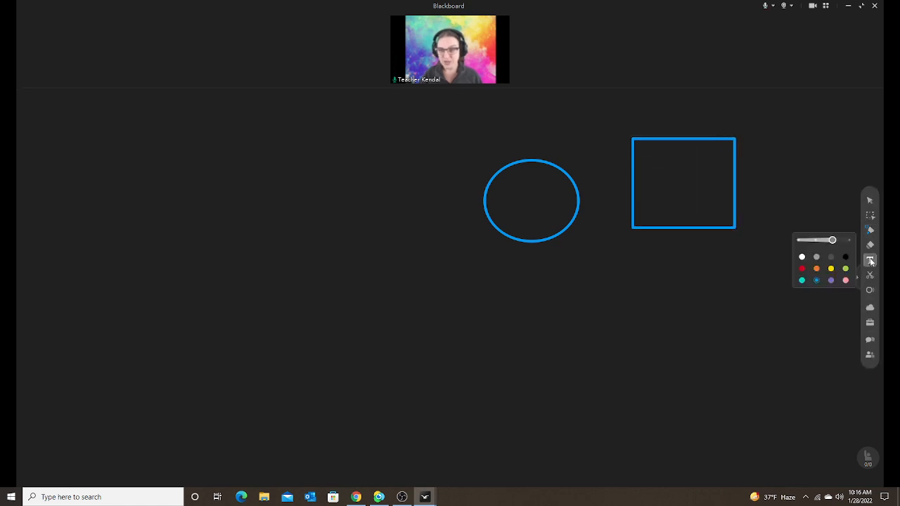
# Type a small 'hello' below the circle and adjust the text size.
pyautogui.click(870, 260)
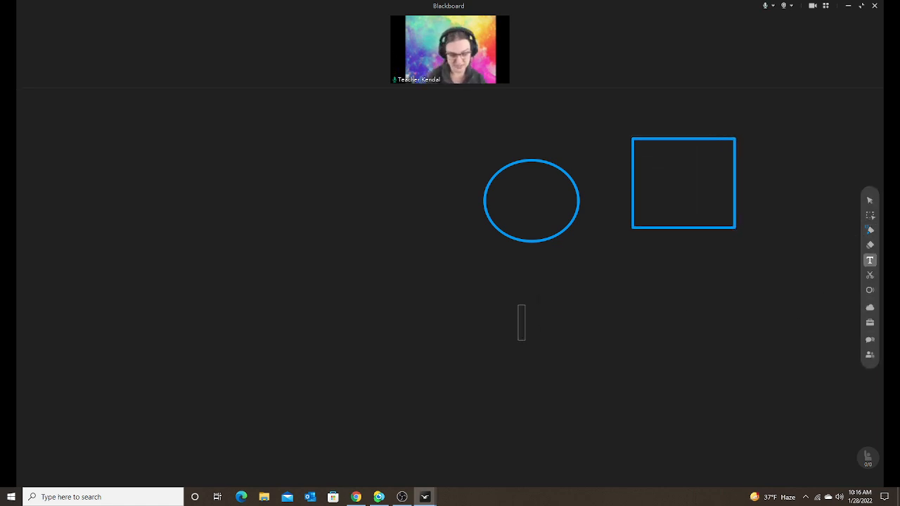
pyautogui.write('hello')
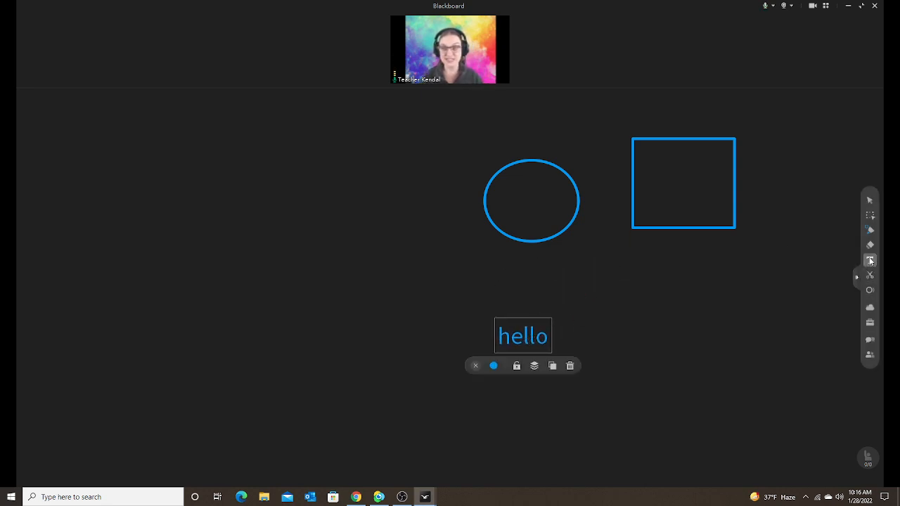
pyautogui.click(870, 259)
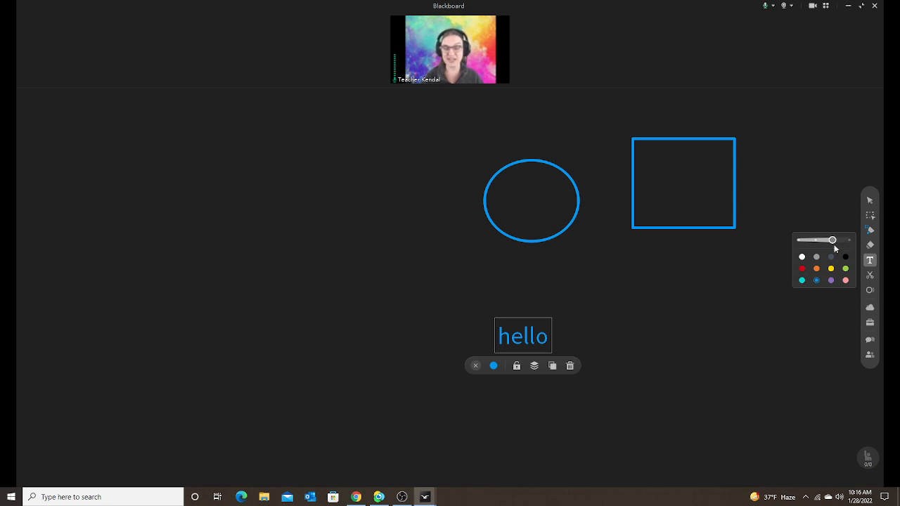
pyautogui.moveTo(523, 336); pyautogui.dragTo(582, 306)
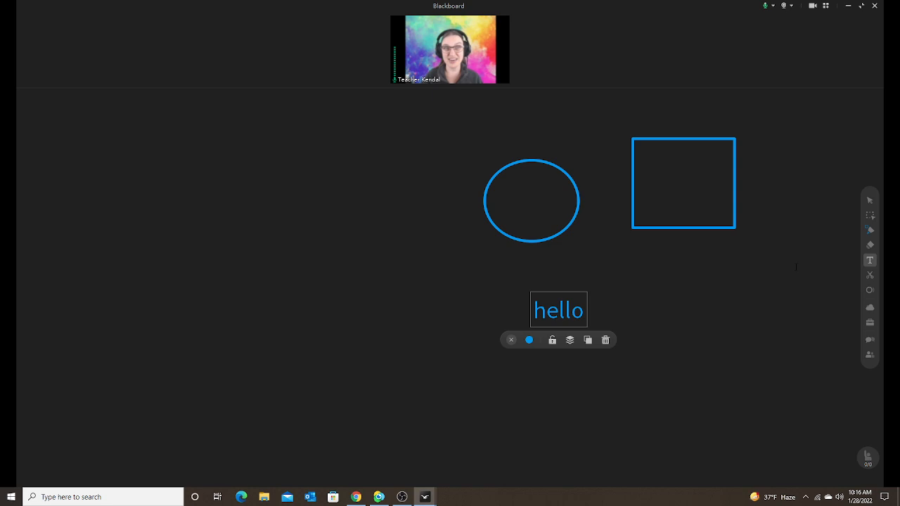
# Add a larger 'hello' beneath the rectangle, then switch to the main ClassIn window.
pyautogui.click(870, 261)
pyautogui.write('hello')
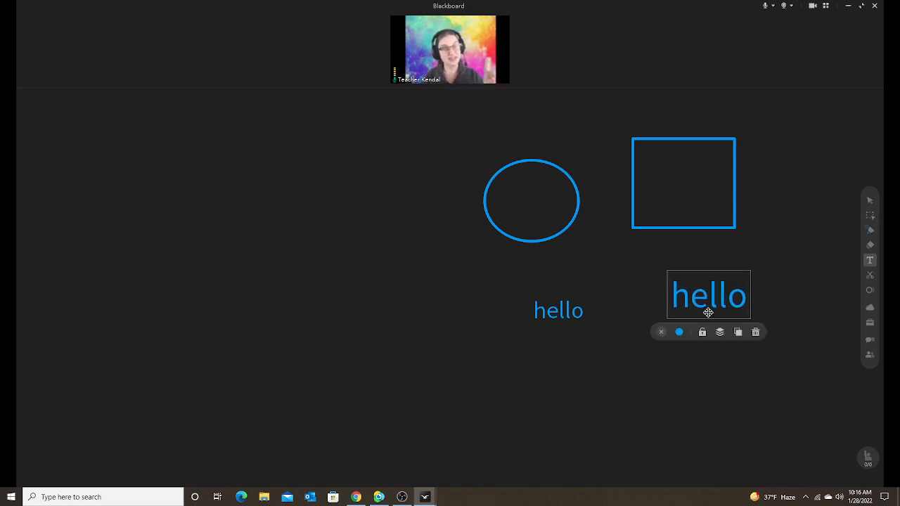
pyautogui.moveTo(708, 295); pyautogui.dragTo(715, 307)
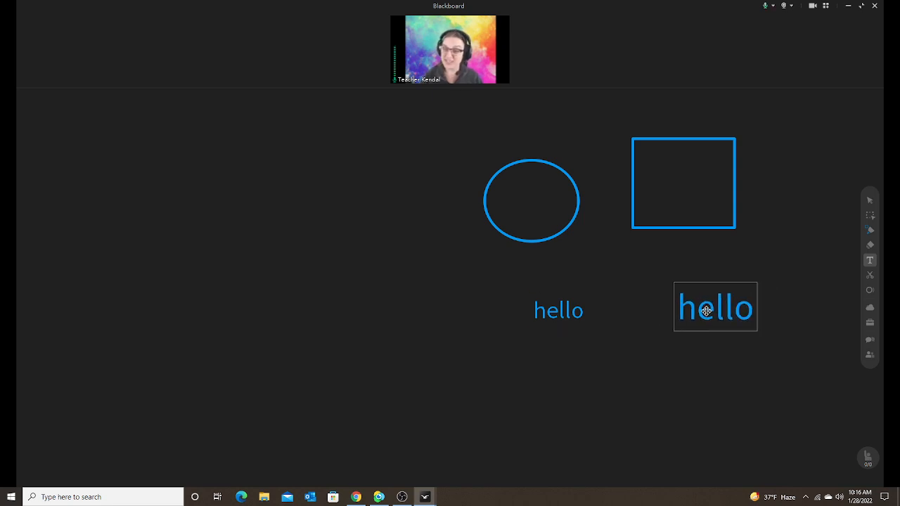
pyautogui.click(715, 307)
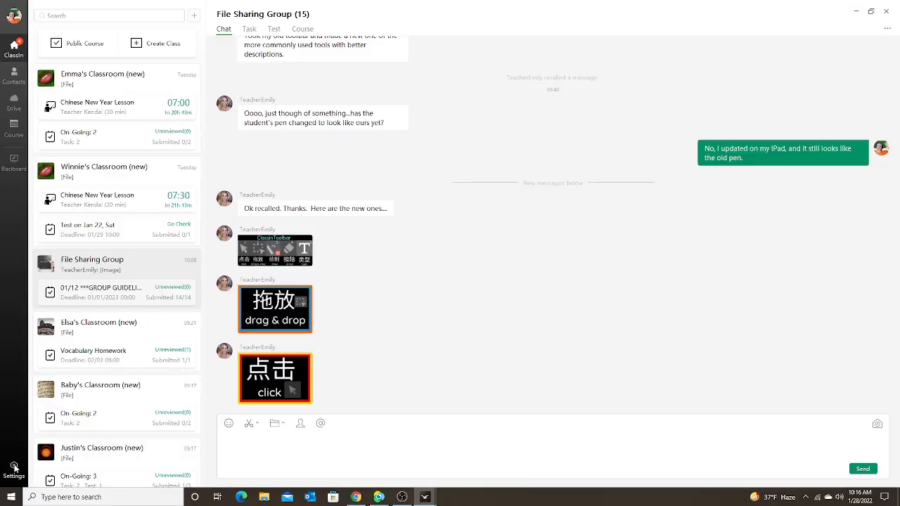
# In Classroom settings, try the 10–24 font sizes, keep 14/18/24/36, and close.
pyautogui.click(13, 471)
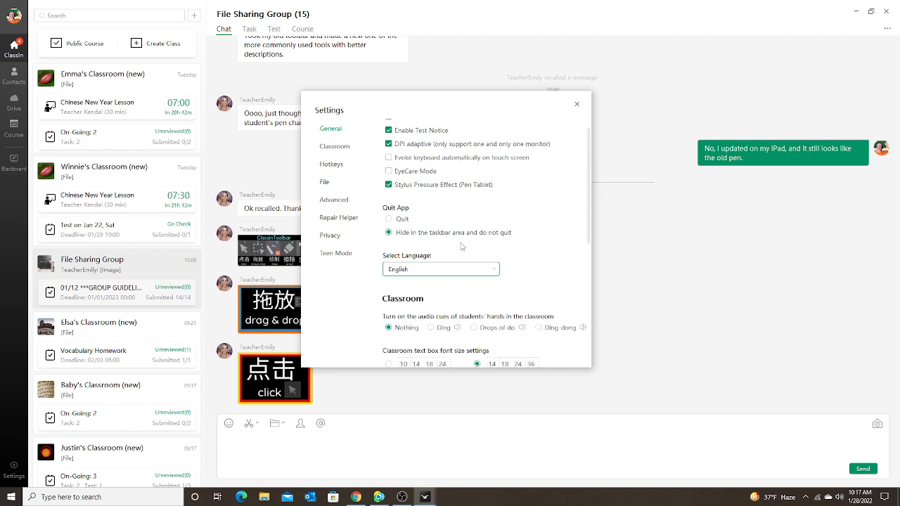
pyautogui.click(334, 146)
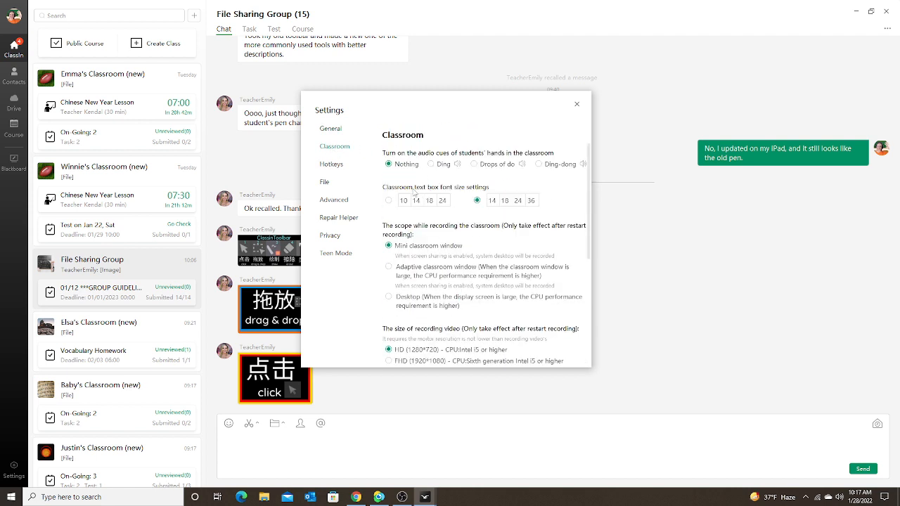
pyautogui.moveTo(415, 193)
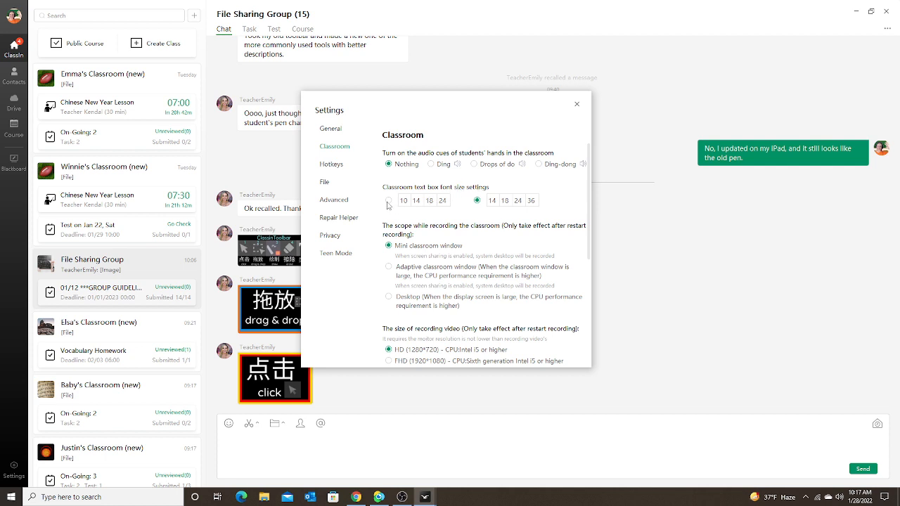
pyautogui.click(388, 201)
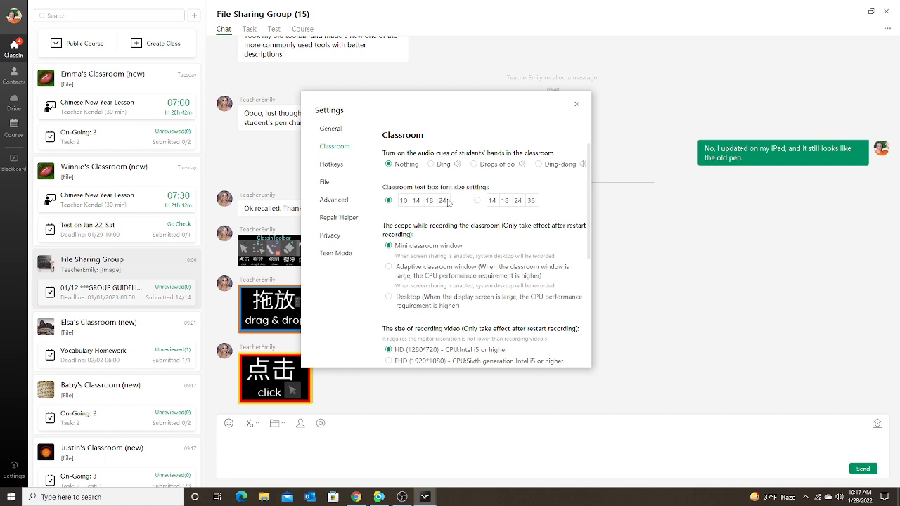
pyautogui.moveTo(451, 211)
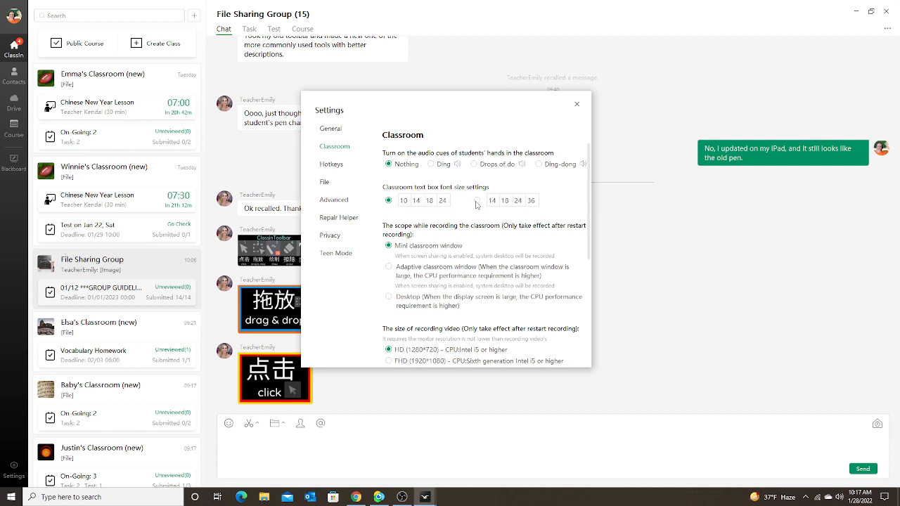
pyautogui.click(477, 201)
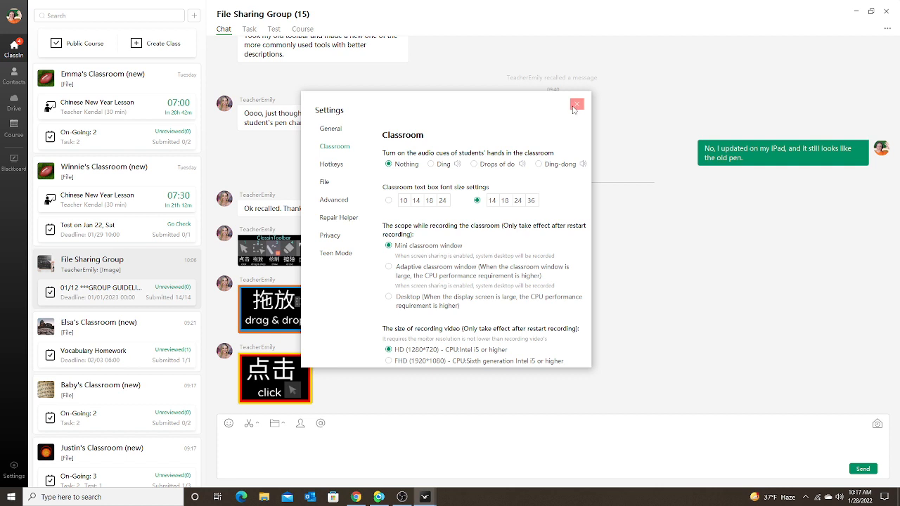
pyautogui.click(577, 105)
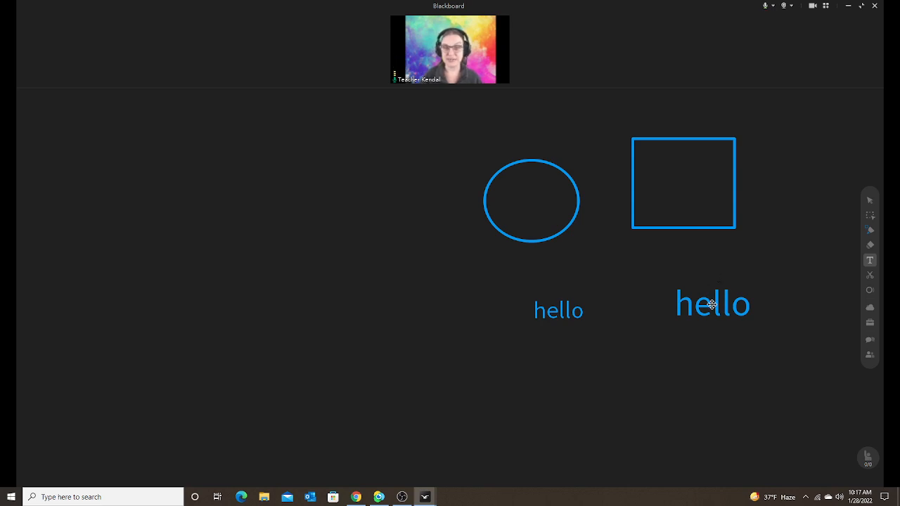
# Select the larger hello and open the ToolBox panel of classroom tools.
pyautogui.click(712, 304)
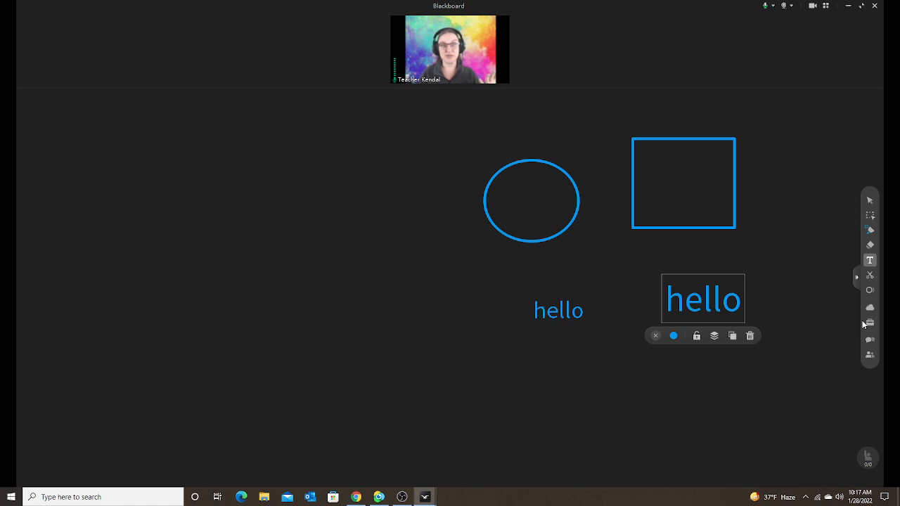
pyautogui.moveTo(870, 308)
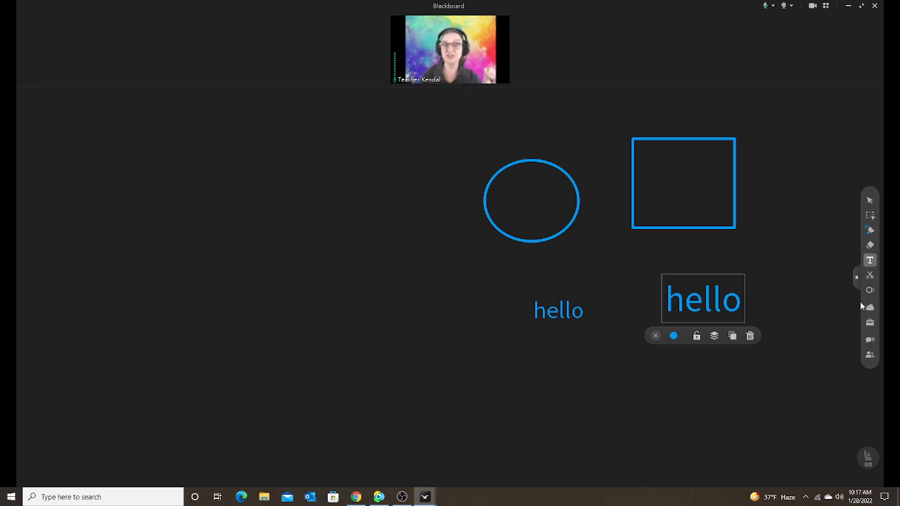
pyautogui.moveTo(860, 302)
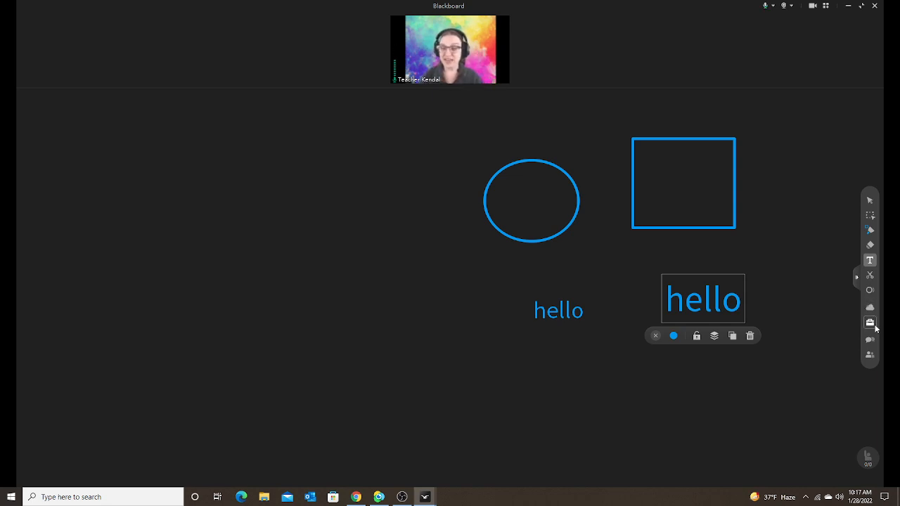
pyautogui.moveTo(870, 324)
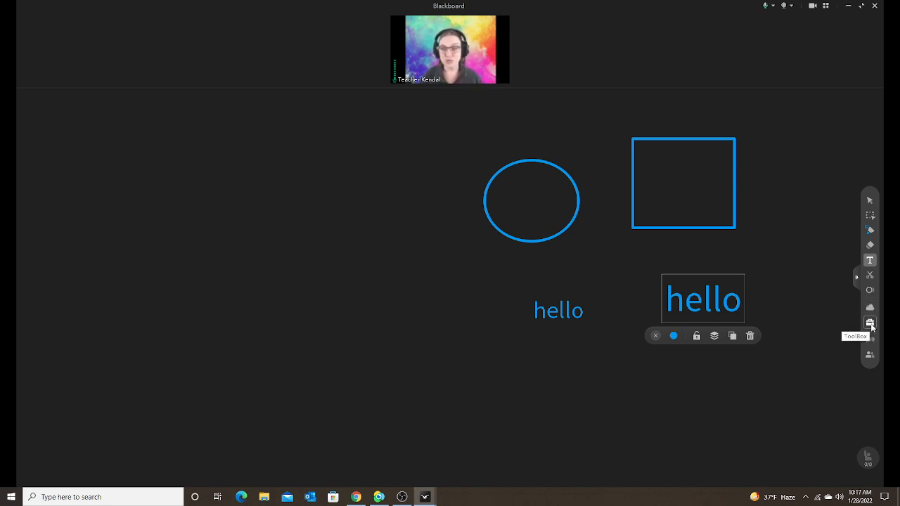
pyautogui.click(870, 323)
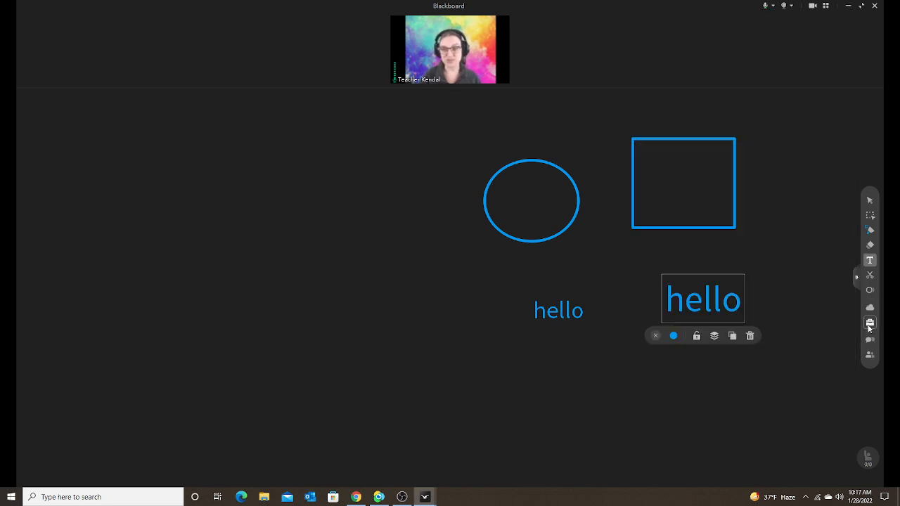
pyautogui.click(870, 323)
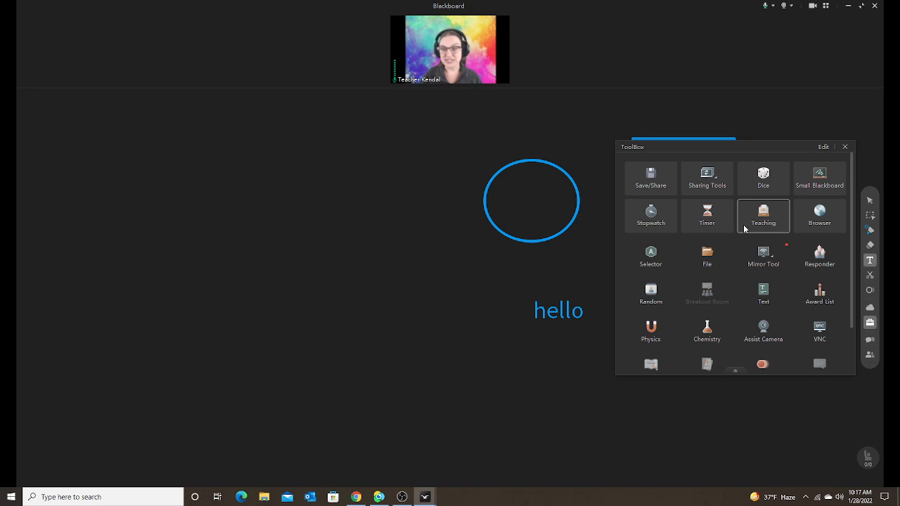
# Add the lowercase letter 'a' from the English teaching materials to the board.
pyautogui.click(763, 216)
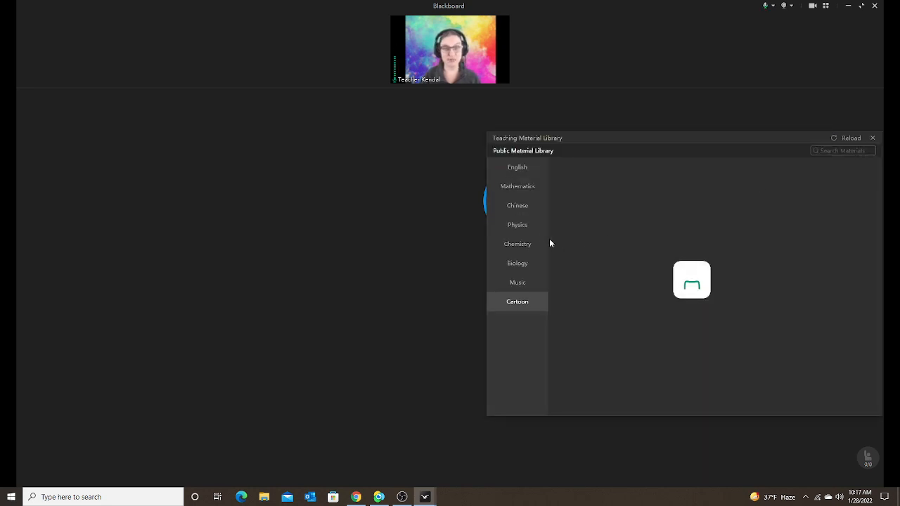
pyautogui.click(516, 167)
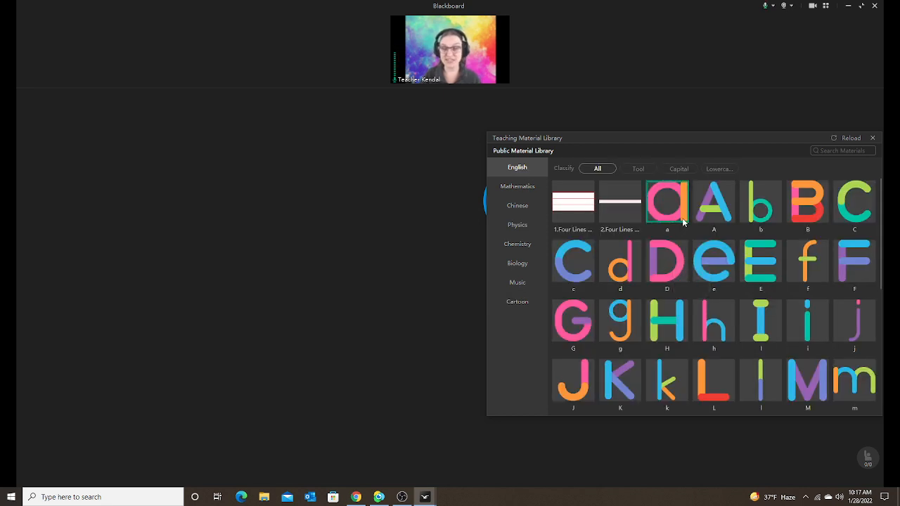
pyautogui.click(667, 201)
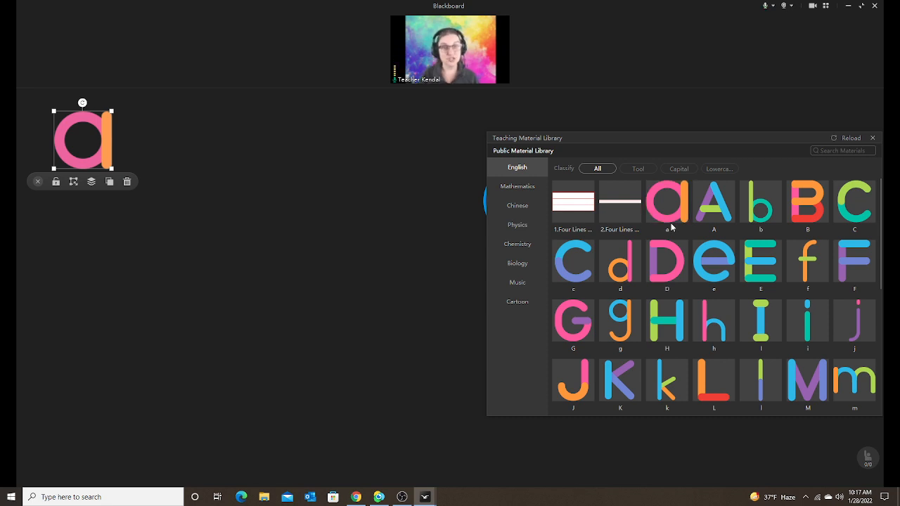
pyautogui.click(667, 202)
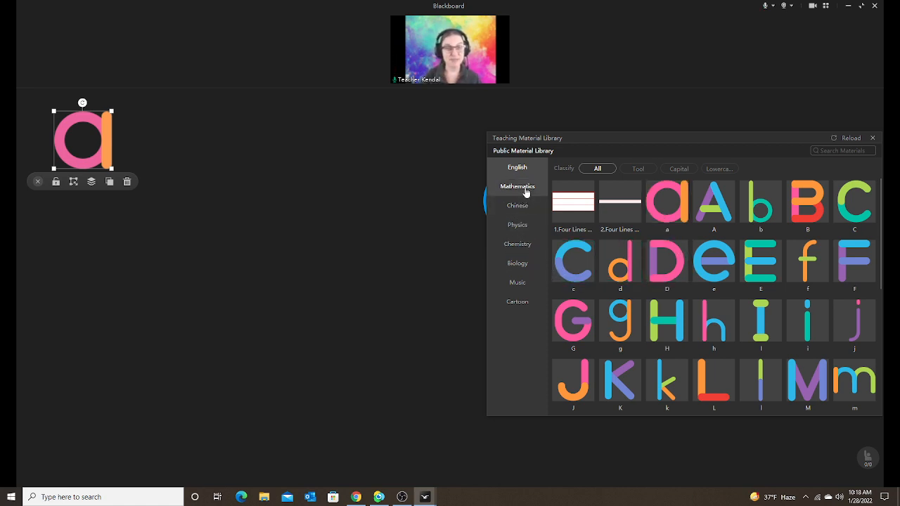
# Browse the Mathematics, Physics and Biology materials, then scroll through the Cartoon list.
pyautogui.click(517, 186)
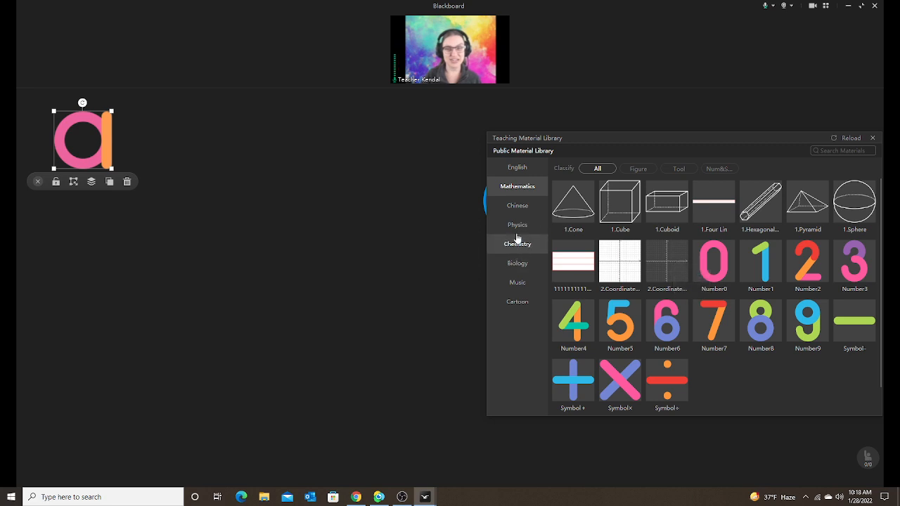
pyautogui.click(517, 224)
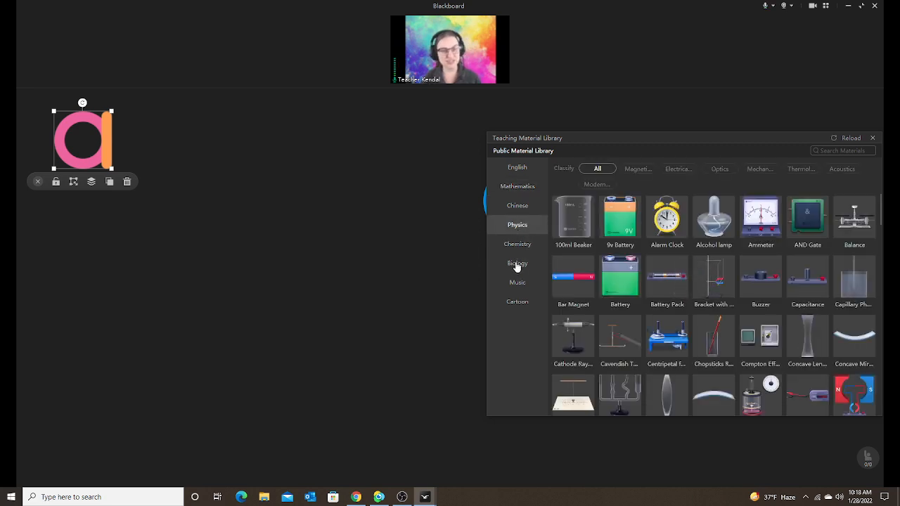
pyautogui.click(517, 263)
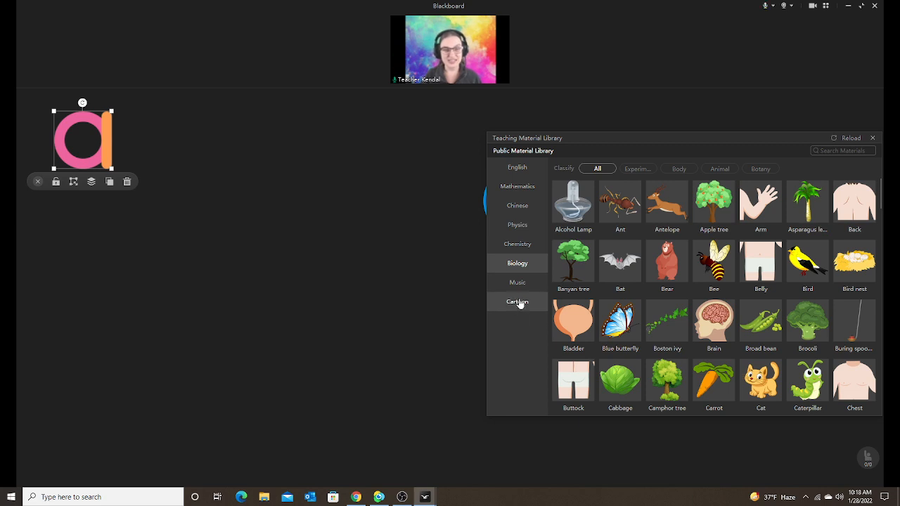
pyautogui.click(517, 301)
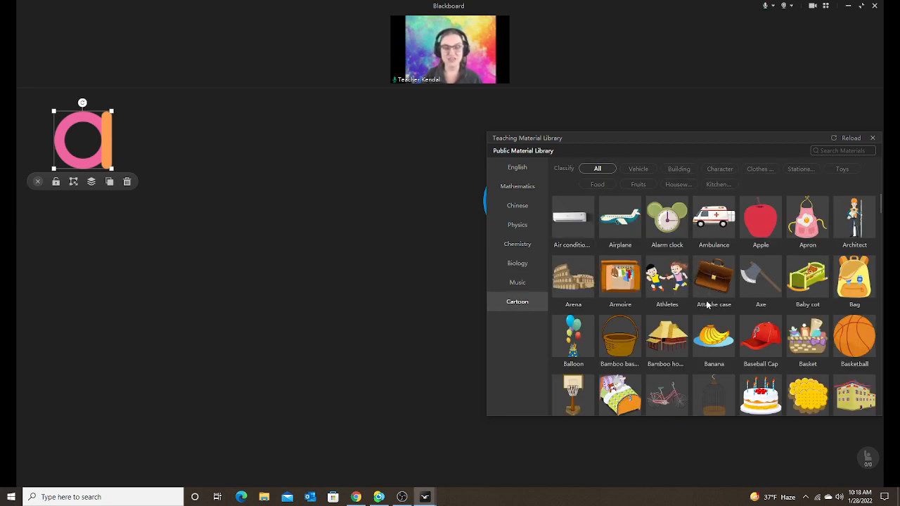
pyautogui.scroll(-3)
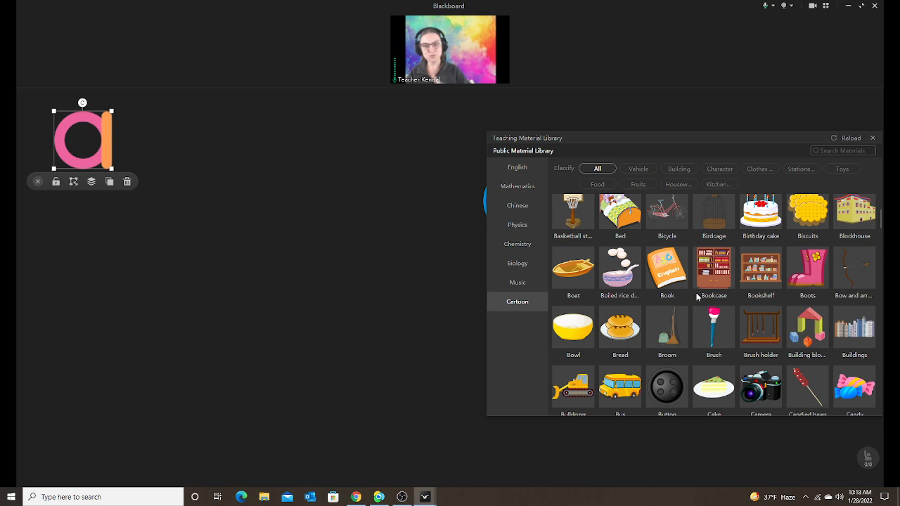
pyautogui.scroll(-3)
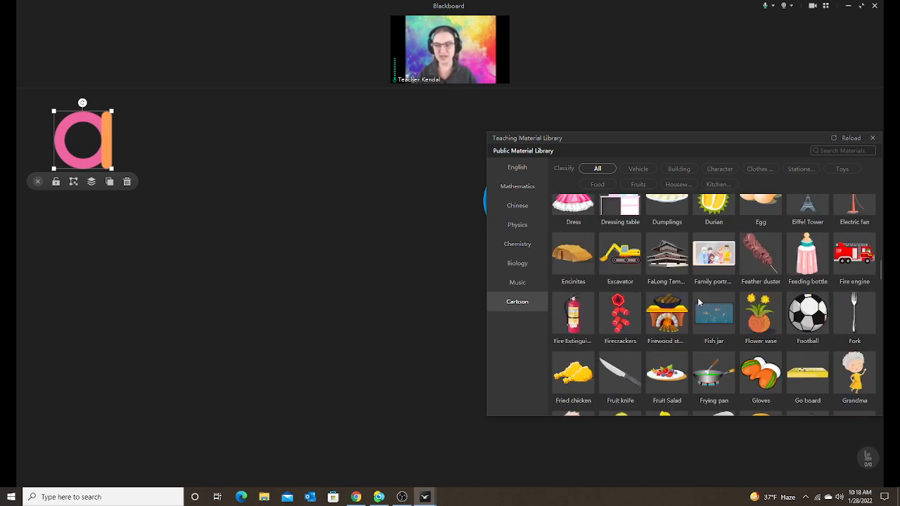
pyautogui.click(667, 253)
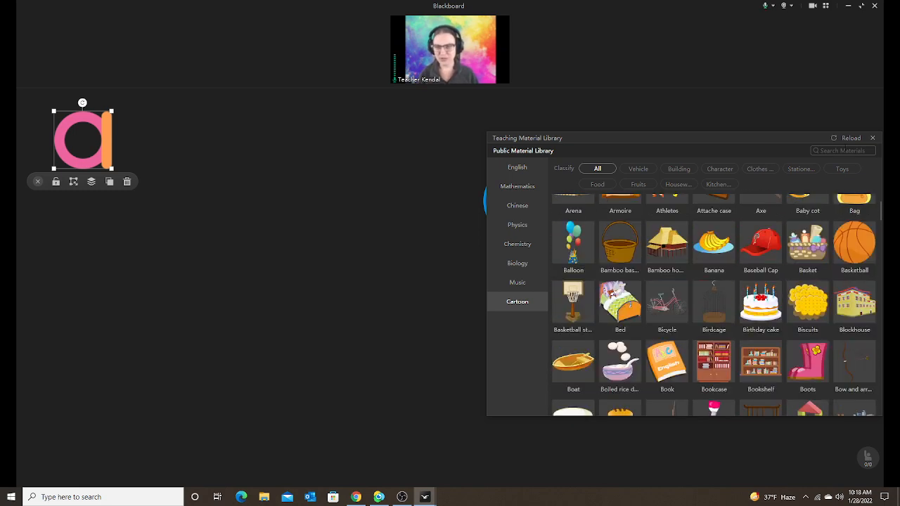
# Insert a searched 'tree' and 'apple', placing the apple right of the tree.
pyautogui.write('tree')
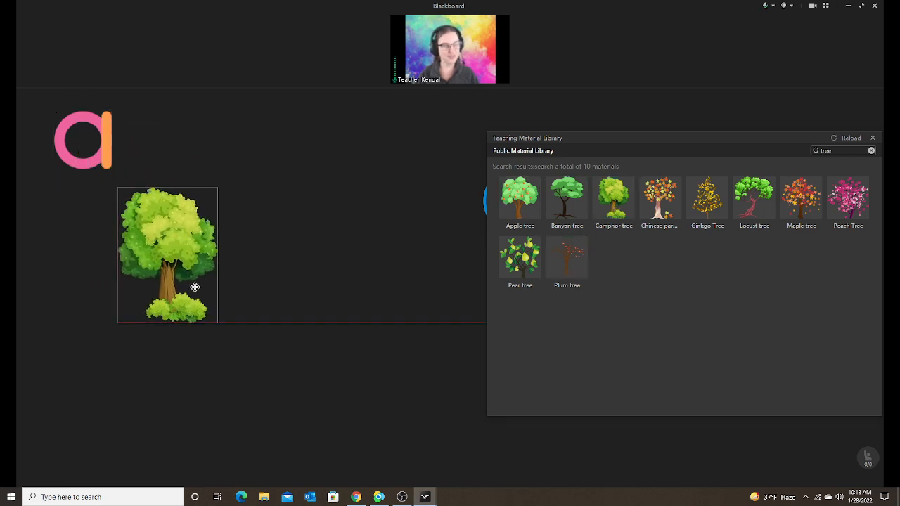
pyautogui.click(168, 254)
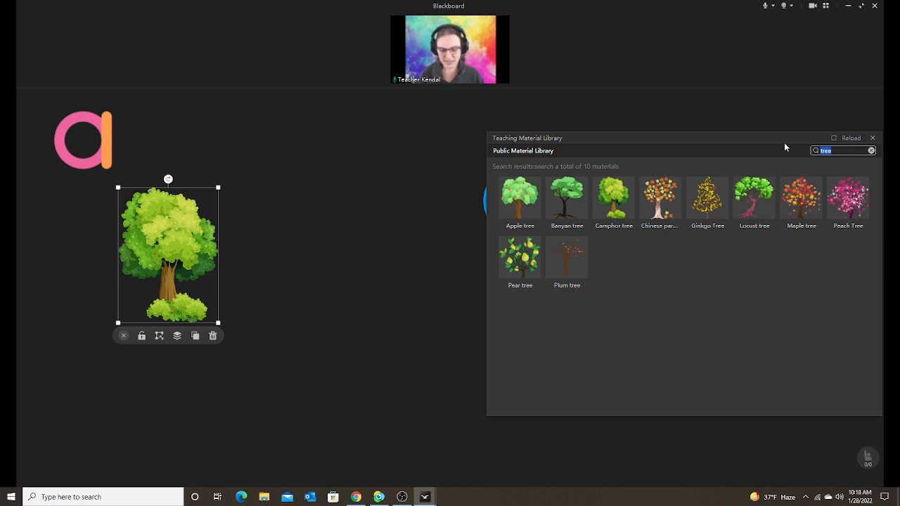
pyautogui.write('apple')
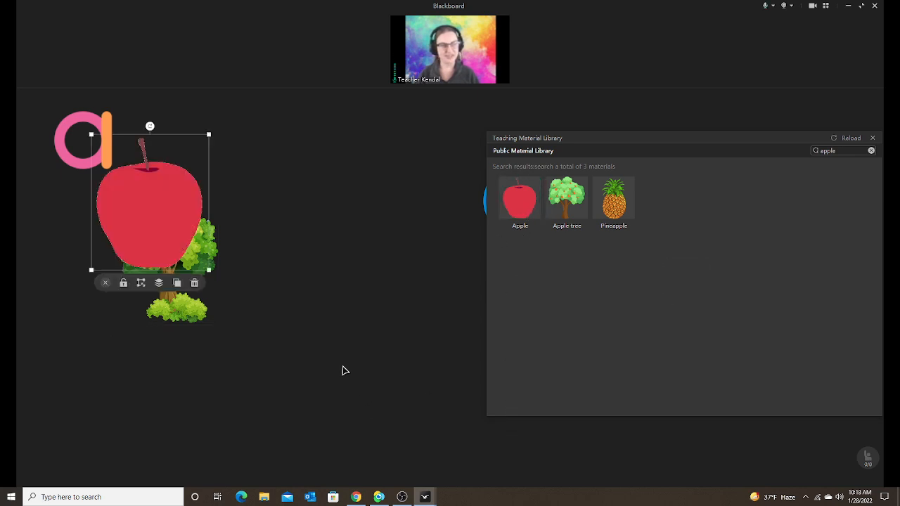
pyautogui.moveTo(149, 200); pyautogui.dragTo(284, 221)
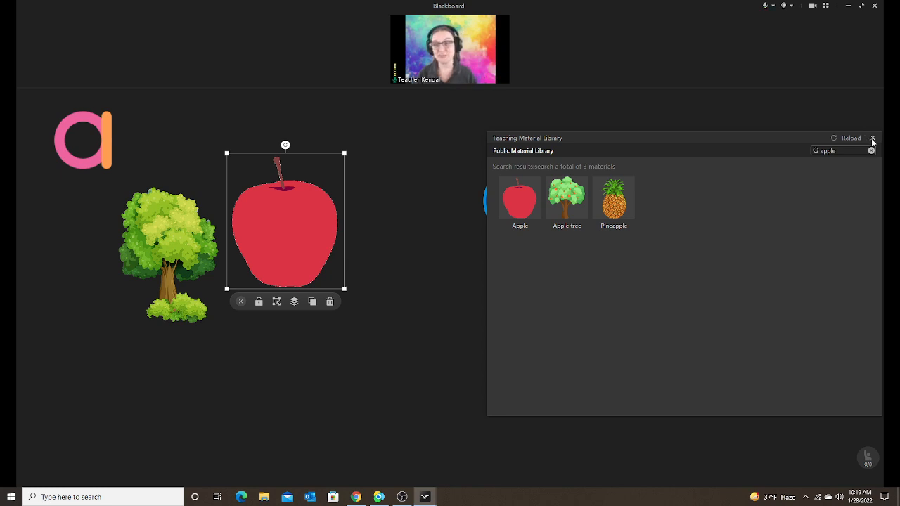
# Close the Teaching Material Library and drag the apple's corner inward to shrink it.
pyautogui.click(874, 138)
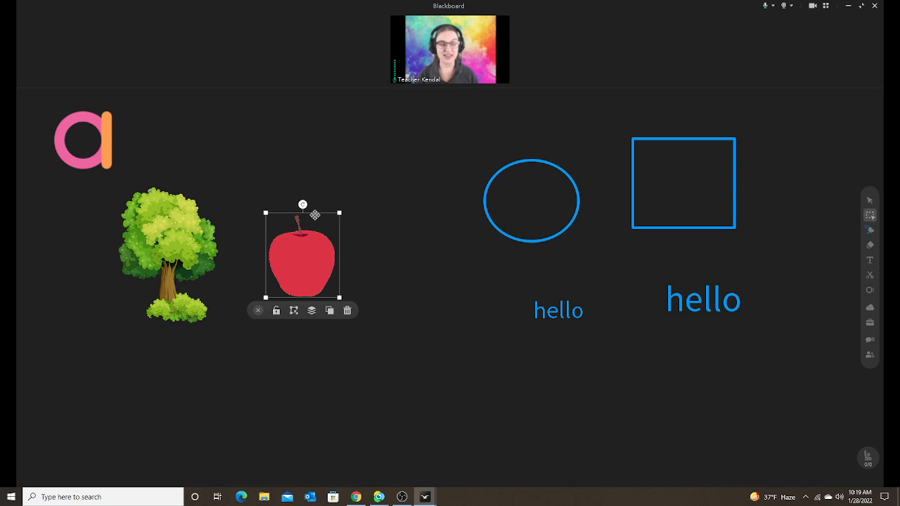
pyautogui.moveTo(301, 253); pyautogui.dragTo(310, 234)
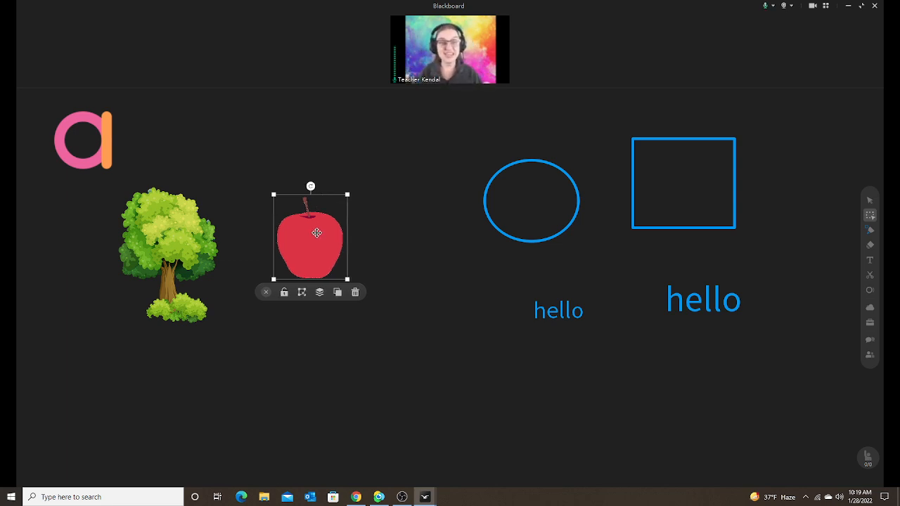
pyautogui.moveTo(514, 236)
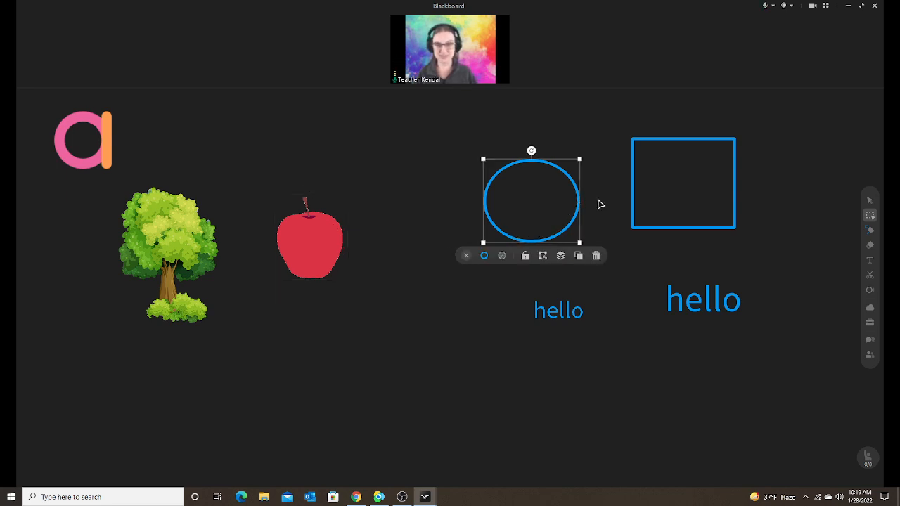
# Drag the letter 'a' from the top-left corner to the board's top centre.
pyautogui.click(82, 139)
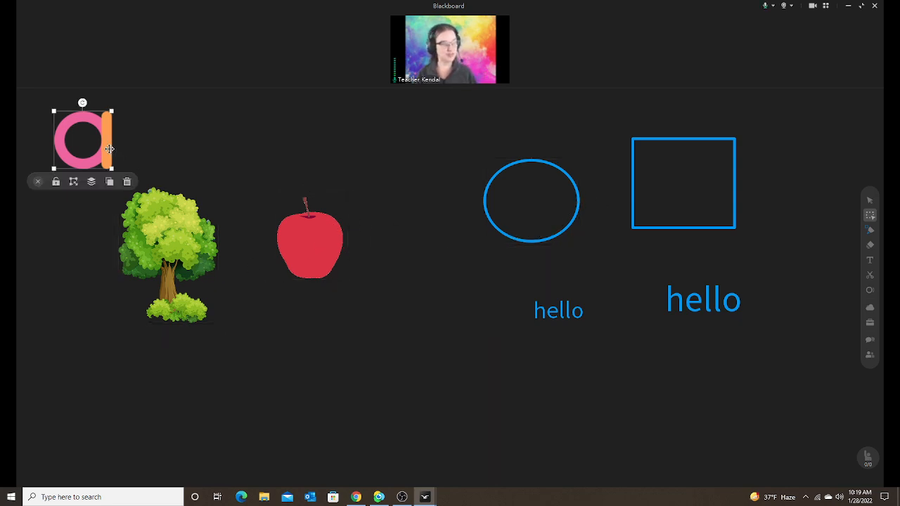
pyautogui.moveTo(82, 139); pyautogui.dragTo(401, 144)
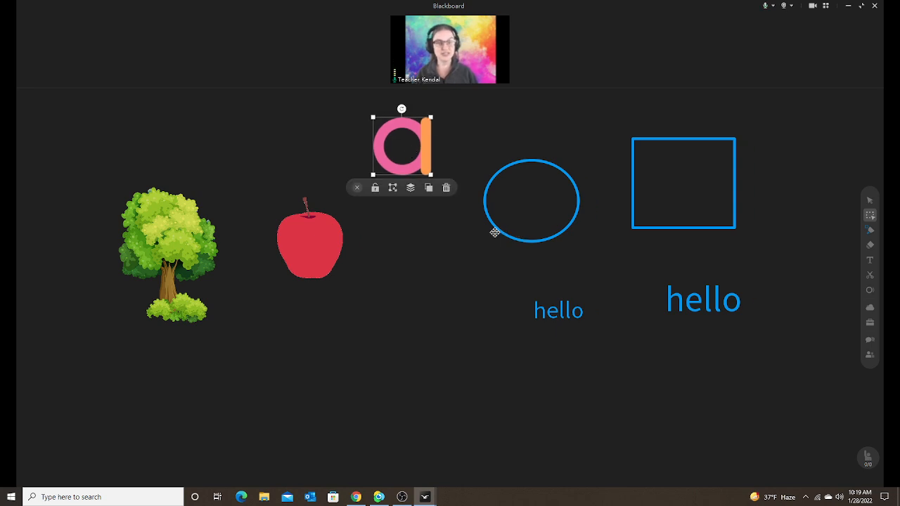
pyautogui.moveTo(483, 200)
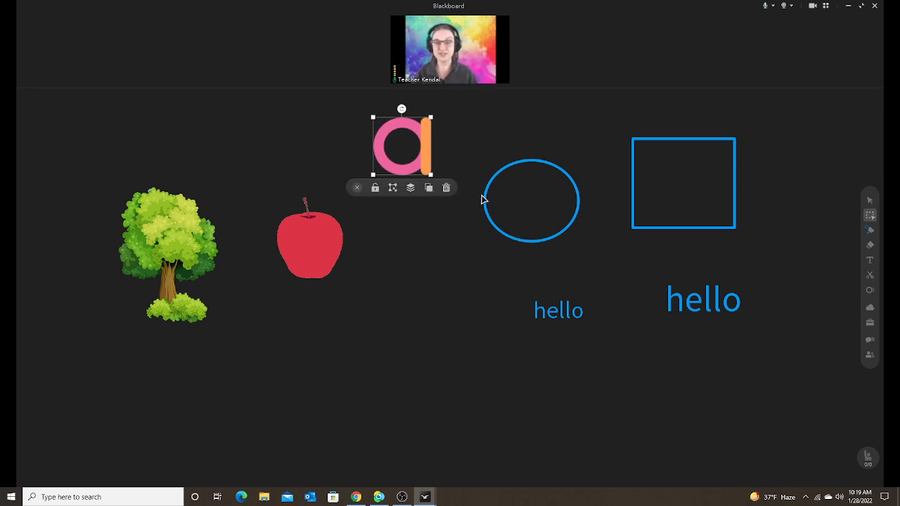
pyautogui.moveTo(547, 222)
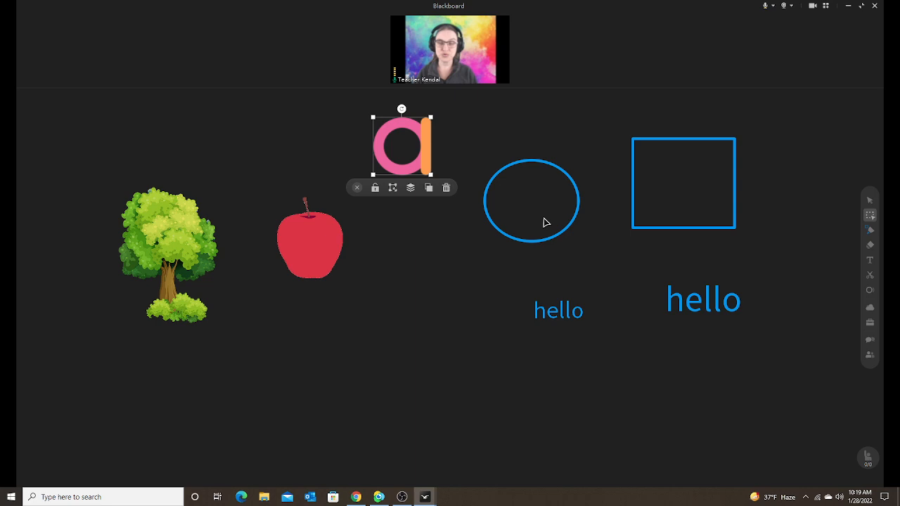
pyautogui.moveTo(548, 222)
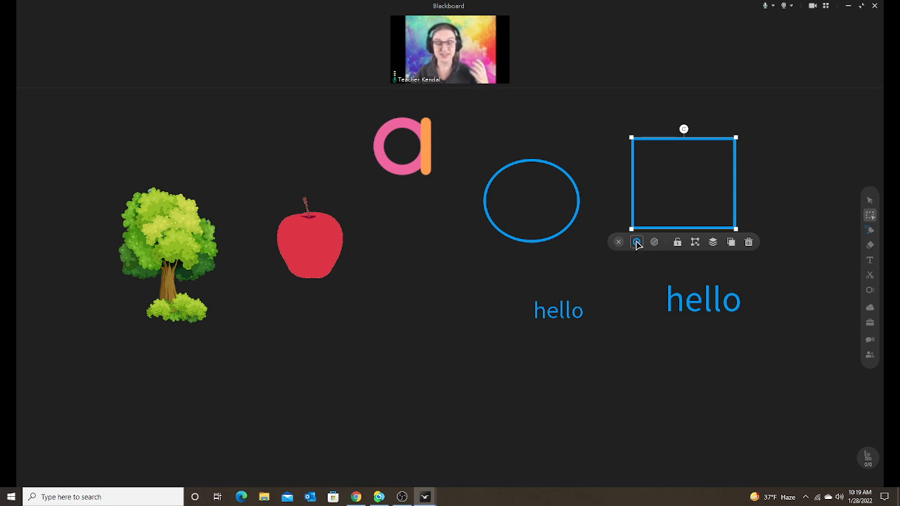
# Give the rectangle a thicker grey solid outline, after trying dashed and pink.
pyautogui.click(637, 242)
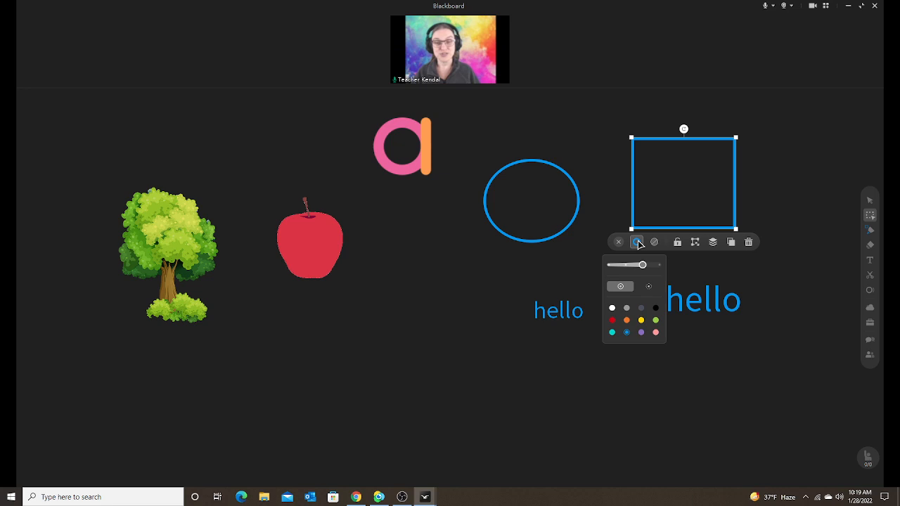
pyautogui.moveTo(642, 265); pyautogui.dragTo(657, 267)
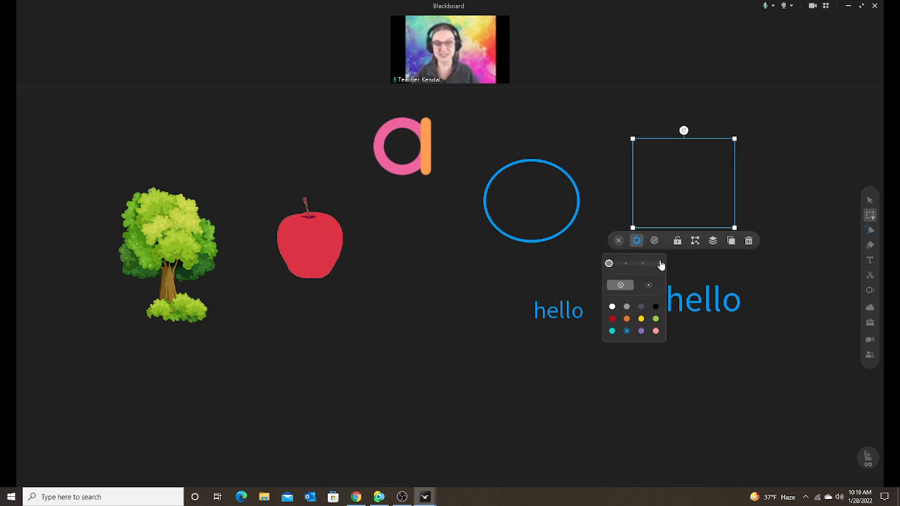
pyautogui.click(647, 285)
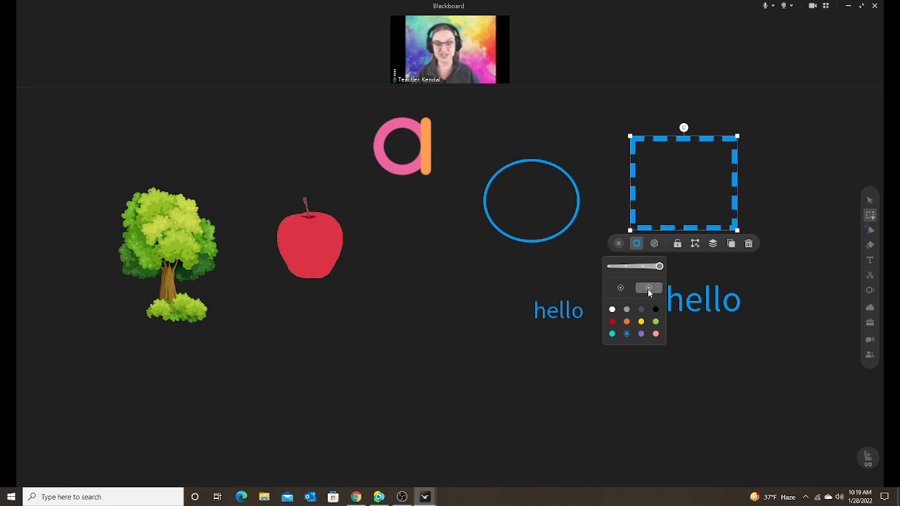
pyautogui.click(641, 322)
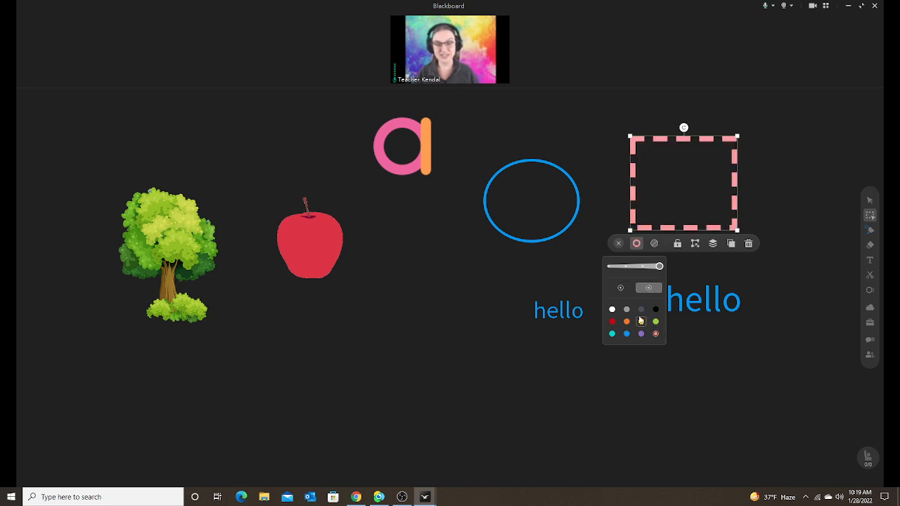
pyautogui.click(641, 321)
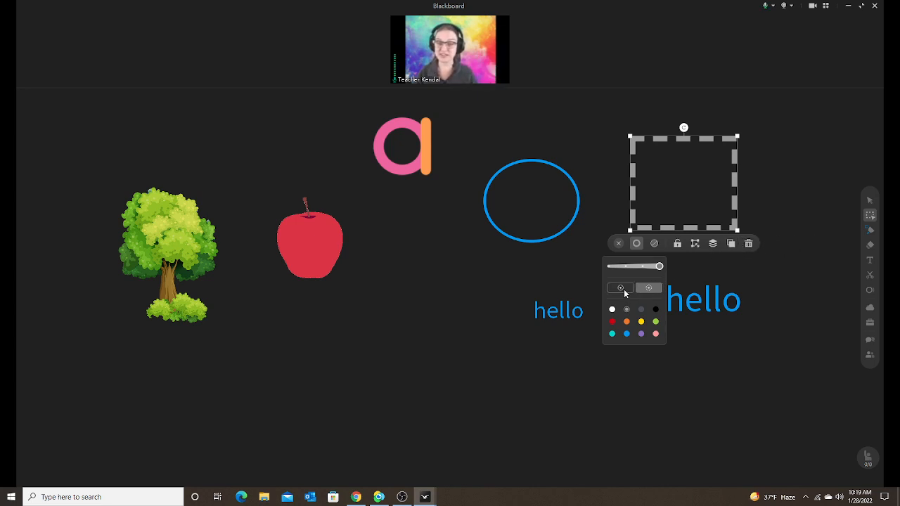
pyautogui.click(654, 243)
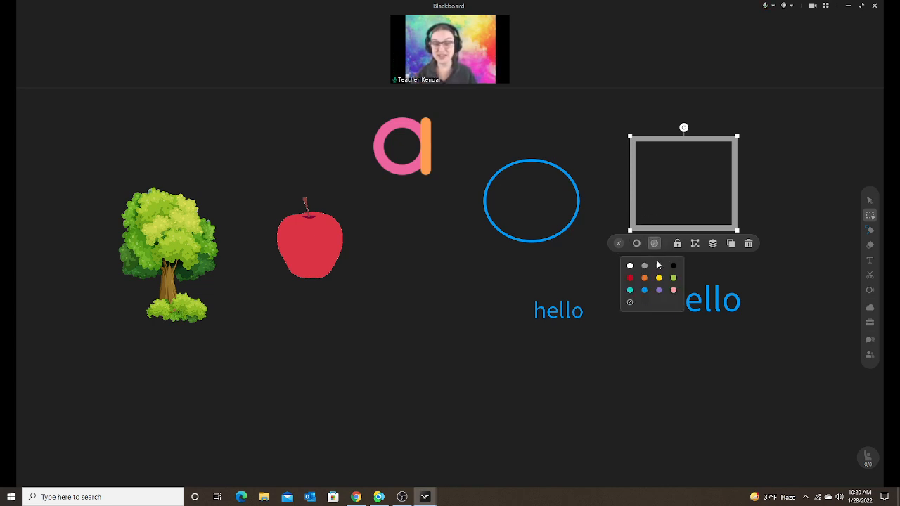
# Fill the rectangle with pink, then select the blue circle outline.
pyautogui.click(659, 277)
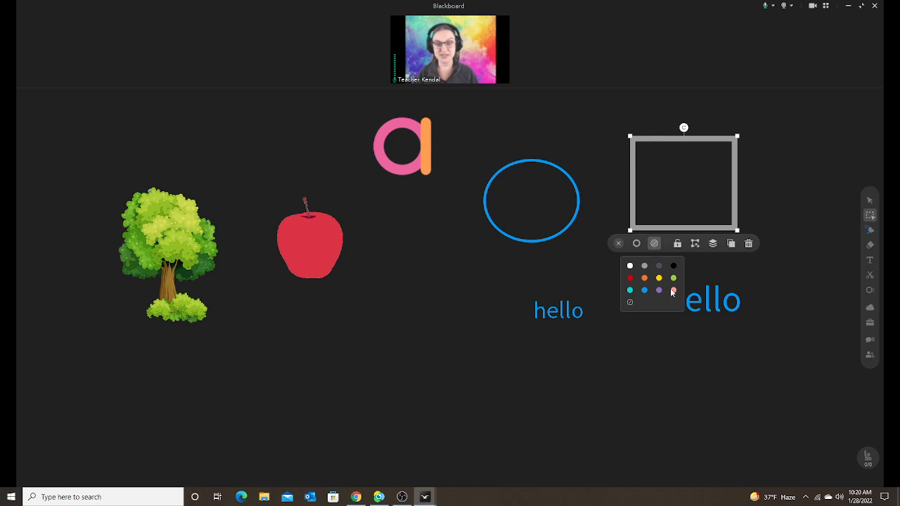
pyautogui.click(673, 290)
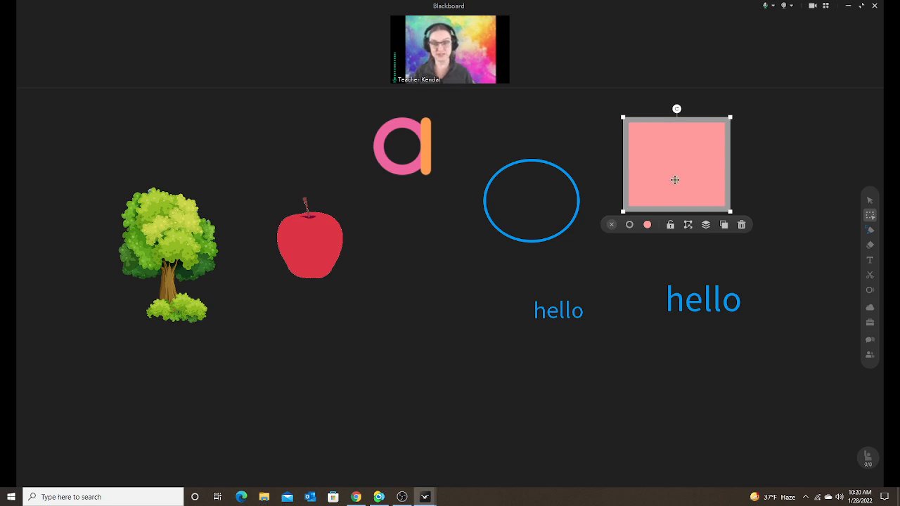
pyautogui.click(531, 200)
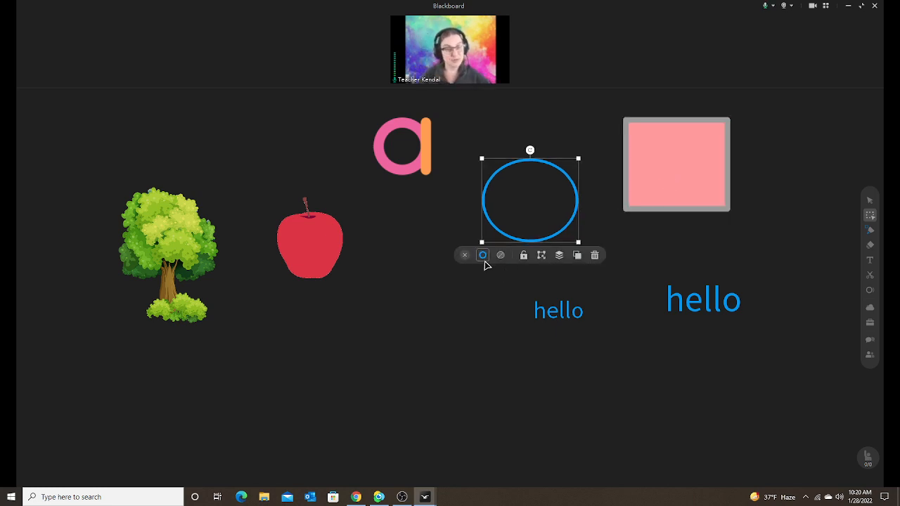
# Fill the circle green, lock then unlock the pink square, and select both hello texts.
pyautogui.click(501, 256)
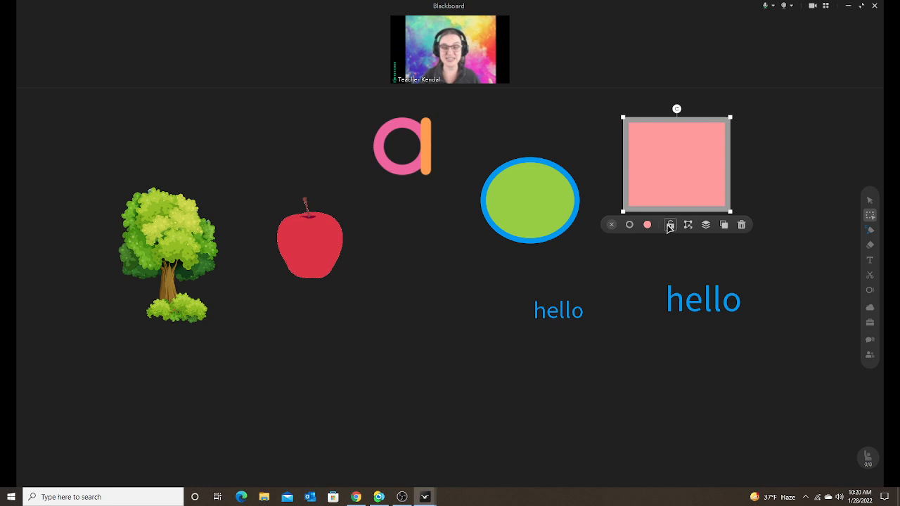
pyautogui.click(669, 224)
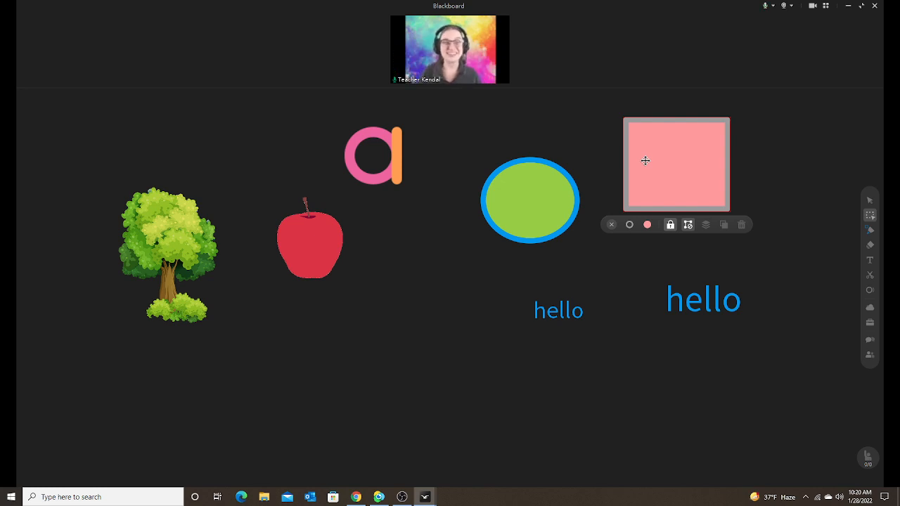
pyautogui.moveTo(658, 147)
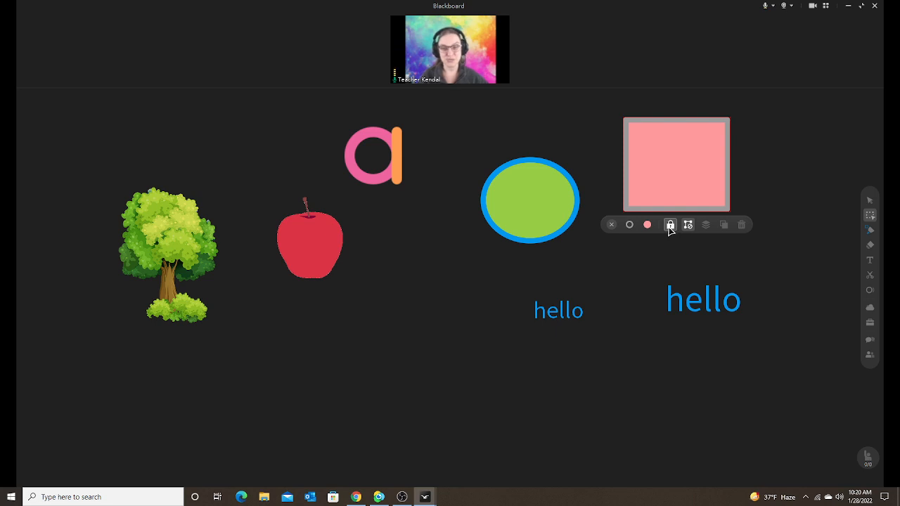
pyautogui.click(530, 201)
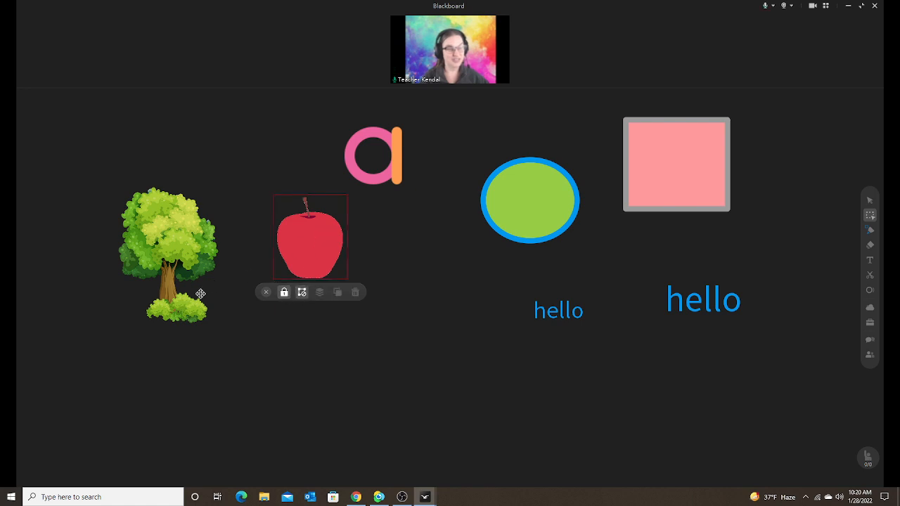
pyautogui.click(558, 310)
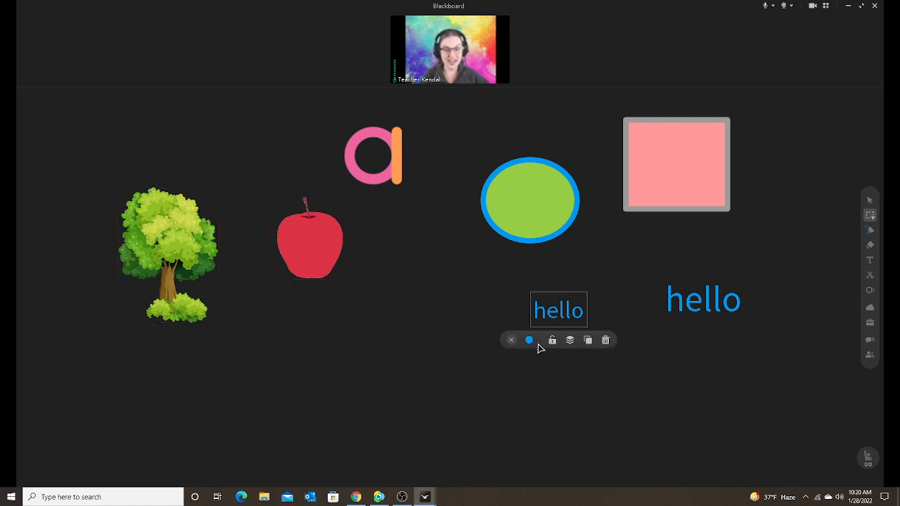
pyautogui.click(703, 299)
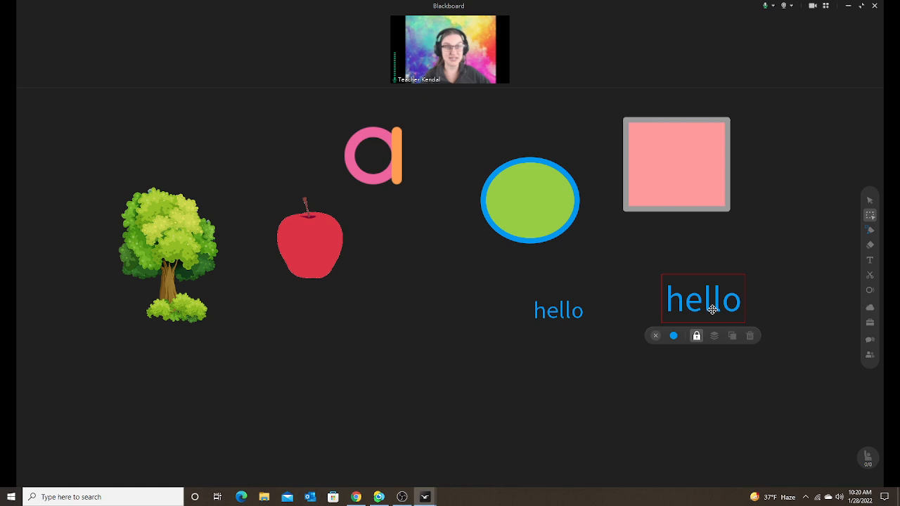
pyautogui.moveTo(694, 173)
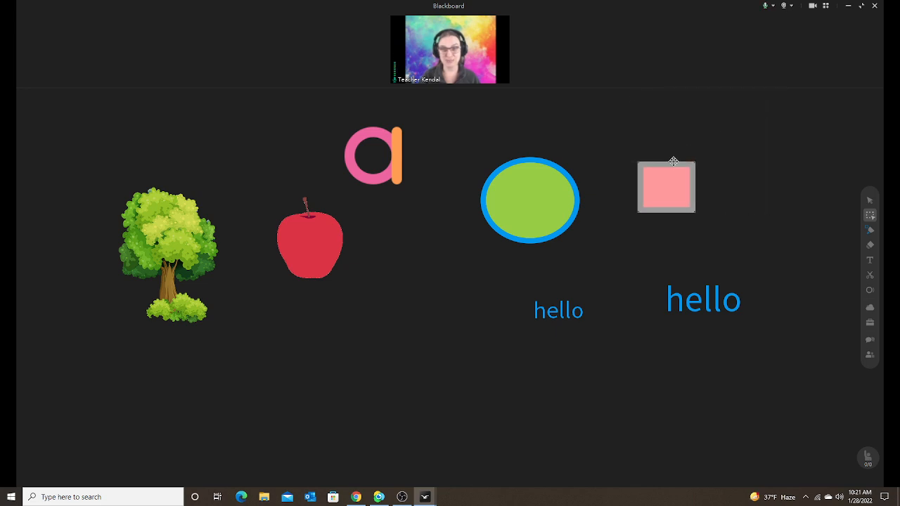
# Finish resizing the pink square and scale the tree back to its smaller size.
pyautogui.click(529, 201)
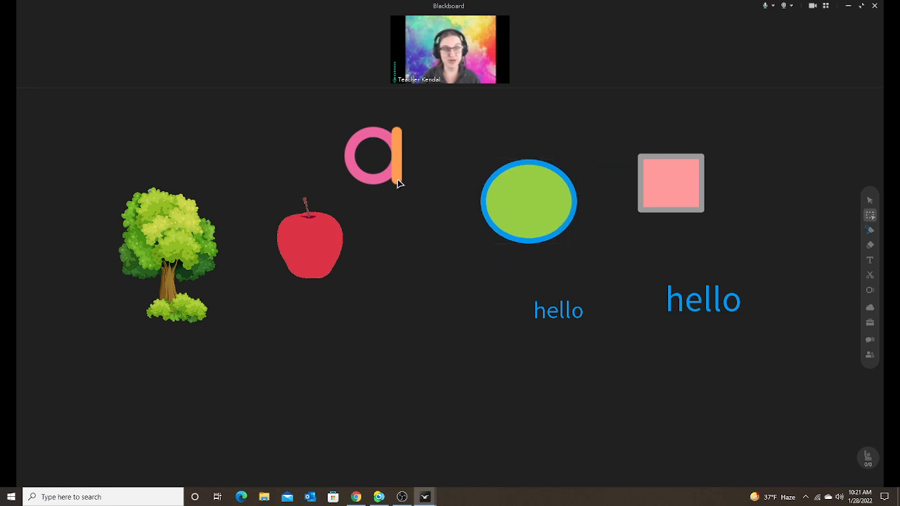
pyautogui.click(375, 155)
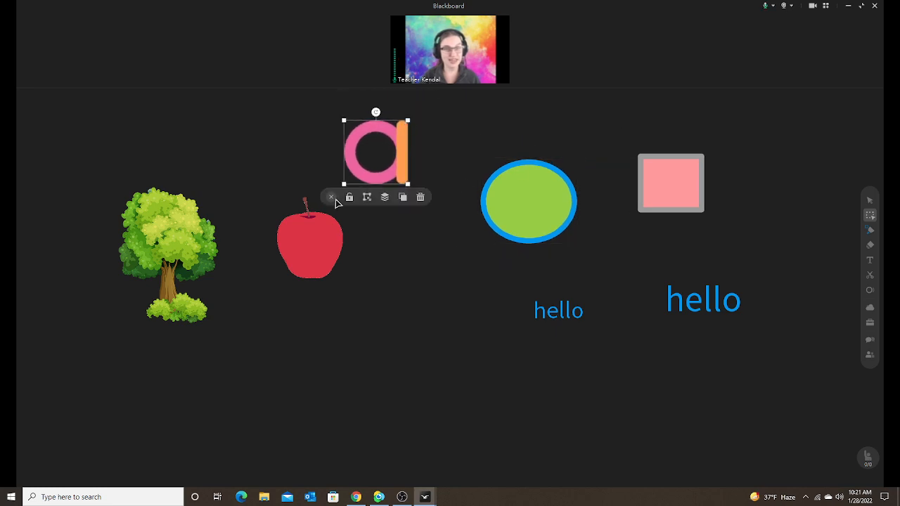
pyautogui.click(309, 239)
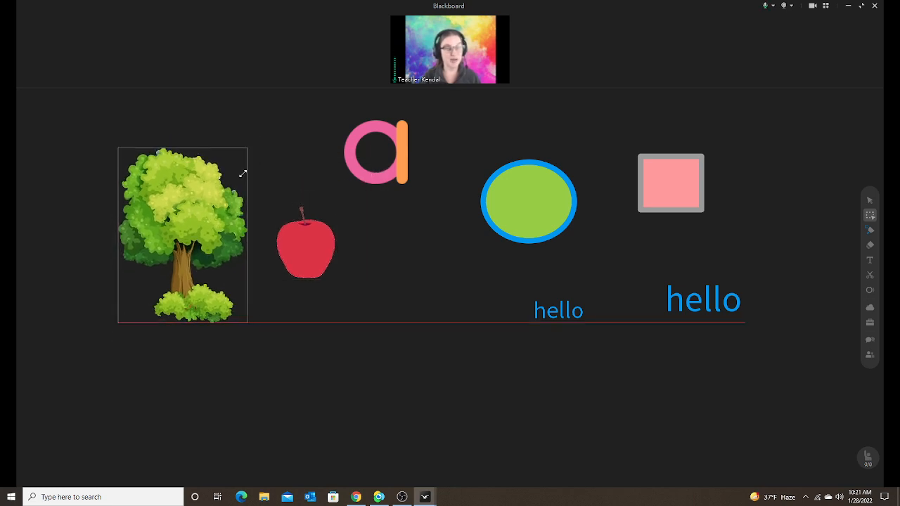
pyautogui.moveTo(305, 247); pyautogui.dragTo(375, 252)
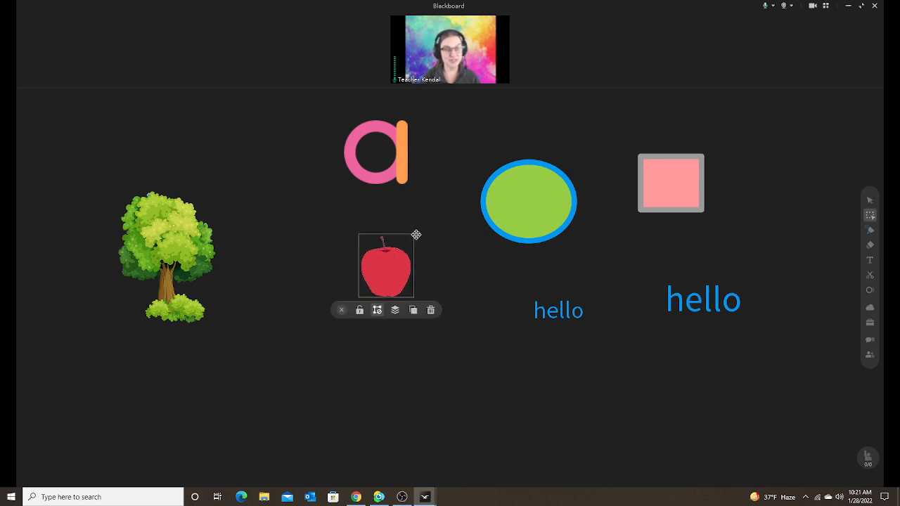
# Reposition the apple below the letter a and shrink the apple picture.
pyautogui.moveTo(385, 266); pyautogui.dragTo(334, 306)
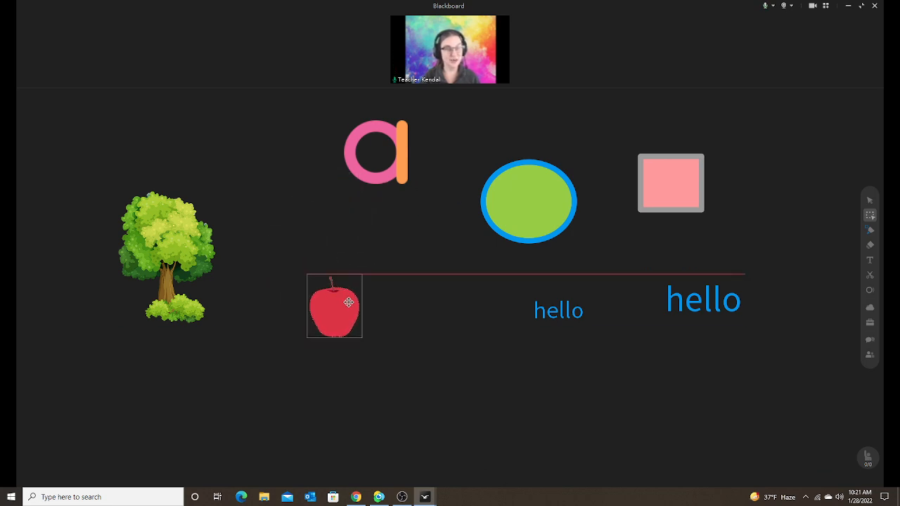
pyautogui.moveTo(334, 305); pyautogui.dragTo(399, 270)
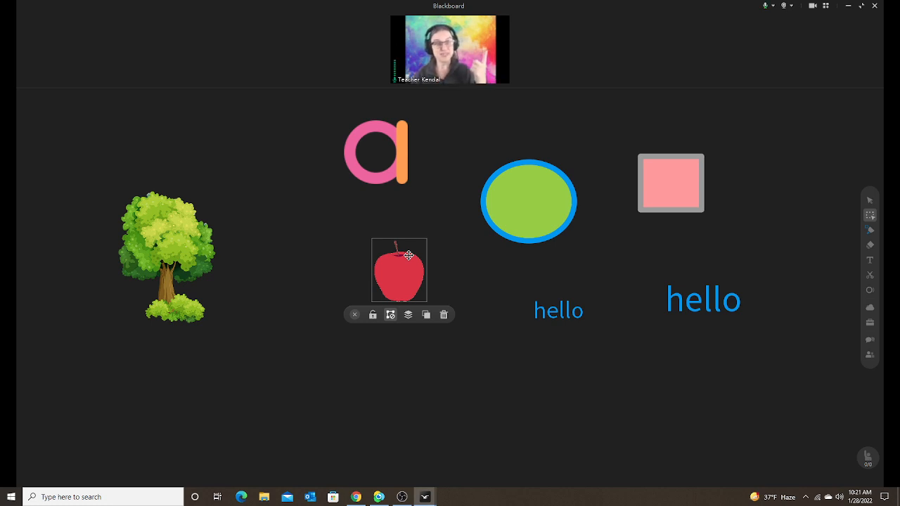
pyautogui.moveTo(450, 185)
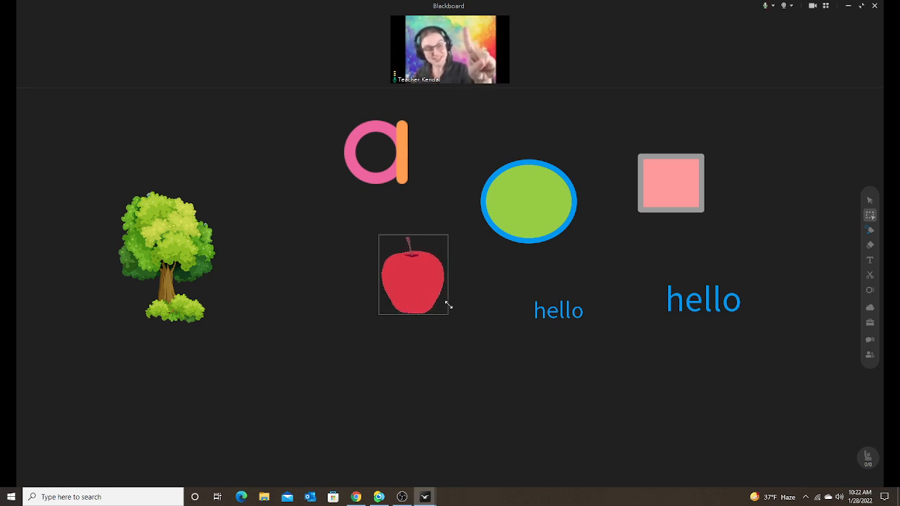
pyautogui.moveTo(448, 306); pyautogui.dragTo(585, 403)
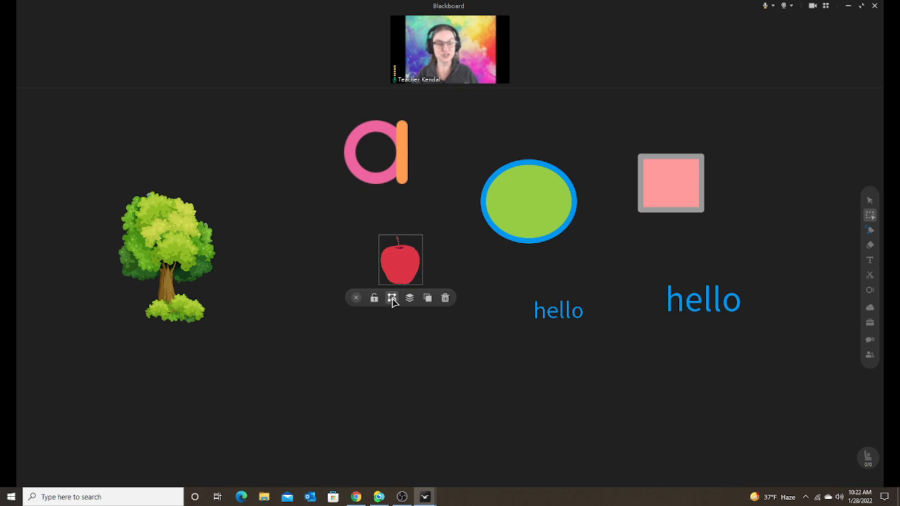
pyautogui.click(529, 201)
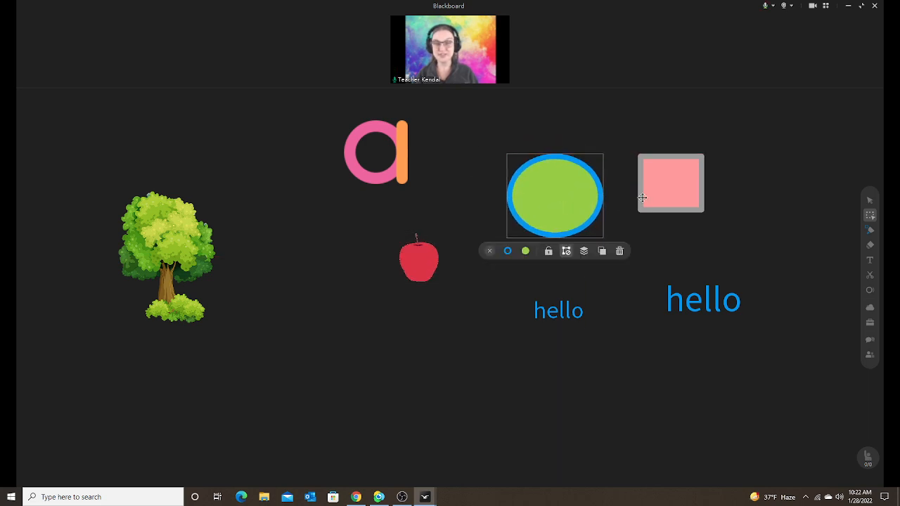
# Open the pink square's layer ordering options and shift the apple beside the tree.
pyautogui.click(671, 183)
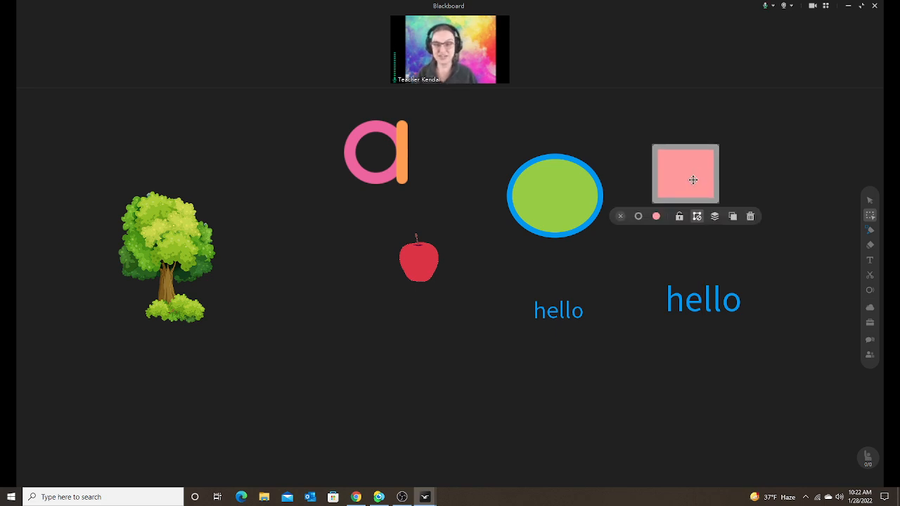
pyautogui.moveTo(721, 230)
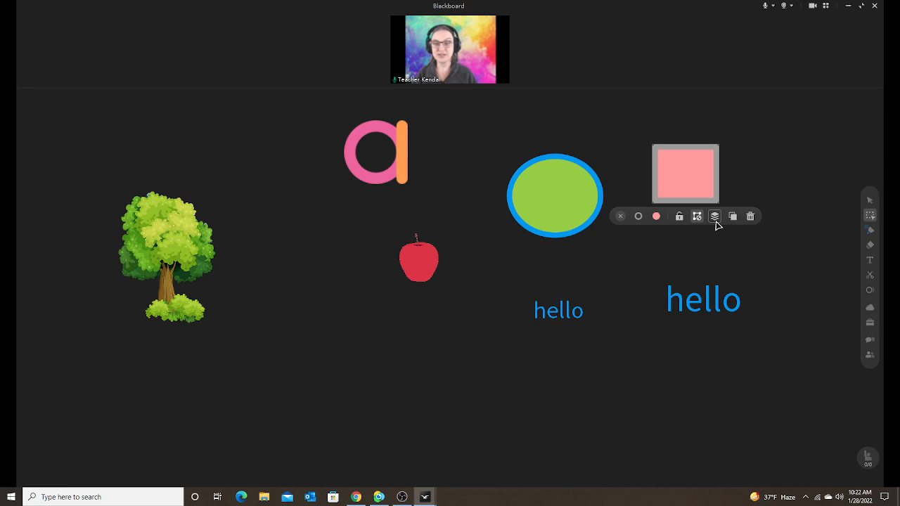
pyautogui.click(715, 216)
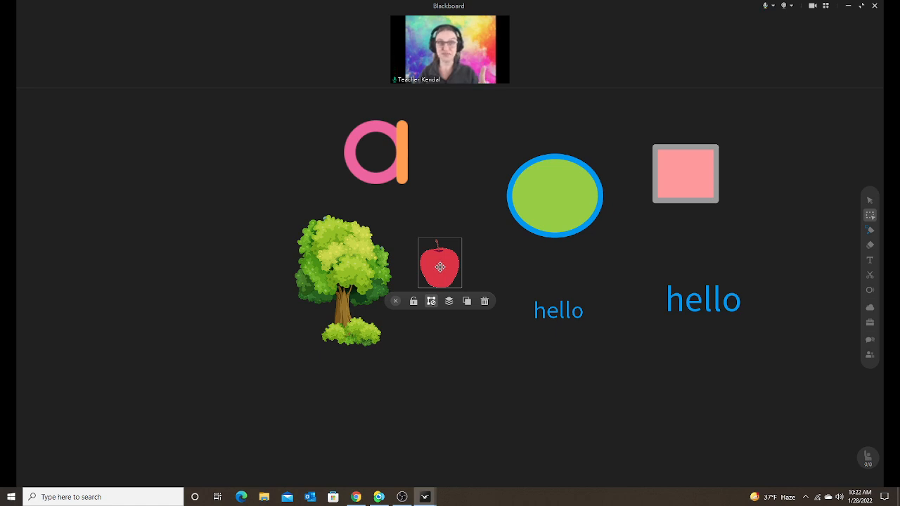
pyautogui.moveTo(440, 263); pyautogui.dragTo(365, 257)
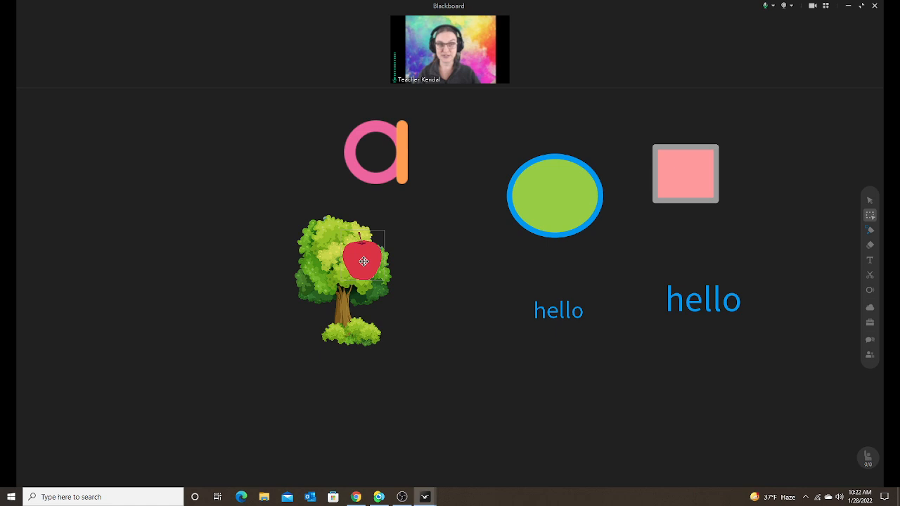
pyautogui.moveTo(364, 261); pyautogui.dragTo(438, 253)
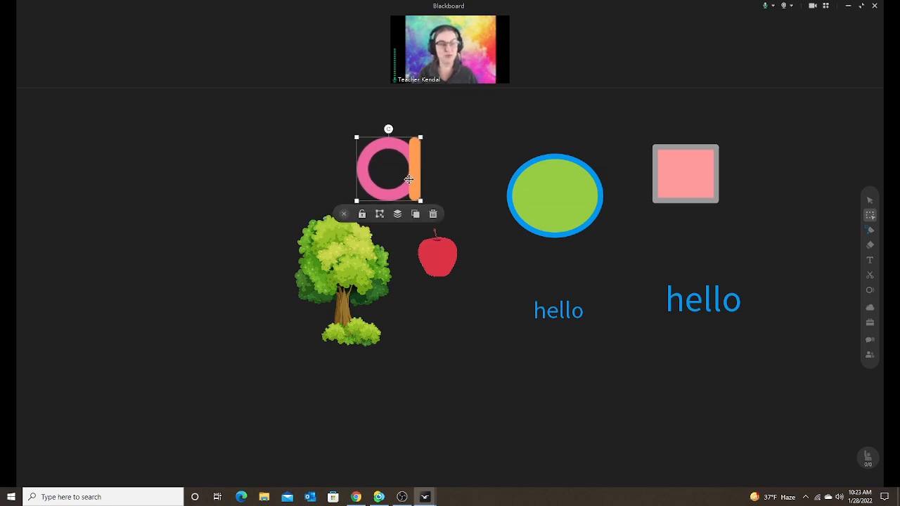
# Place the apple below the letter a and move the letter a above the tree.
pyautogui.moveTo(437, 253); pyautogui.dragTo(416, 223)
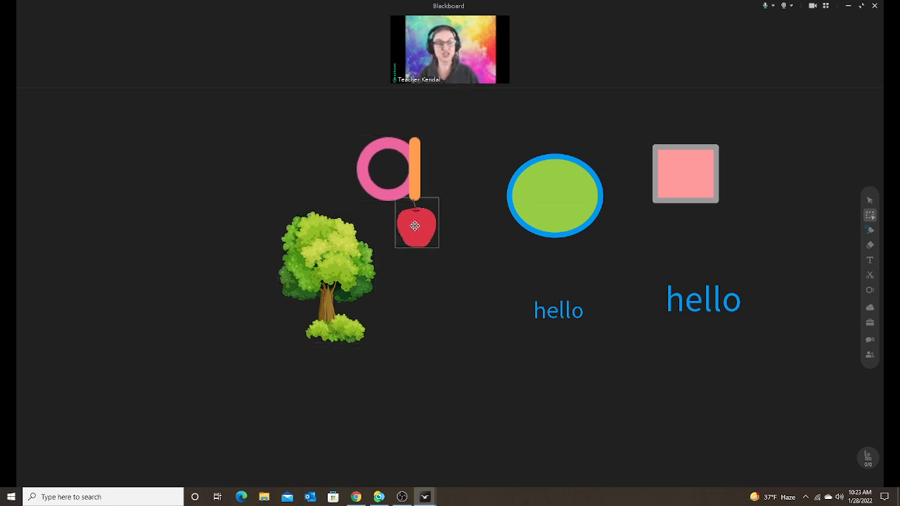
pyautogui.moveTo(416, 223); pyautogui.dragTo(450, 256)
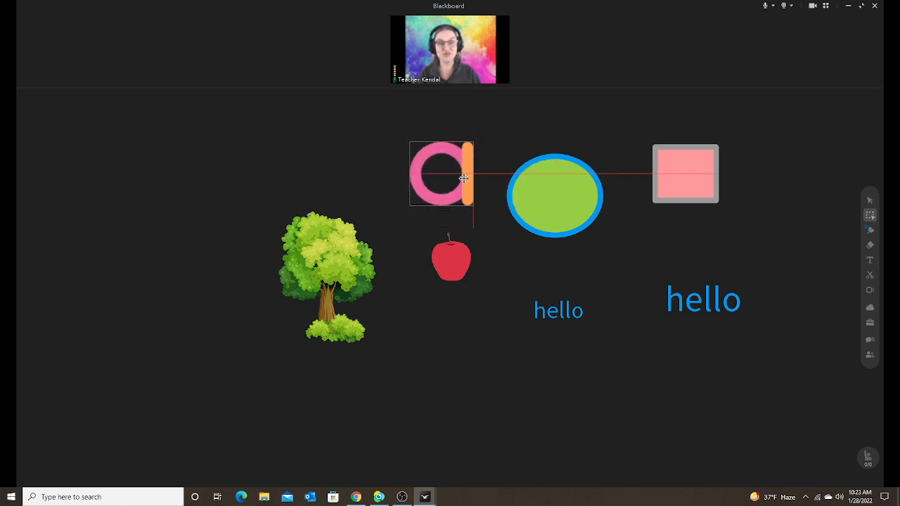
pyautogui.moveTo(441, 174); pyautogui.dragTo(336, 199)
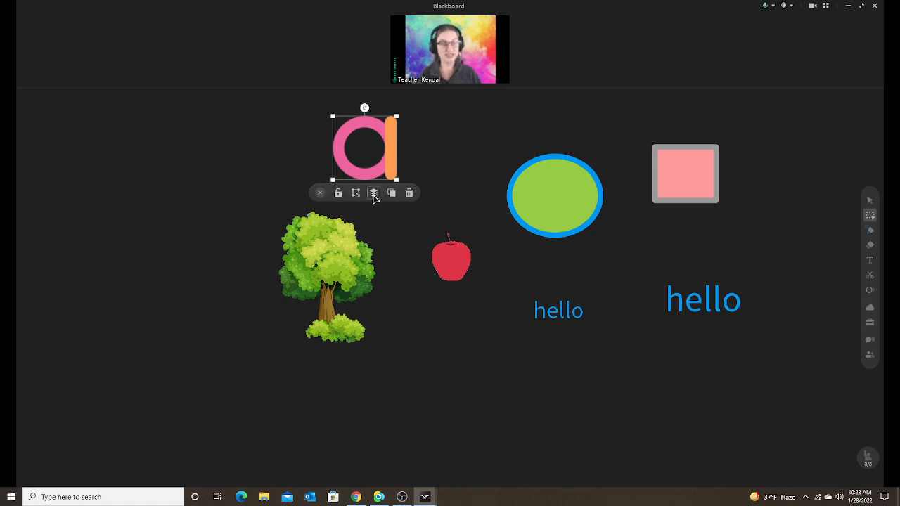
# Bring the letter a to the front and drag it over the tree's leaves.
pyautogui.click(374, 193)
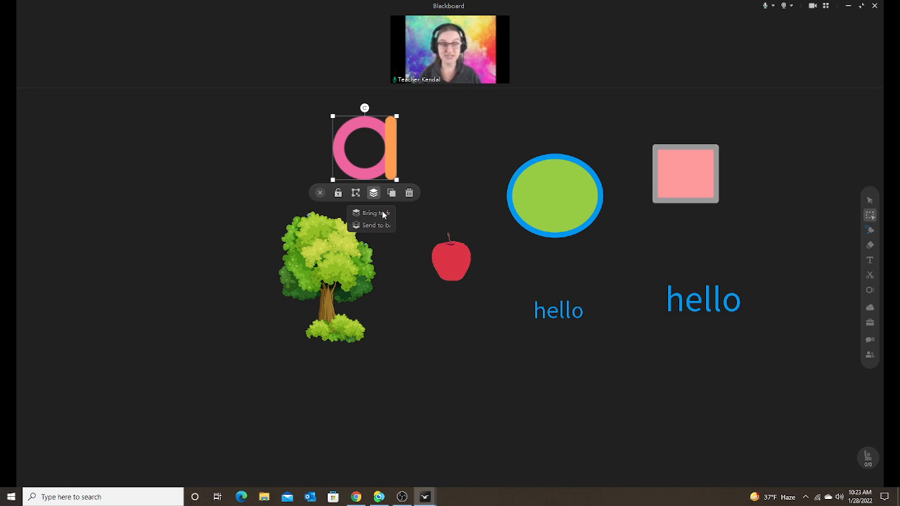
pyautogui.moveTo(364, 146); pyautogui.dragTo(329, 244)
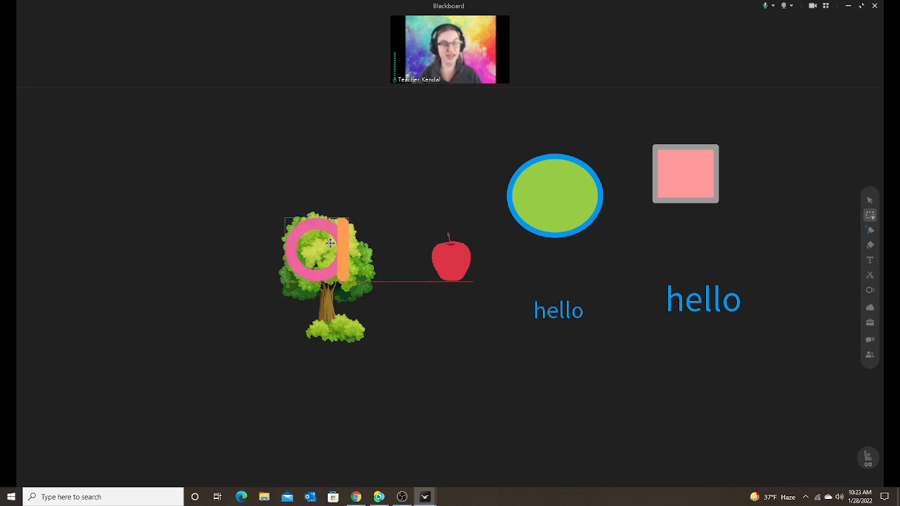
pyautogui.click(327, 253)
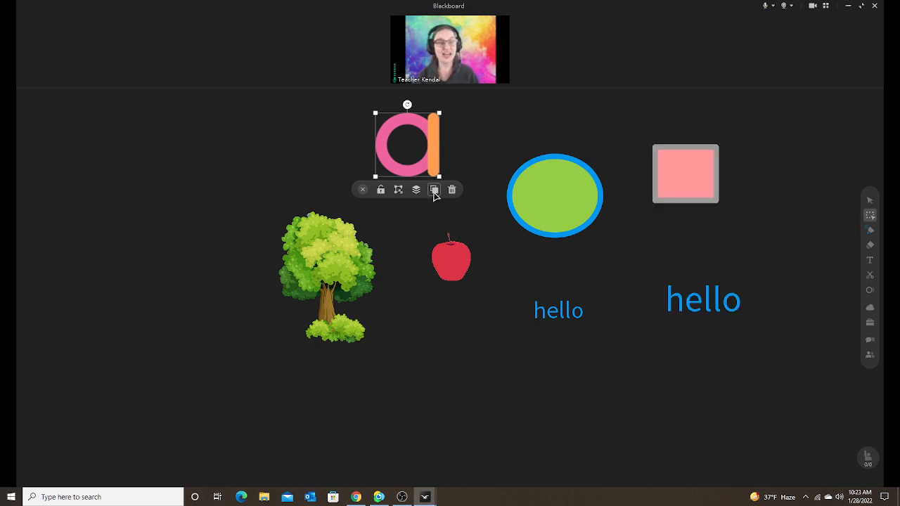
# Delete the extra copy of letter a and move the remaining a toward the centre.
pyautogui.click(435, 189)
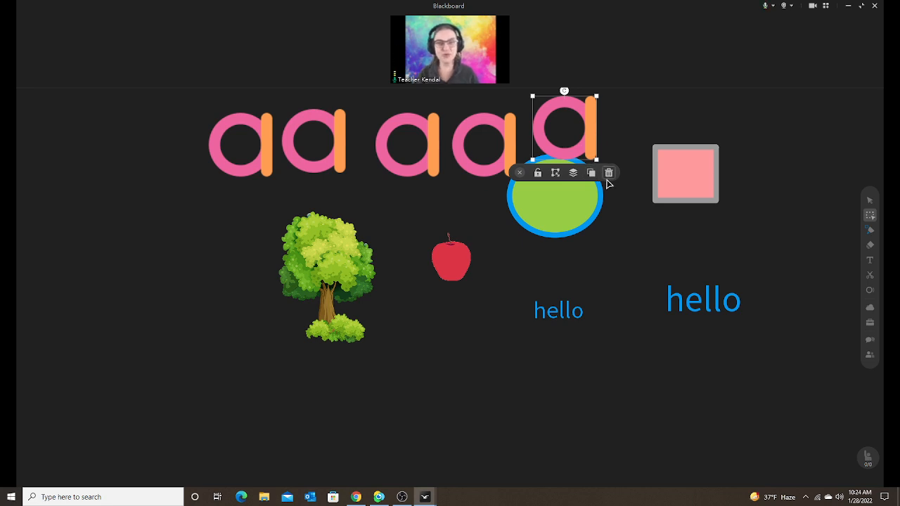
pyautogui.click(608, 173)
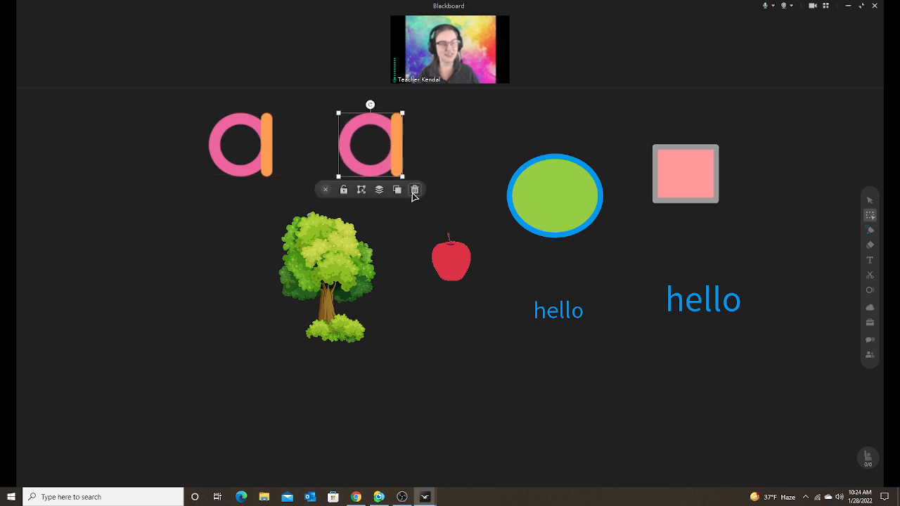
pyautogui.moveTo(371, 144); pyautogui.dragTo(411, 152)
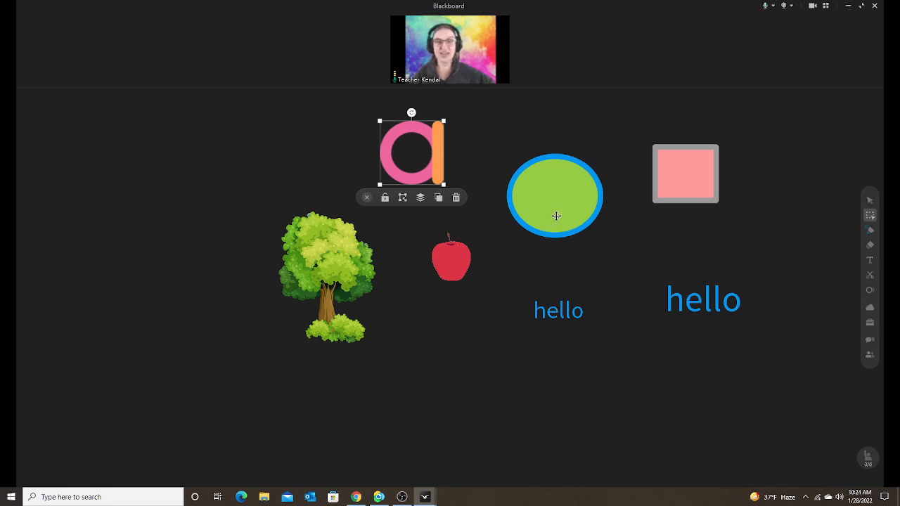
# Duplicate the large hello word and drag the copy below the original.
pyautogui.click(558, 310)
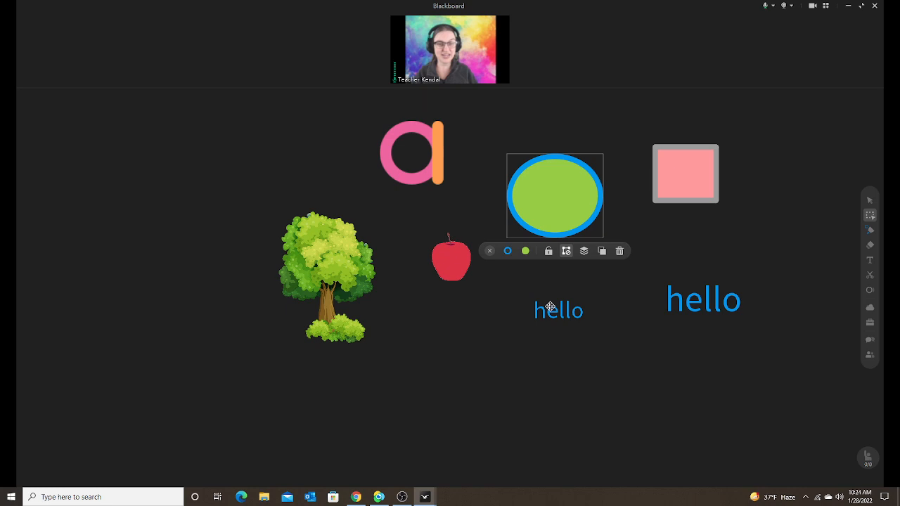
pyautogui.click(558, 310)
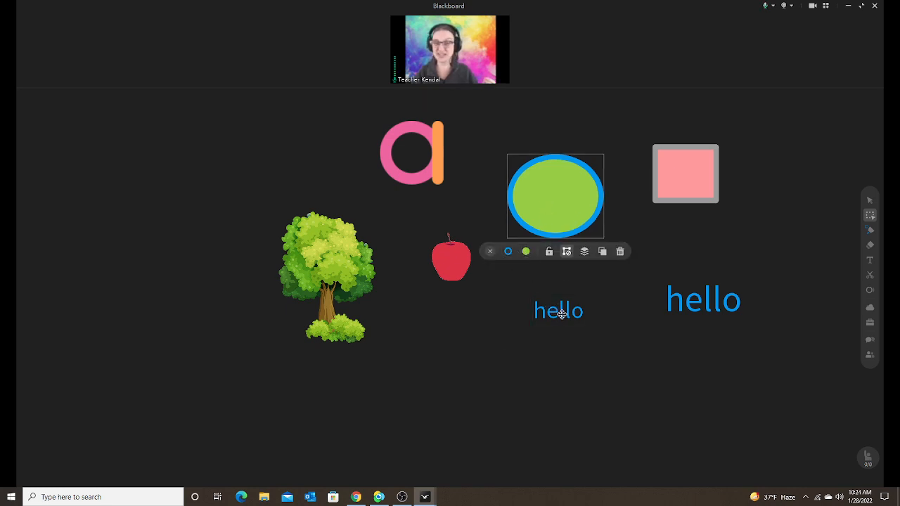
pyautogui.click(558, 309)
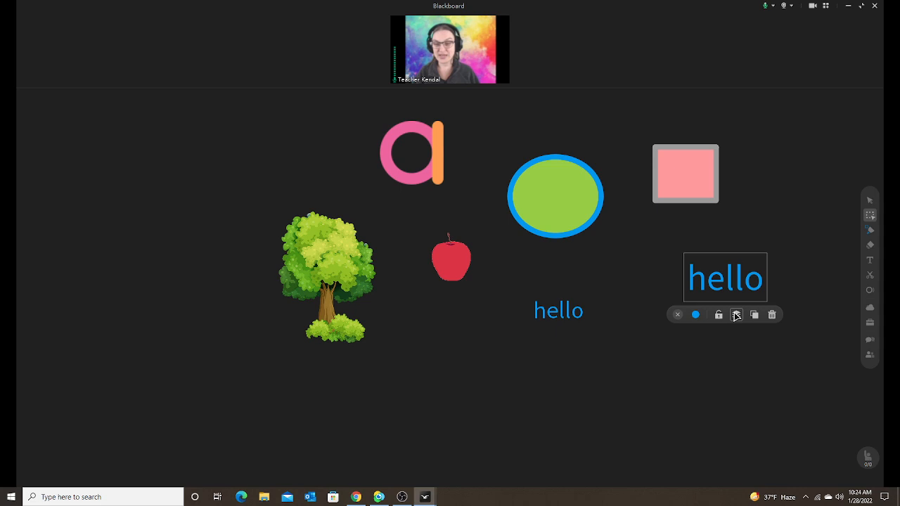
pyautogui.click(754, 315)
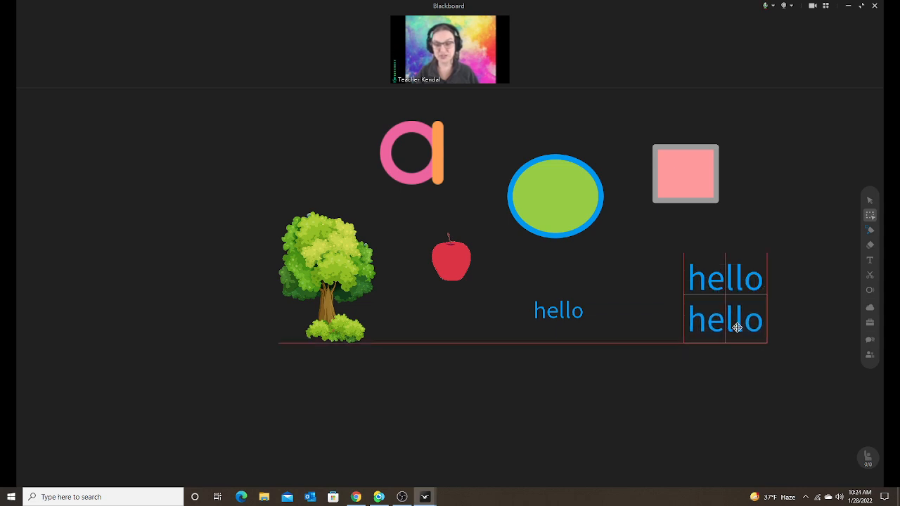
pyautogui.moveTo(725, 320); pyautogui.dragTo(386, 295)
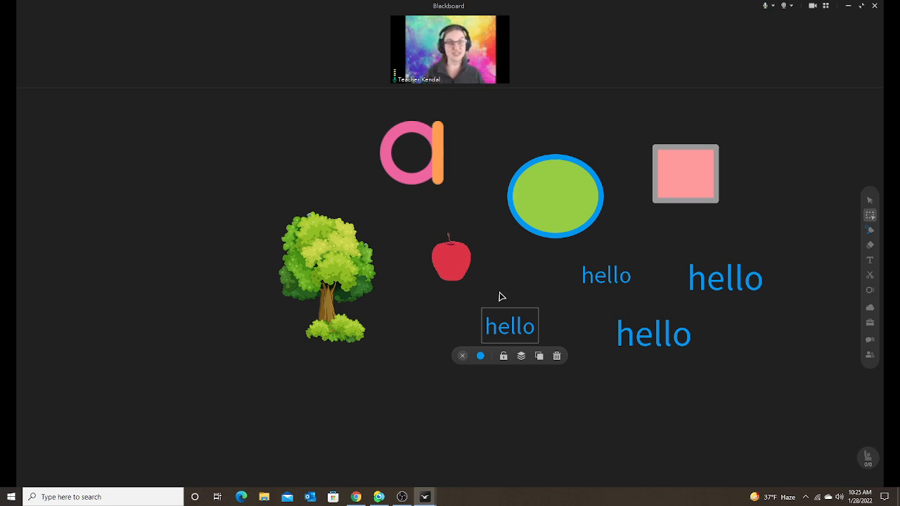
pyautogui.moveTo(523, 250)
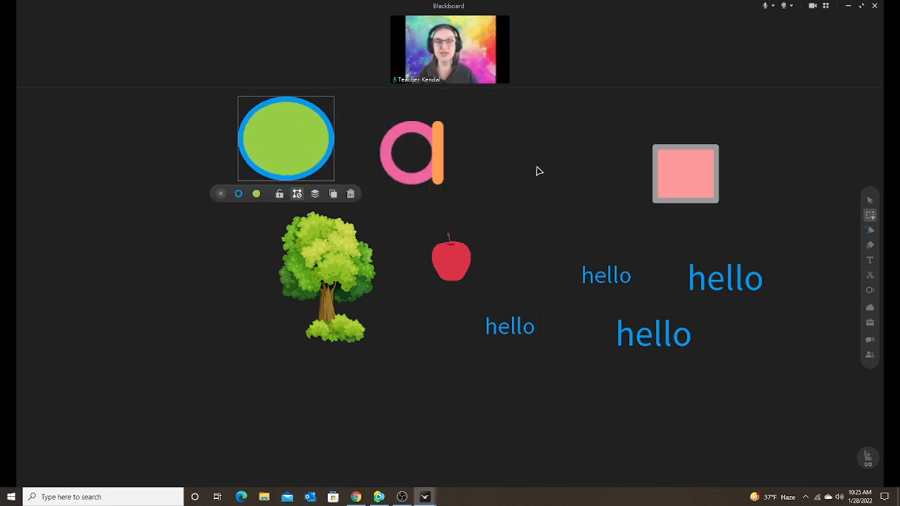
# Move the pink square left of the tree and frame the hello words in a blue rectangle.
pyautogui.moveTo(685, 174); pyautogui.dragTo(572, 142)
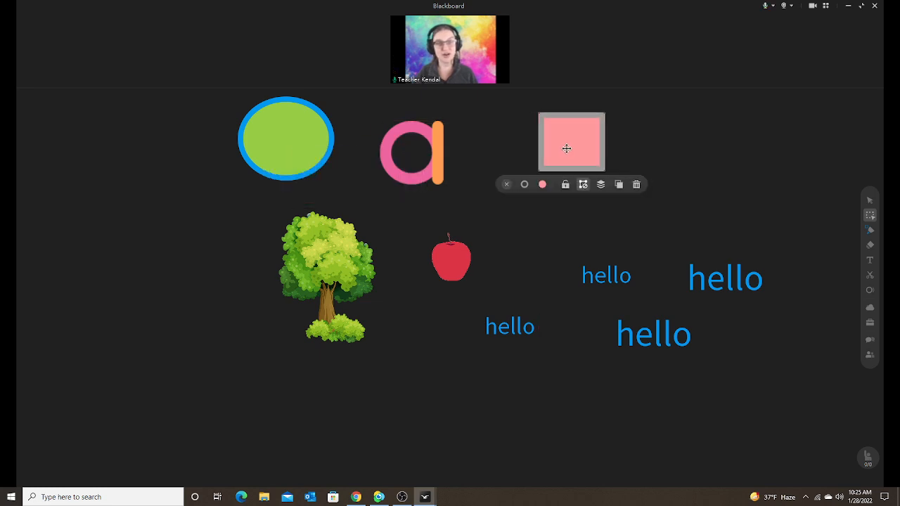
pyautogui.moveTo(572, 142); pyautogui.dragTo(195, 230)
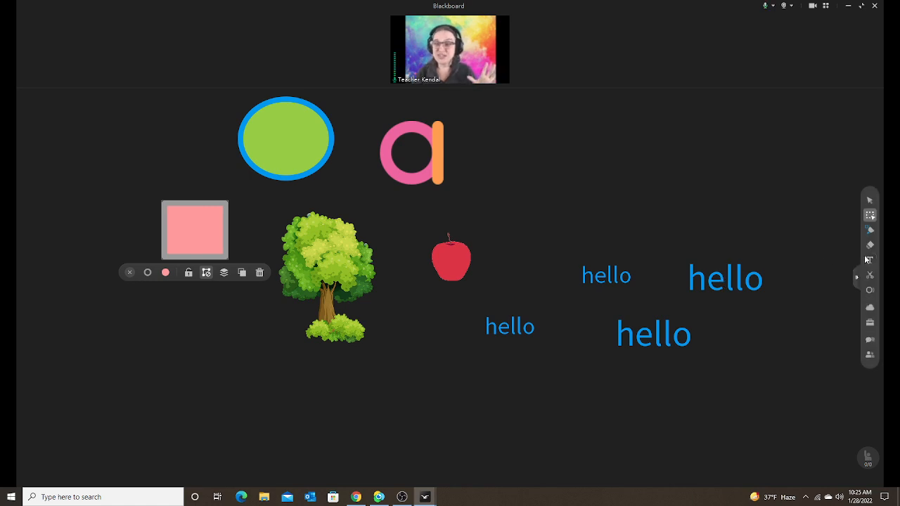
pyautogui.click(870, 230)
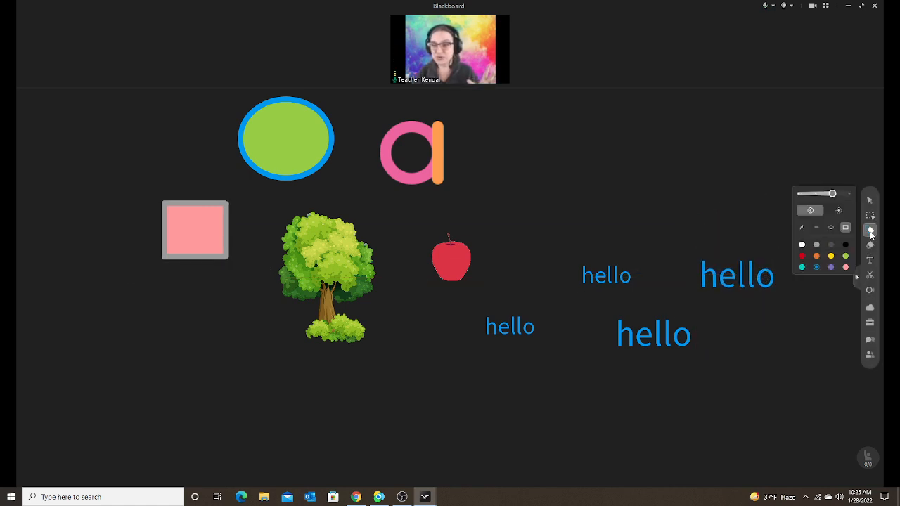
pyautogui.moveTo(559, 126); pyautogui.dragTo(788, 243)
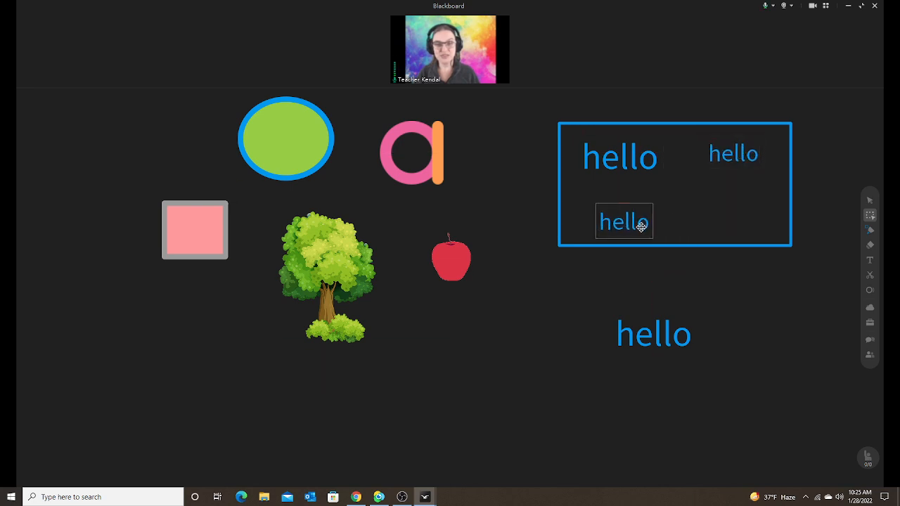
pyautogui.moveTo(623, 221); pyautogui.dragTo(719, 204)
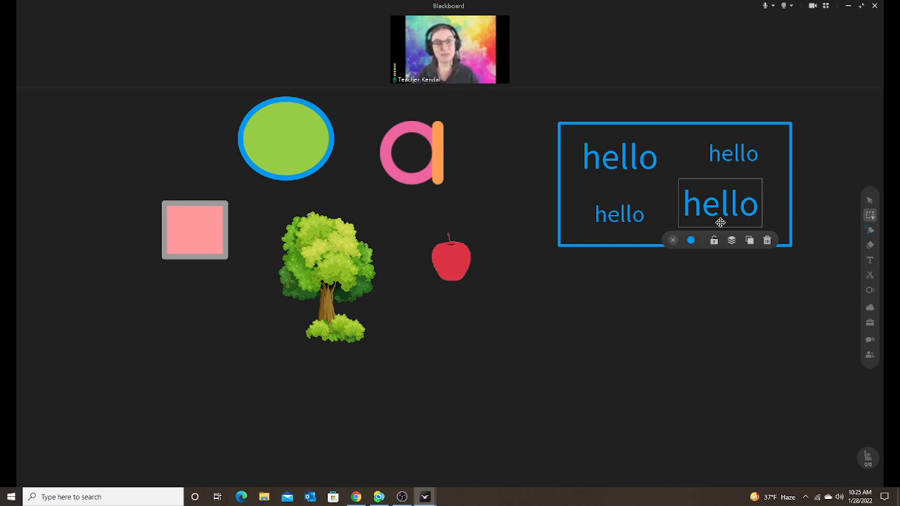
pyautogui.moveTo(654, 232)
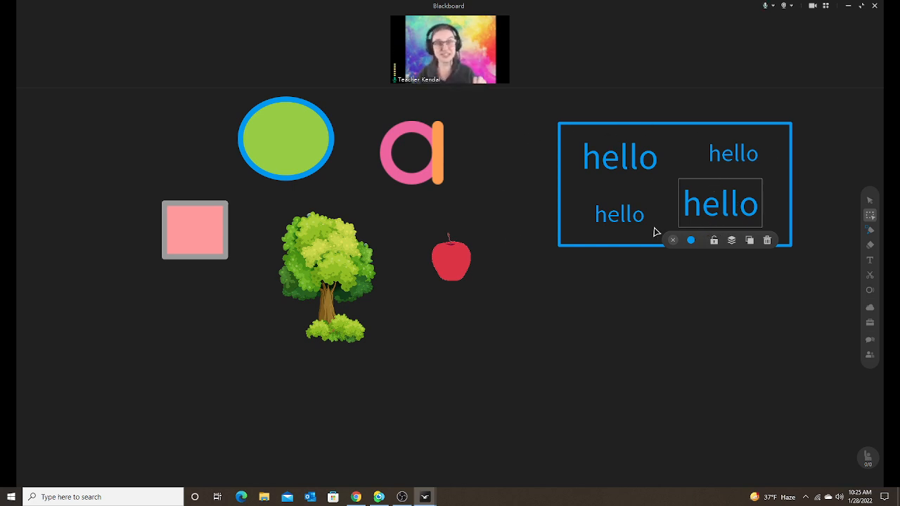
pyautogui.moveTo(721, 204); pyautogui.dragTo(616, 188)
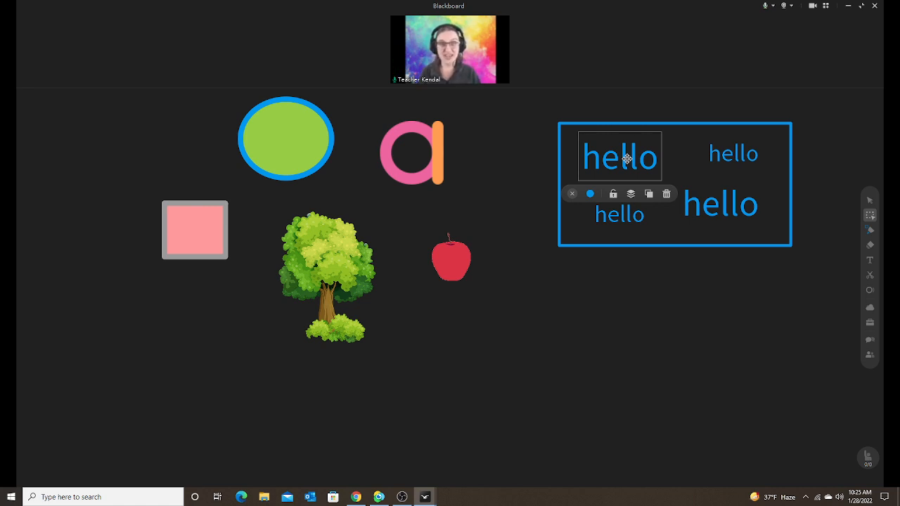
pyautogui.moveTo(638, 178)
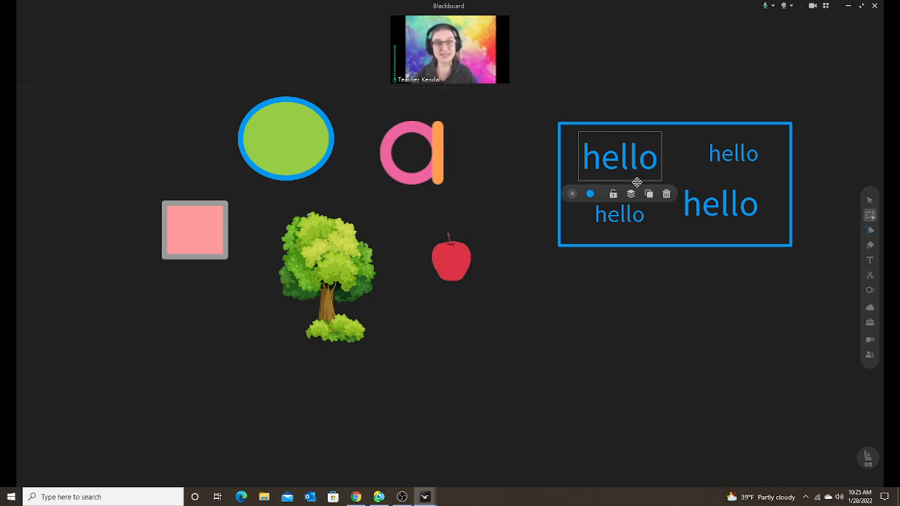
pyautogui.moveTo(638, 191)
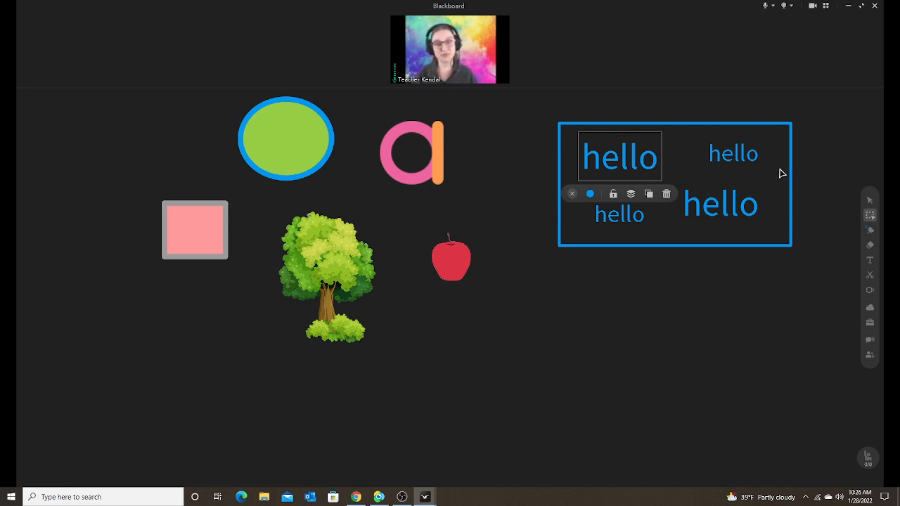
pyautogui.moveTo(650, 167)
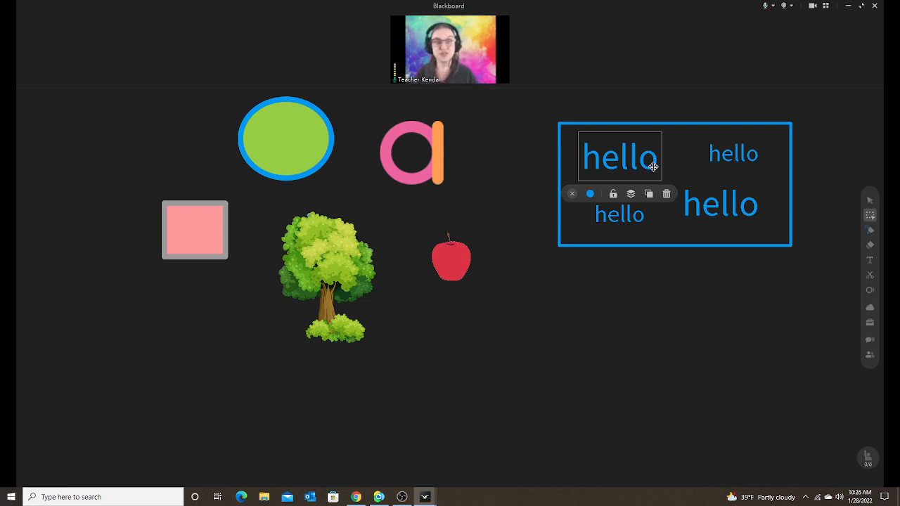
# Deselect the hello word, then select and delete the blue rectangle frame.
pyautogui.click(732, 251)
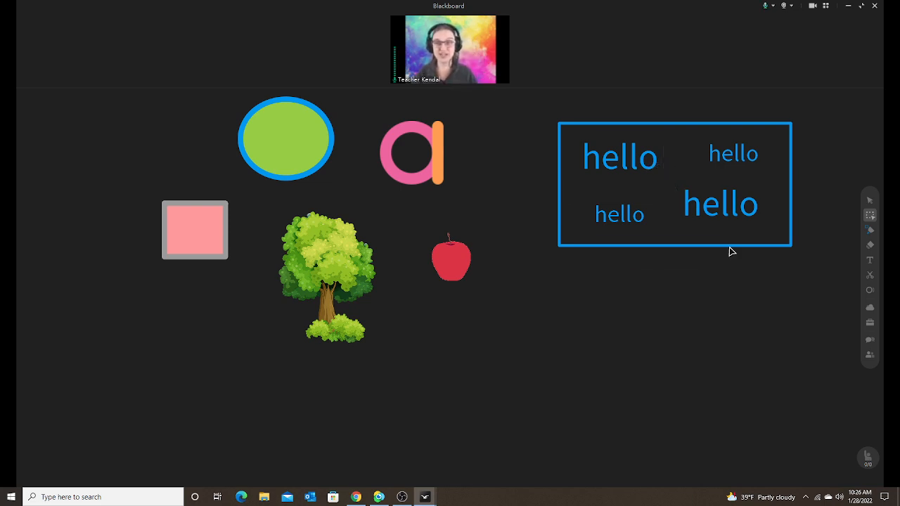
pyautogui.click(674, 184)
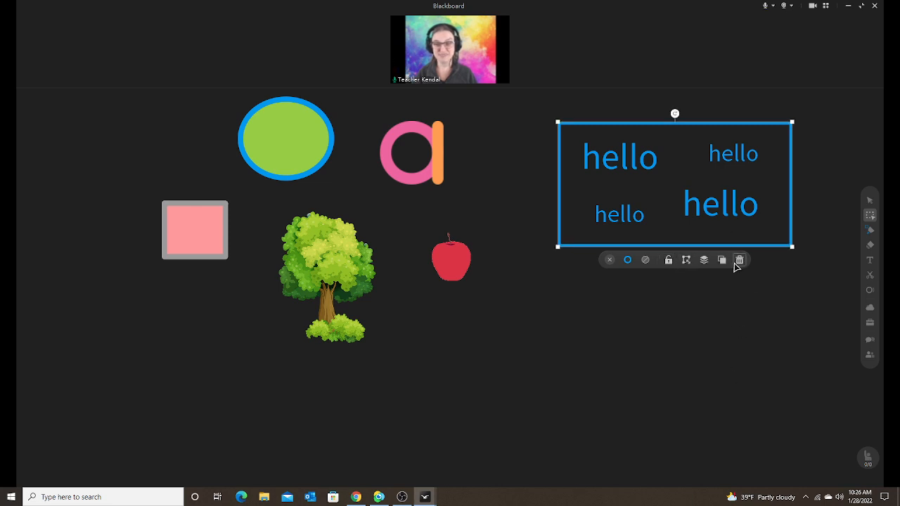
pyautogui.click(739, 259)
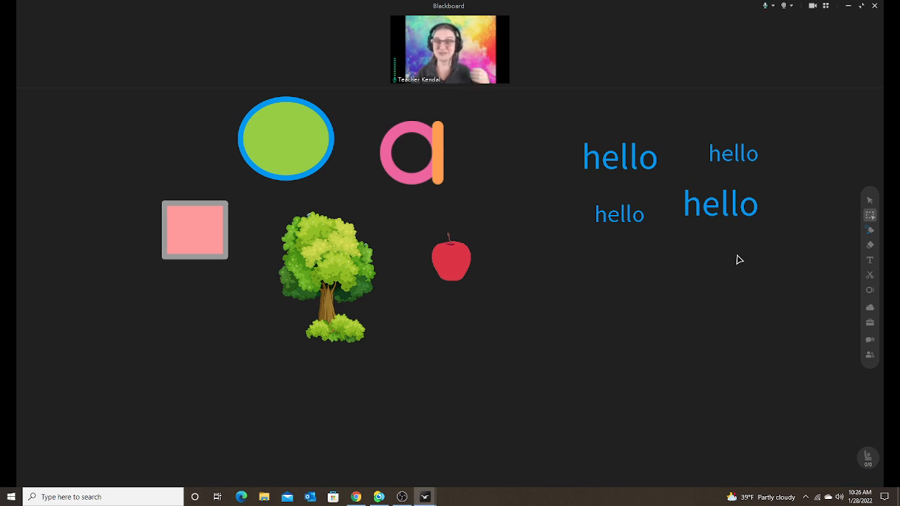
pyautogui.moveTo(697, 209)
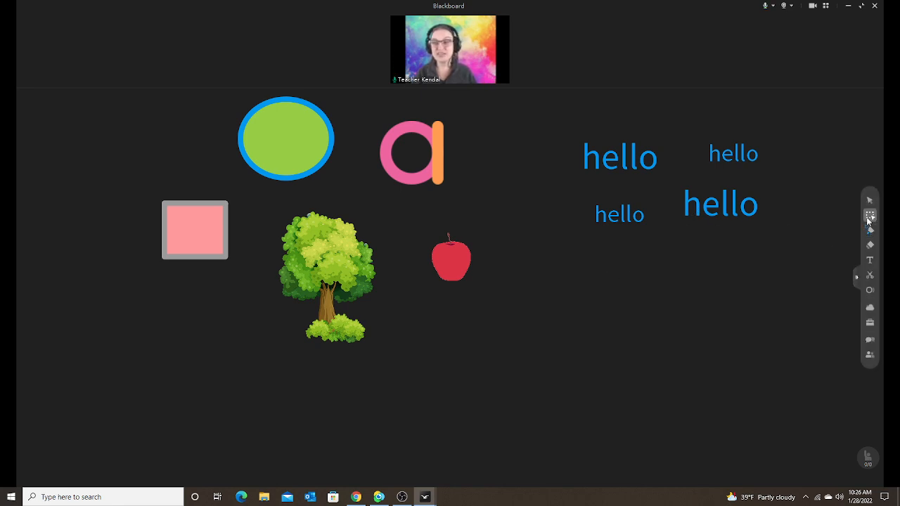
# Draw a large blue rectangle in the lower right of the board.
pyautogui.click(870, 228)
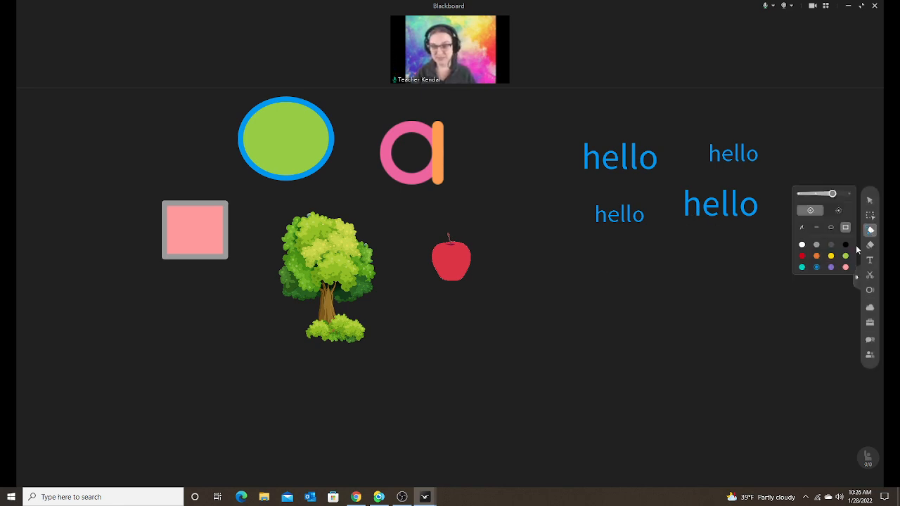
pyautogui.moveTo(548, 267); pyautogui.dragTo(777, 409)
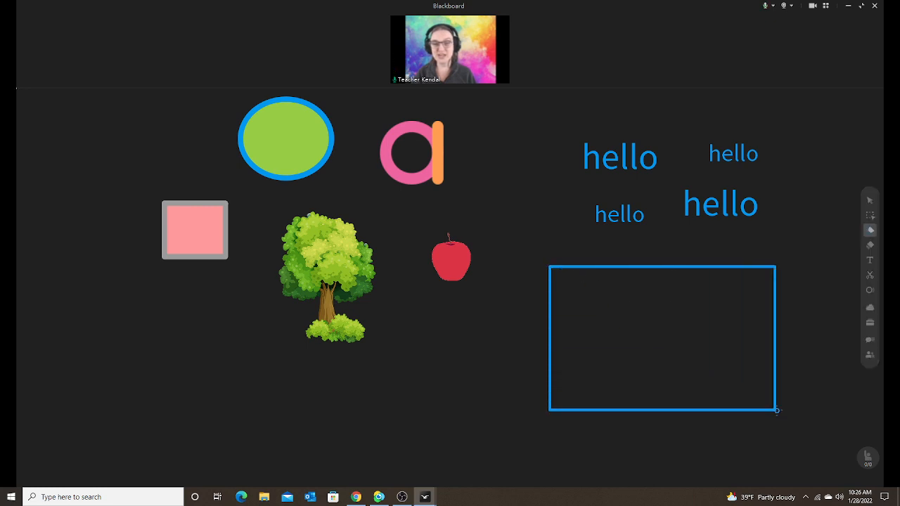
pyautogui.moveTo(777, 411); pyautogui.dragTo(808, 420)
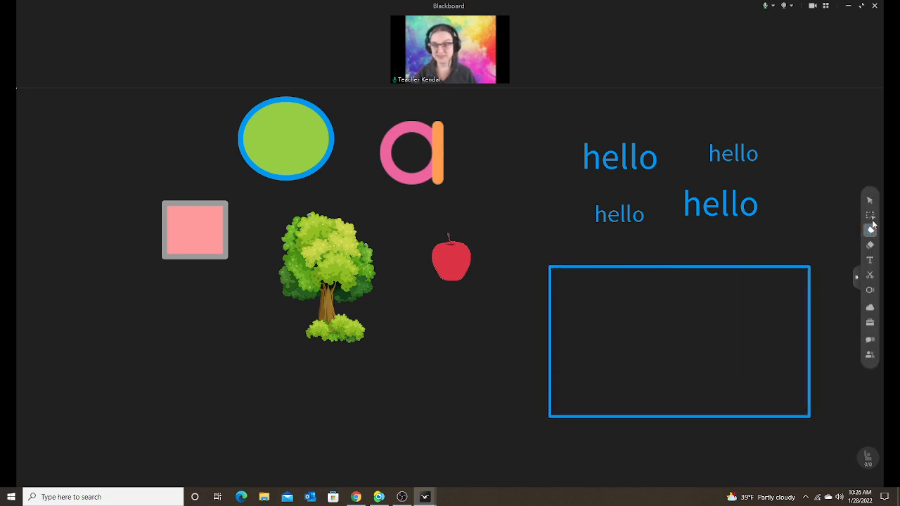
# Fill the rectangle grey and move two hello words onto it.
pyautogui.click(679, 341)
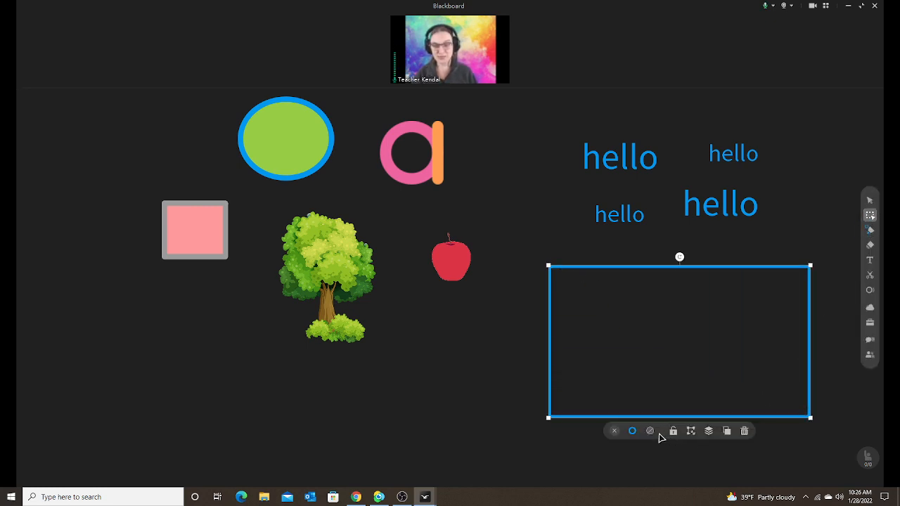
pyautogui.click(650, 431)
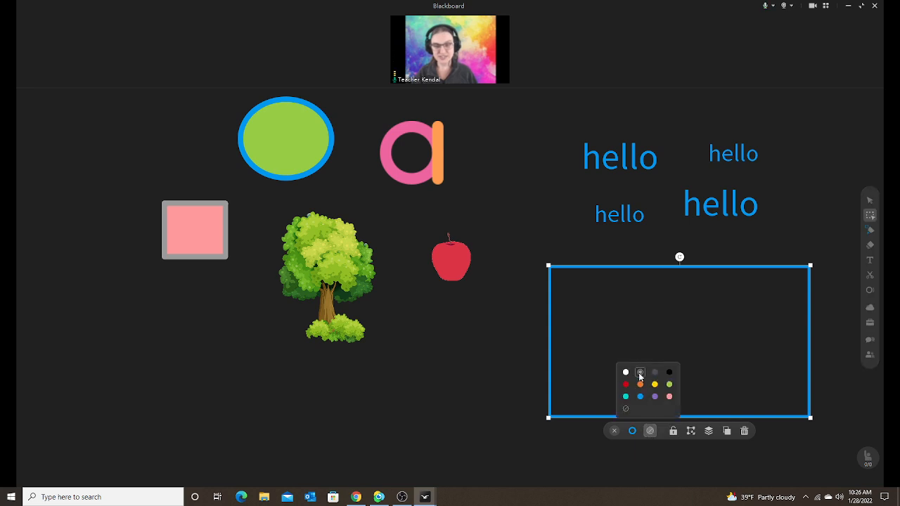
pyautogui.click(640, 373)
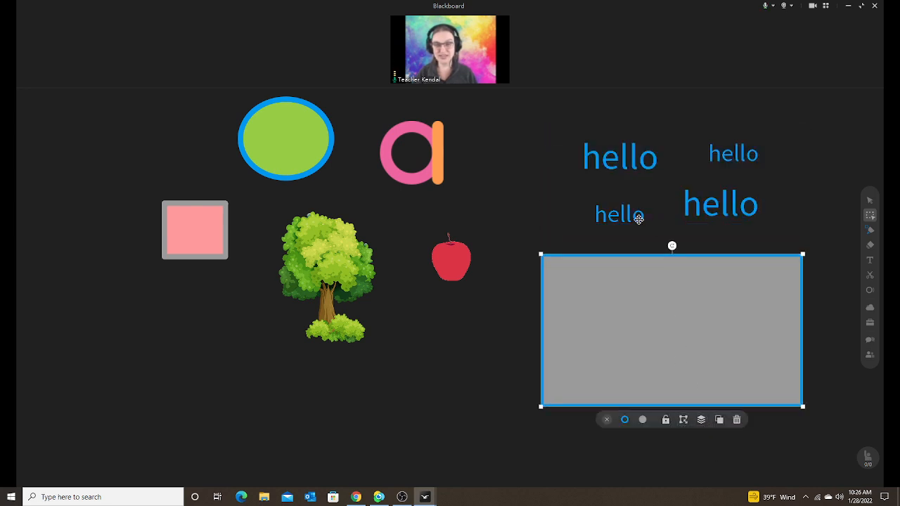
pyautogui.moveTo(618, 214); pyautogui.dragTo(598, 294)
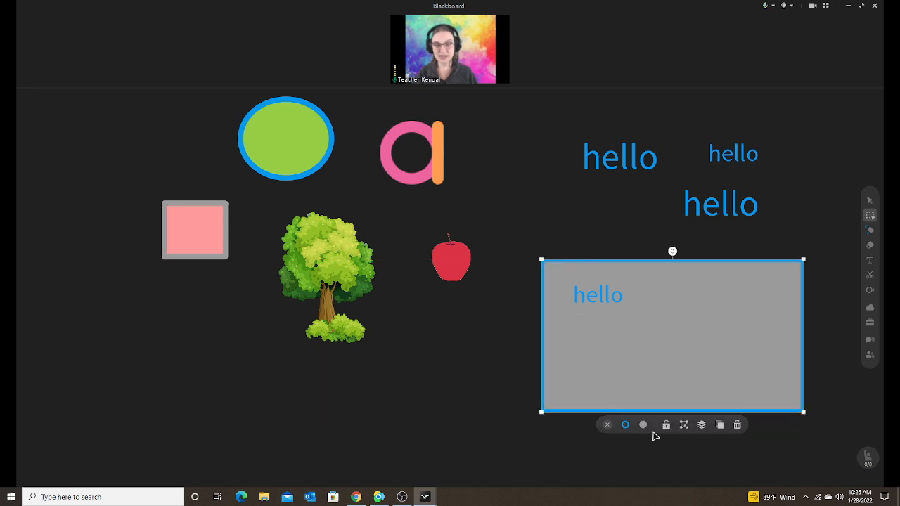
pyautogui.moveTo(721, 203); pyautogui.dragTo(727, 299)
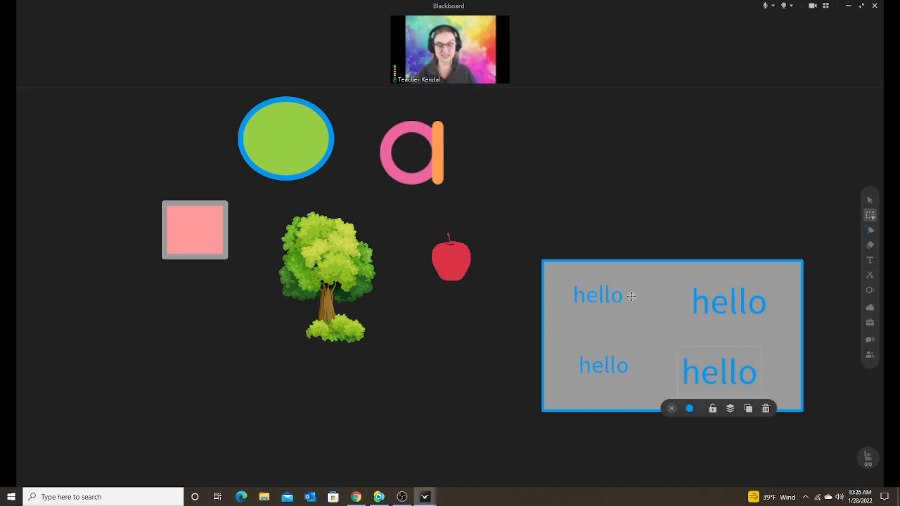
pyautogui.moveTo(589, 306)
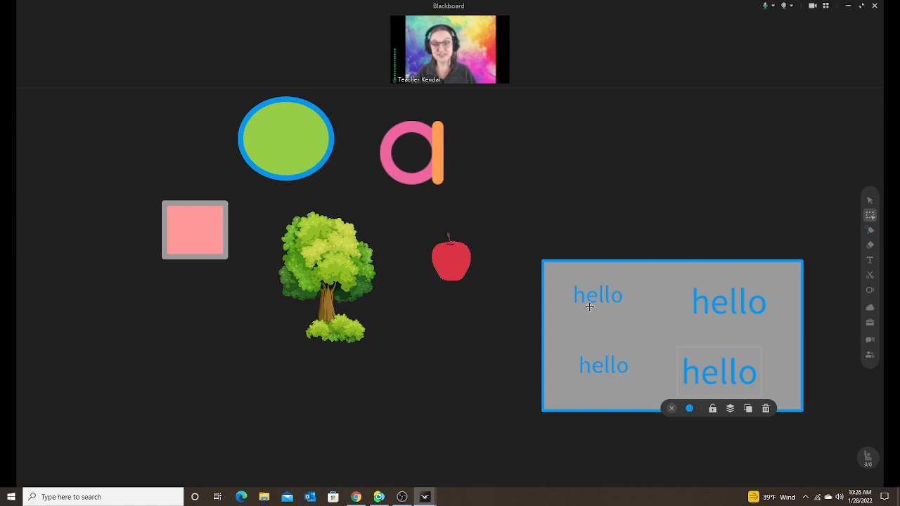
pyautogui.moveTo(654, 309)
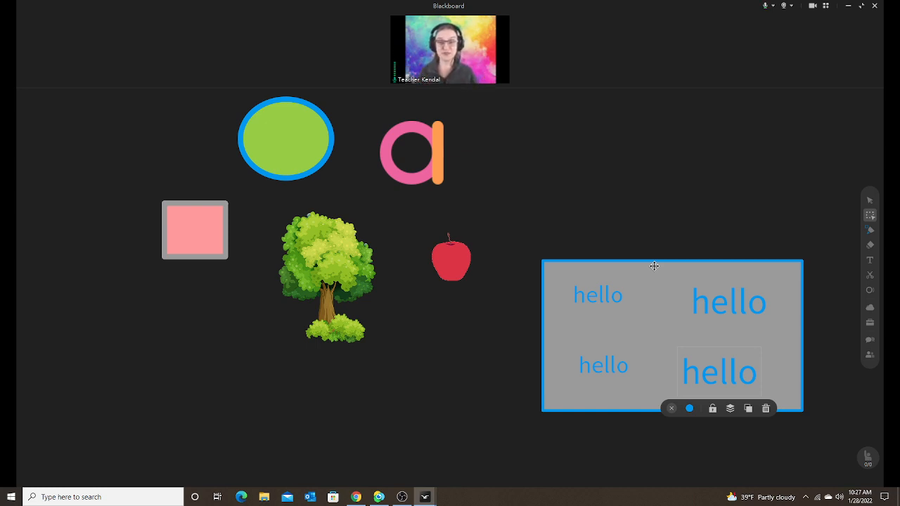
pyautogui.moveTo(633, 287)
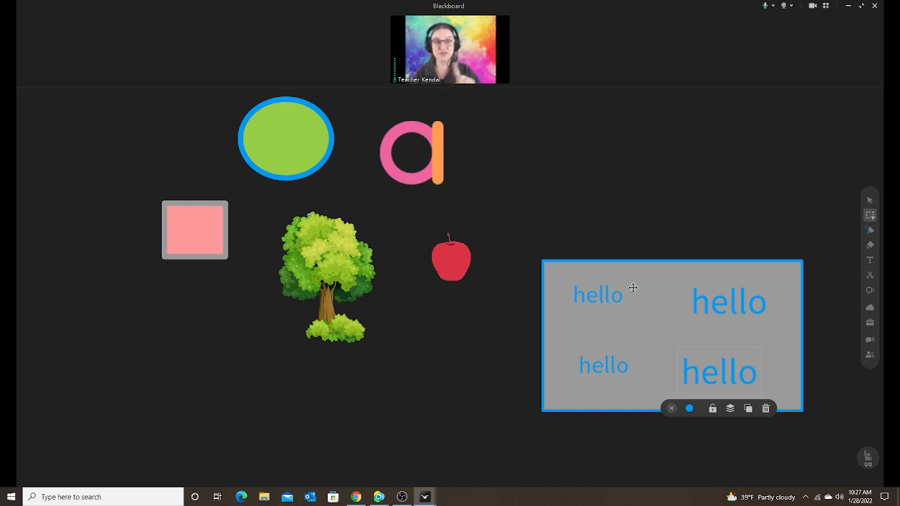
pyautogui.moveTo(654, 293)
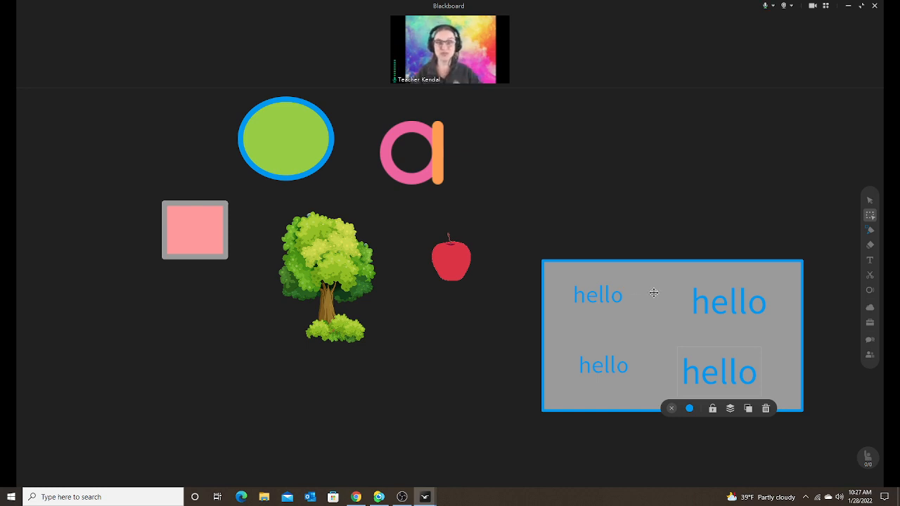
pyautogui.moveTo(870, 245)
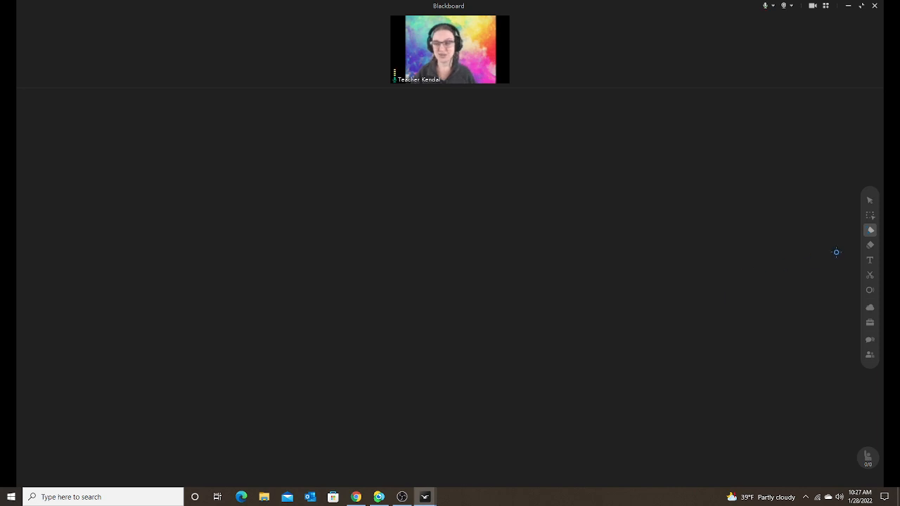
# Switch to a new blank blackboard page with the magnifier picture at top-left.
pyautogui.click(870, 307)
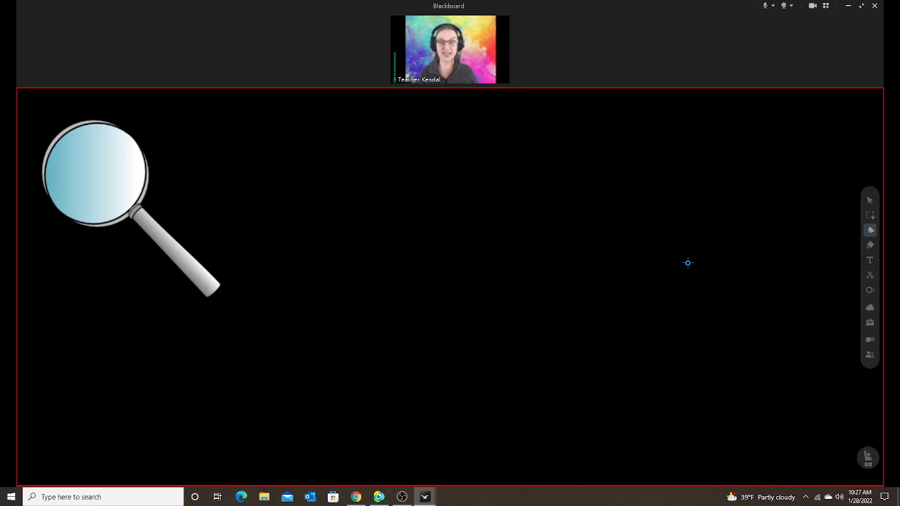
# Drag the magnifier across the black board to reveal the hidden letters O, Q and R.
pyautogui.click(870, 215)
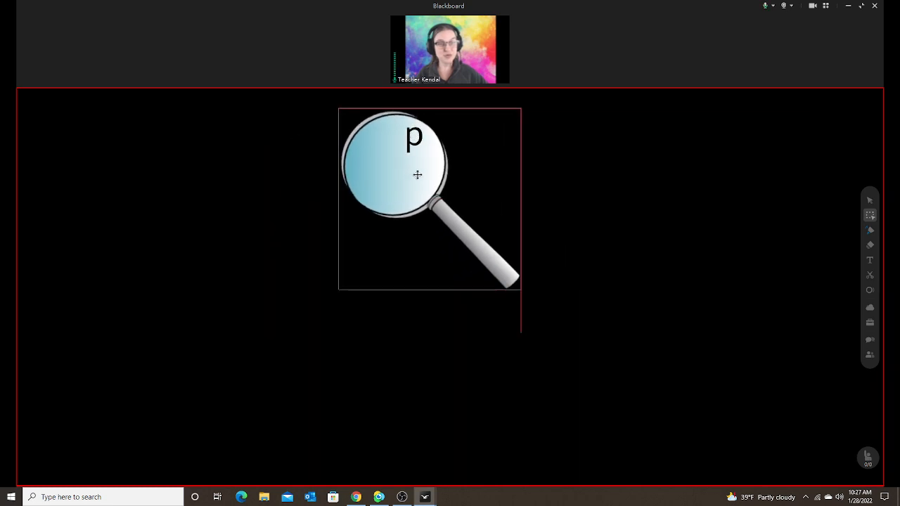
pyautogui.moveTo(418, 174); pyautogui.dragTo(693, 174)
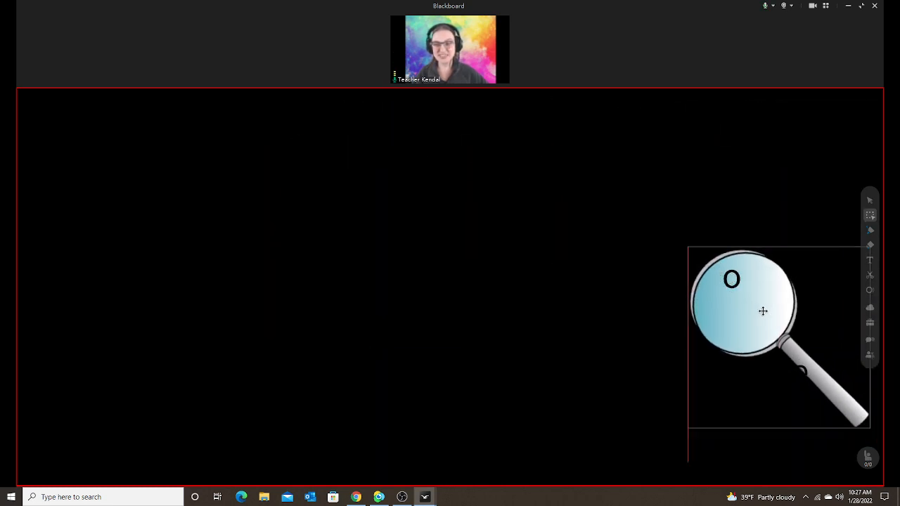
pyautogui.moveTo(763, 311); pyautogui.dragTo(312, 209)
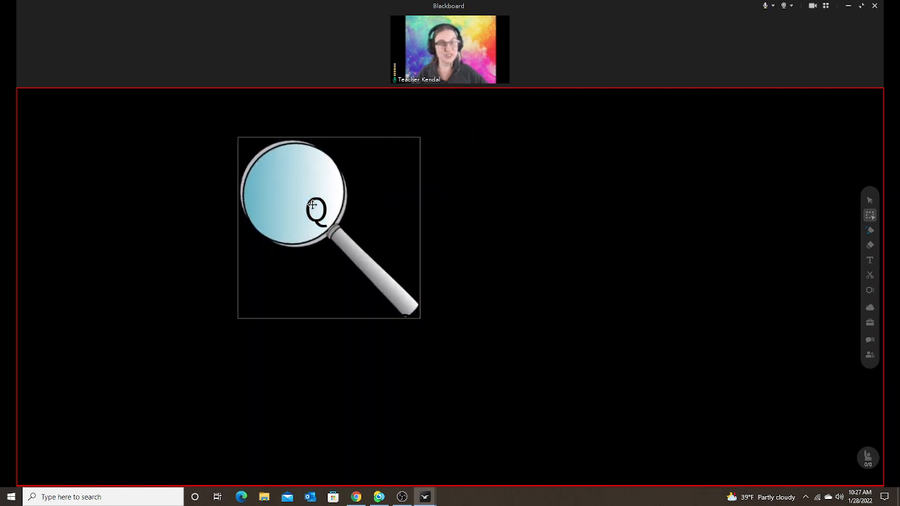
pyautogui.moveTo(314, 205); pyautogui.dragTo(240, 235)
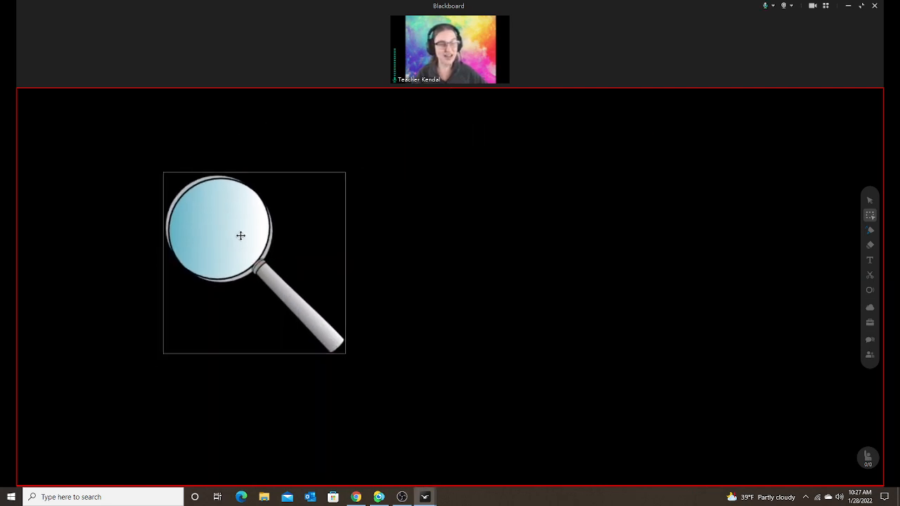
pyautogui.moveTo(240, 235); pyautogui.dragTo(557, 209)
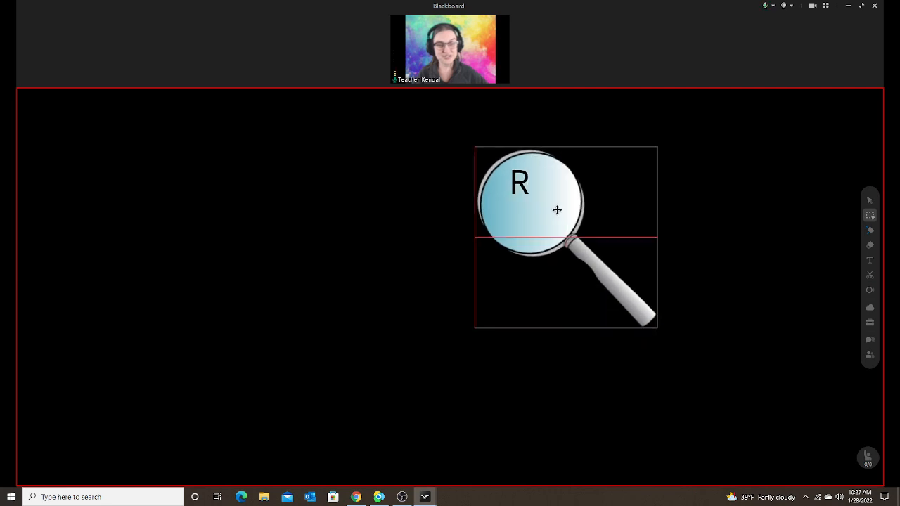
pyautogui.moveTo(557, 209); pyautogui.dragTo(731, 331)
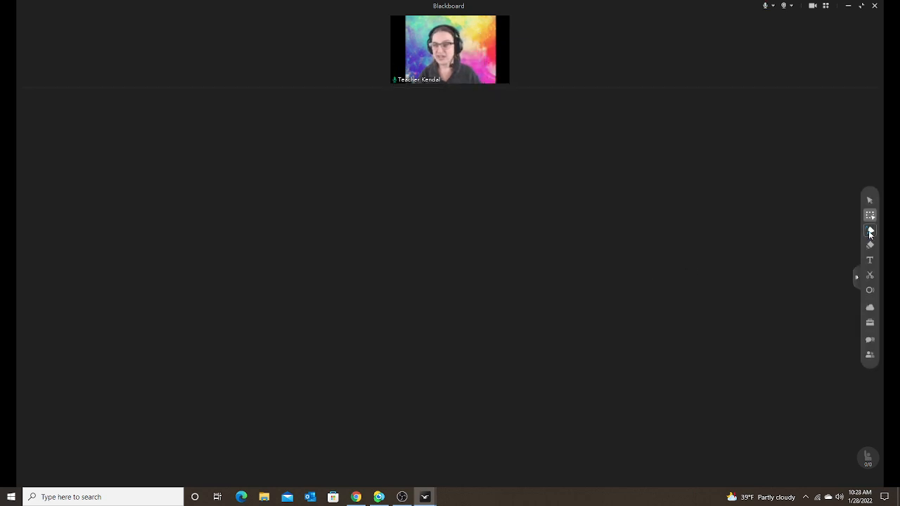
# Draw a large rectangle across the board and give it a solid grey fill.
pyautogui.click(870, 230)
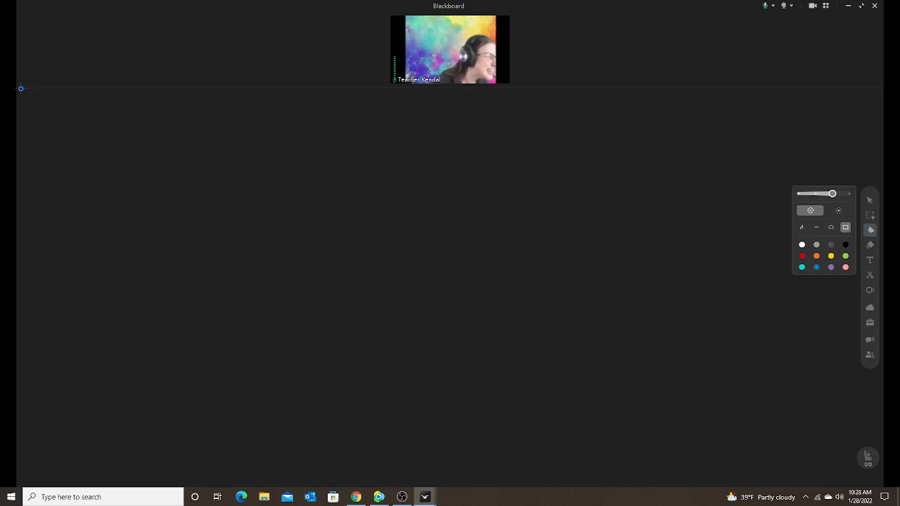
pyautogui.moveTo(21, 88); pyautogui.dragTo(315, 239)
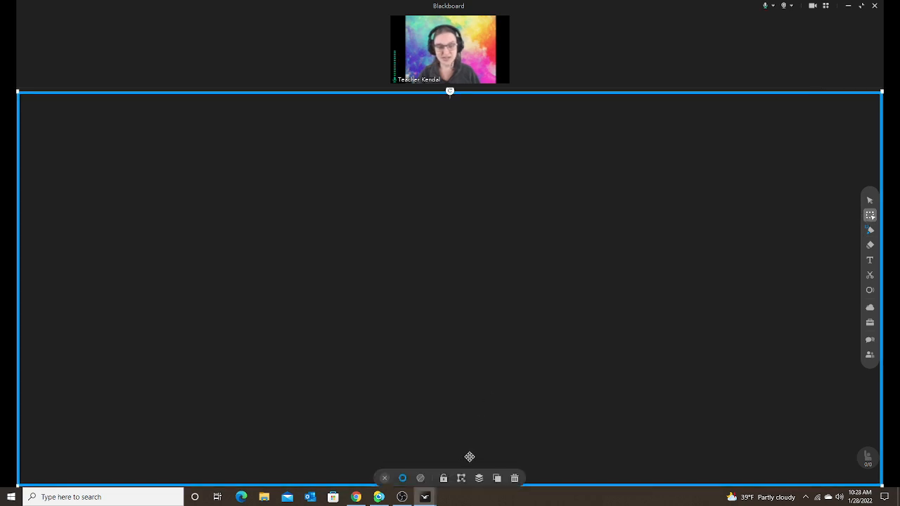
pyautogui.click(420, 478)
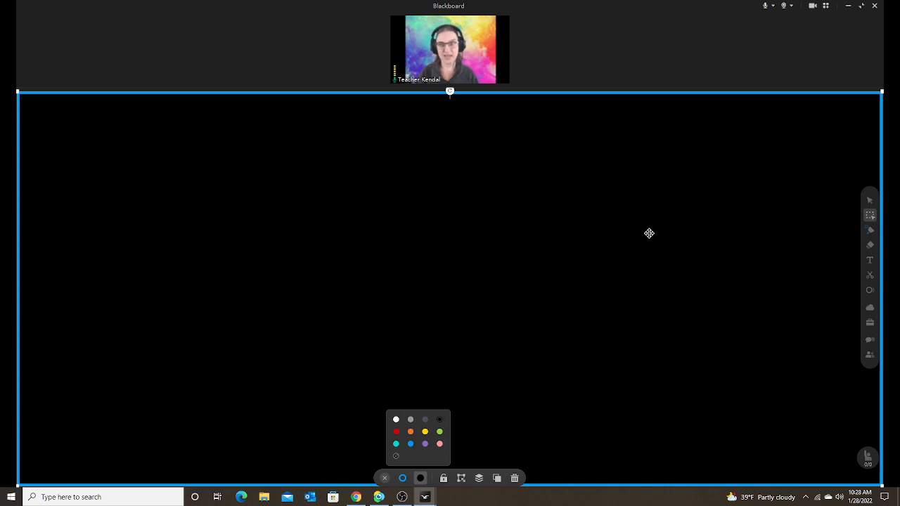
pyautogui.moveTo(640, 248)
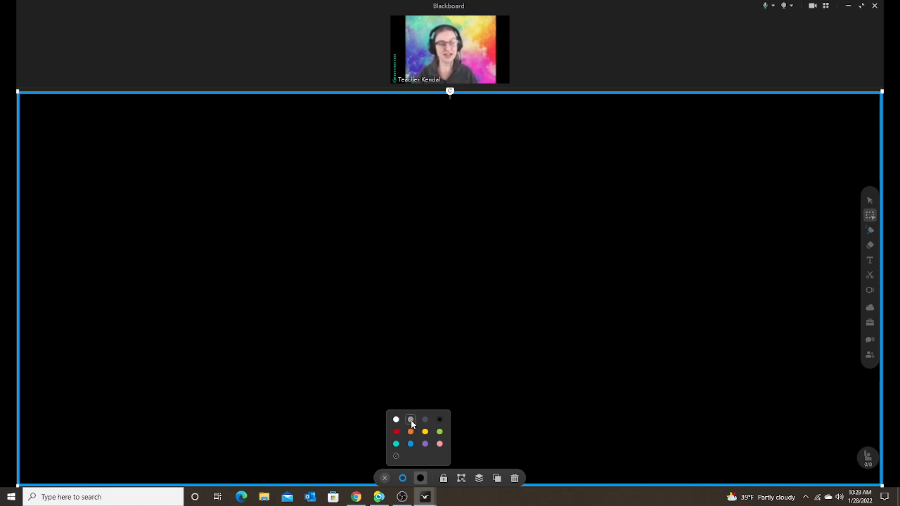
pyautogui.click(410, 420)
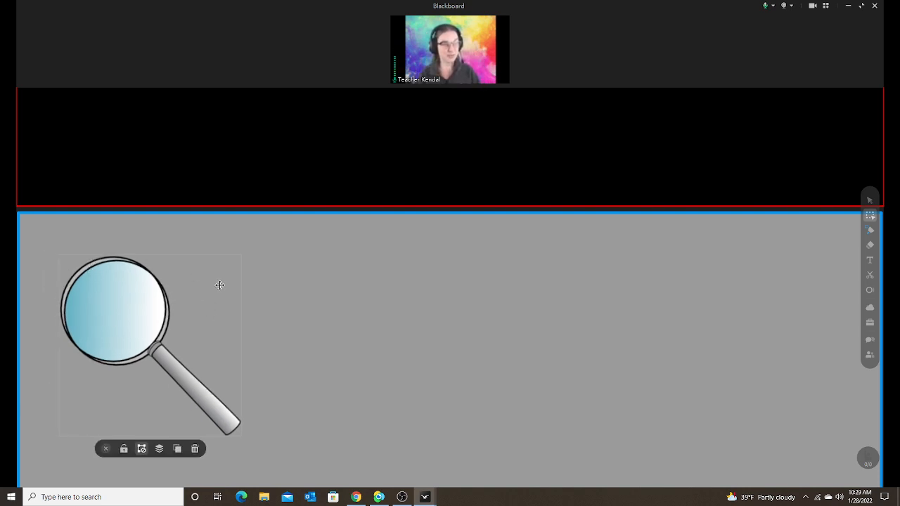
pyautogui.moveTo(189, 313)
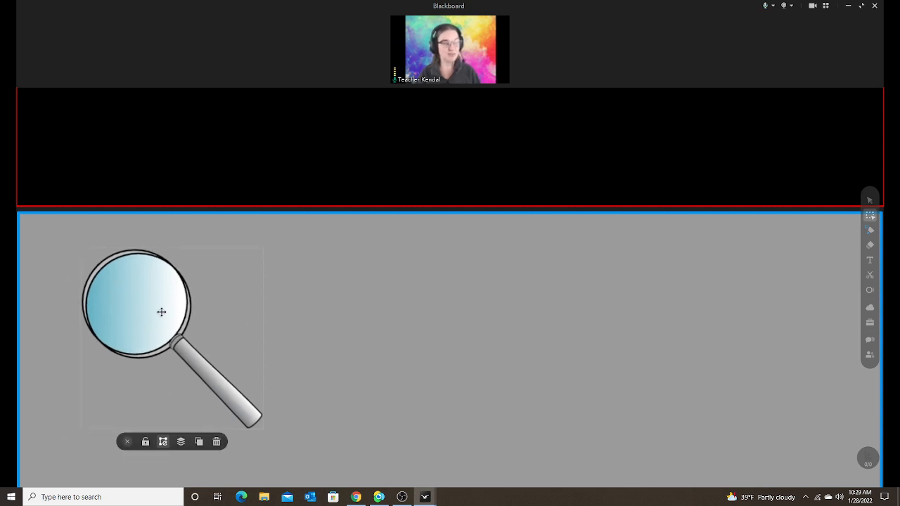
pyautogui.moveTo(169, 296)
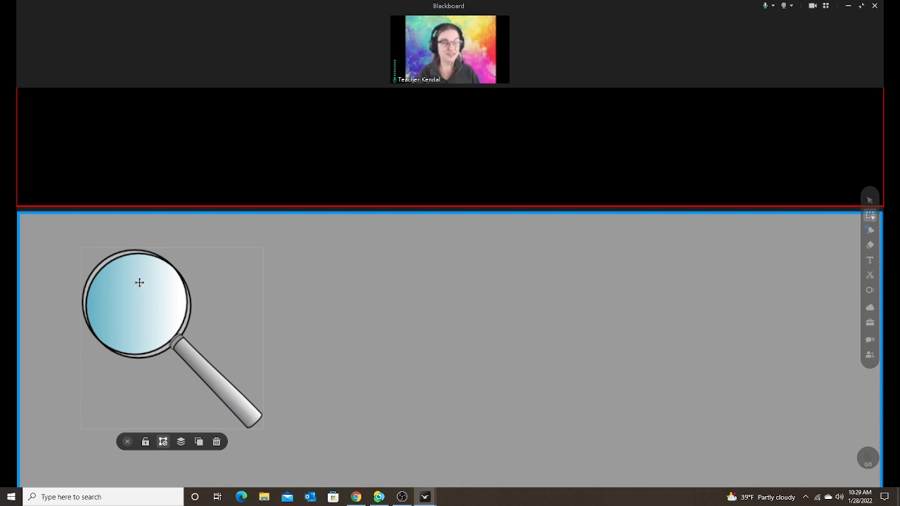
pyautogui.moveTo(164, 321)
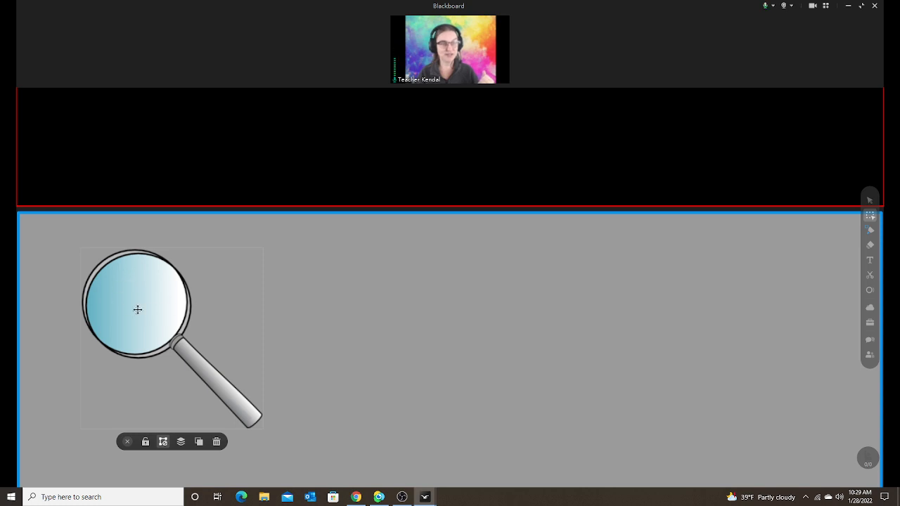
# Drag the magnifying glass into the top-left corner of the grey board.
pyautogui.moveTo(137, 310); pyautogui.dragTo(158, 315)
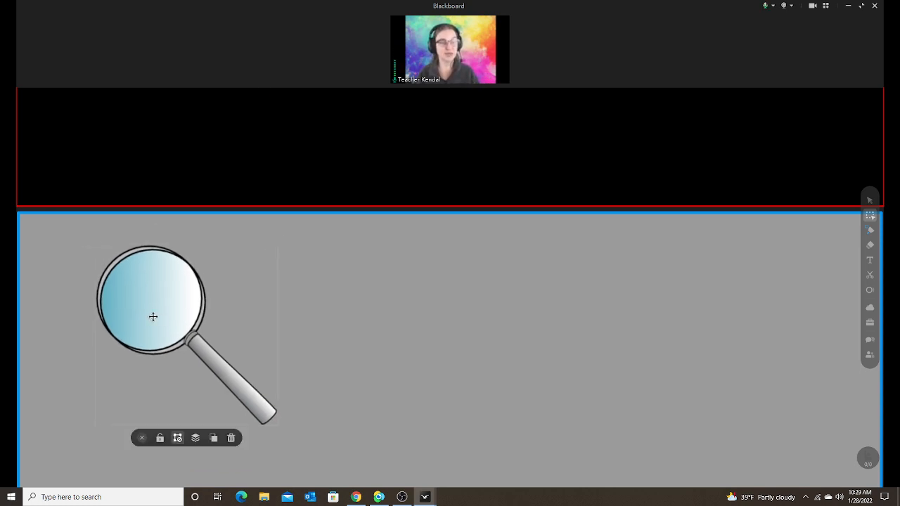
pyautogui.moveTo(153, 317); pyautogui.dragTo(99, 285)
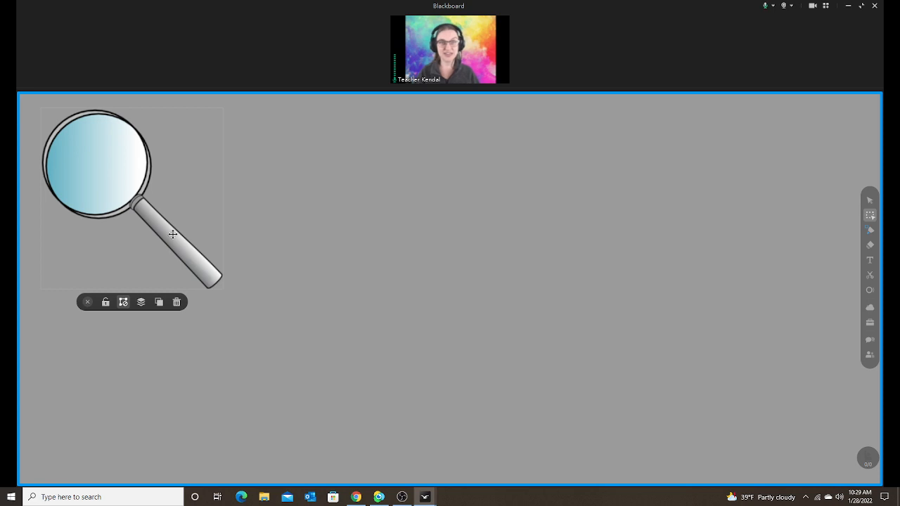
pyautogui.moveTo(389, 306)
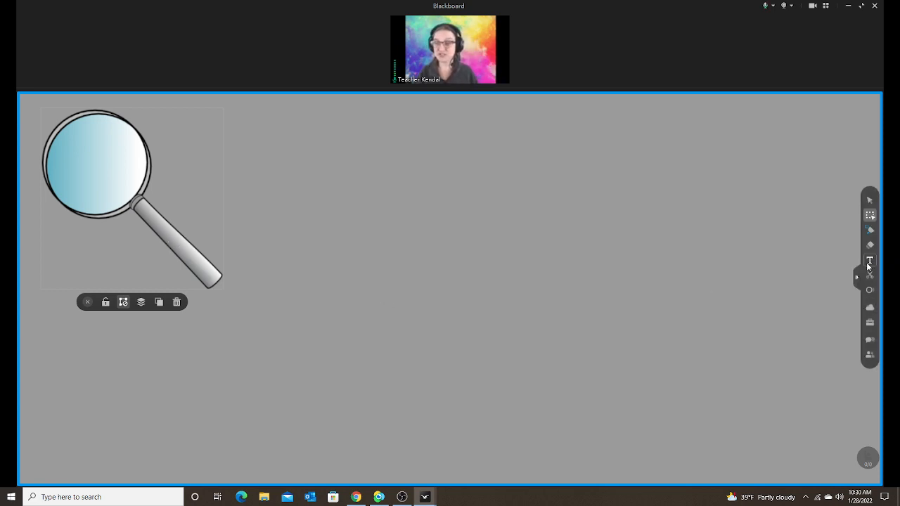
# Add text letters H and L on the board with the Text tool.
pyautogui.click(869, 260)
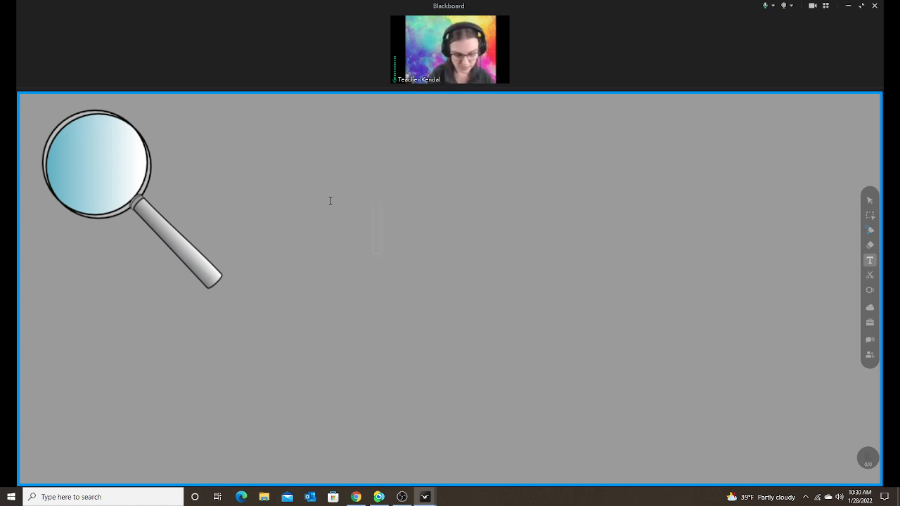
pyautogui.write('H')
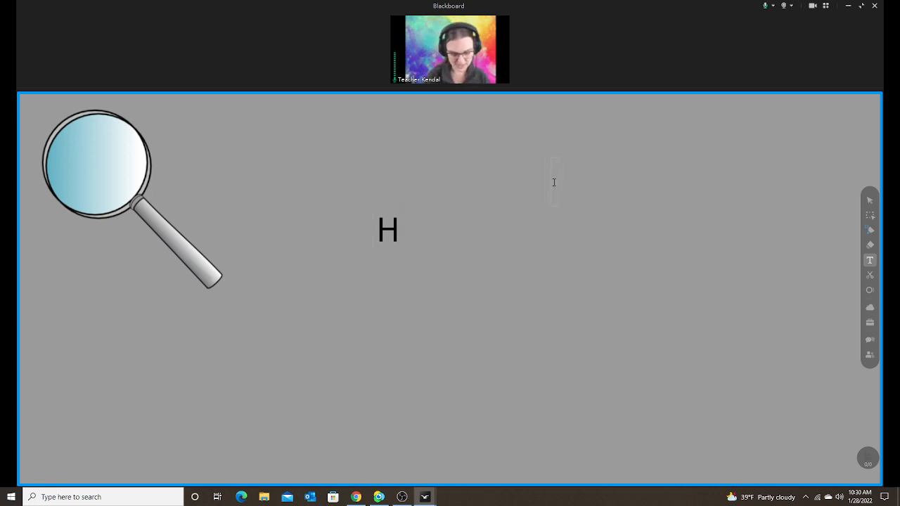
pyautogui.write('L')
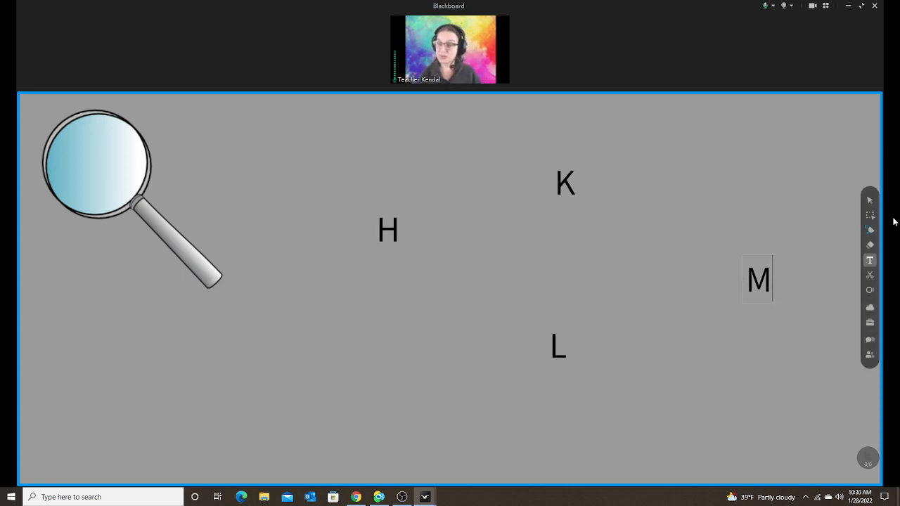
# Draw a small rectangle right of K and fill it with black.
pyautogui.click(870, 230)
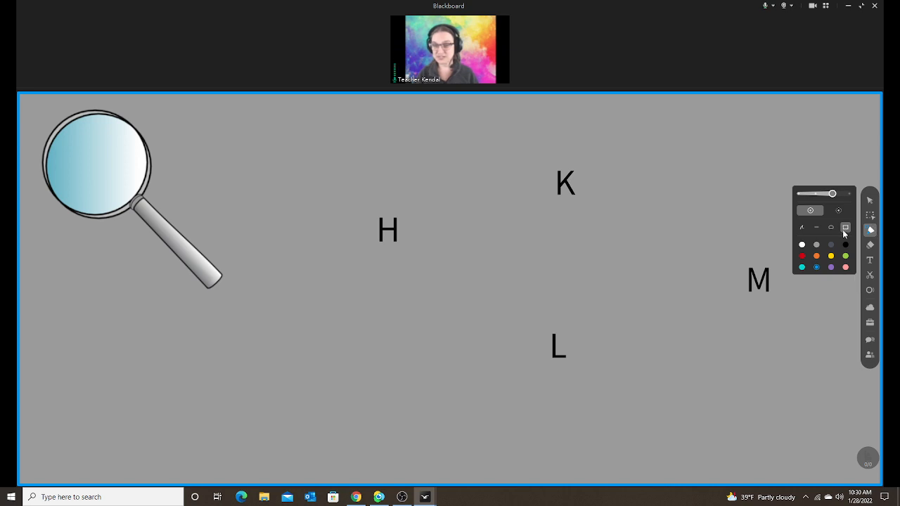
pyautogui.moveTo(686, 156); pyautogui.dragTo(729, 189)
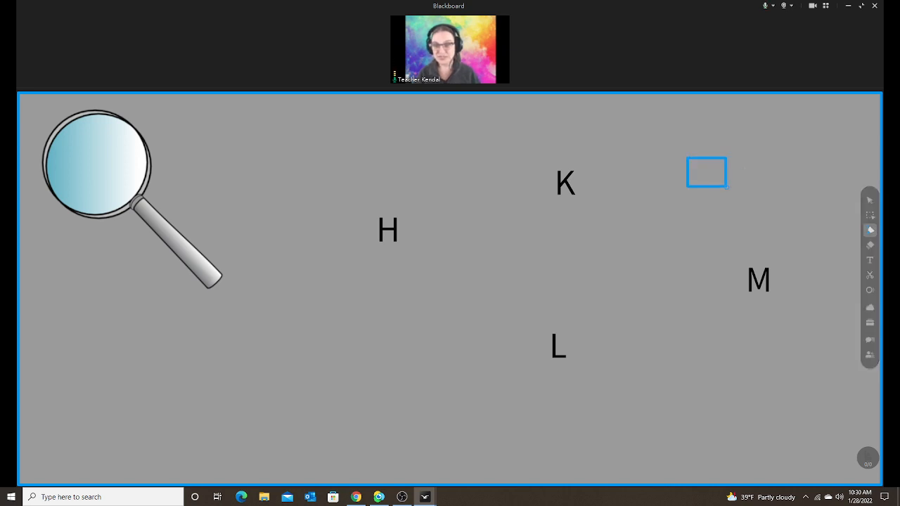
pyautogui.click(708, 173)
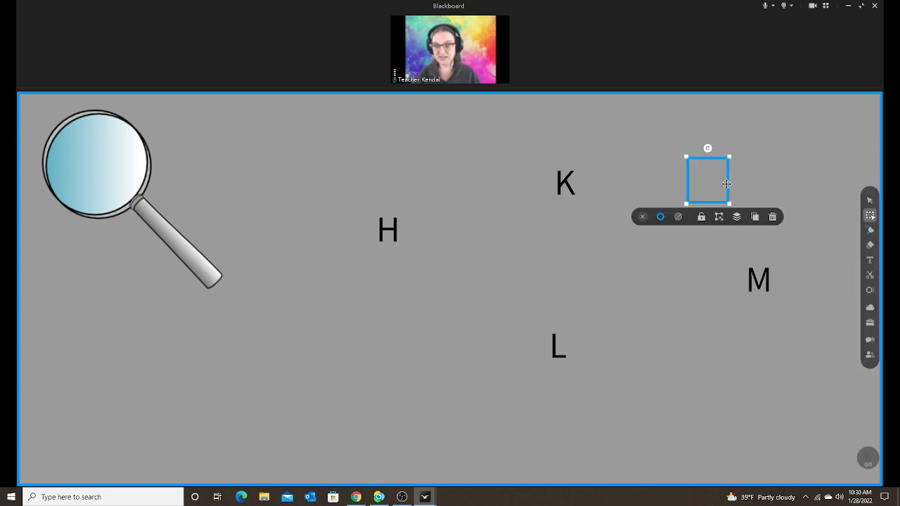
pyautogui.click(660, 217)
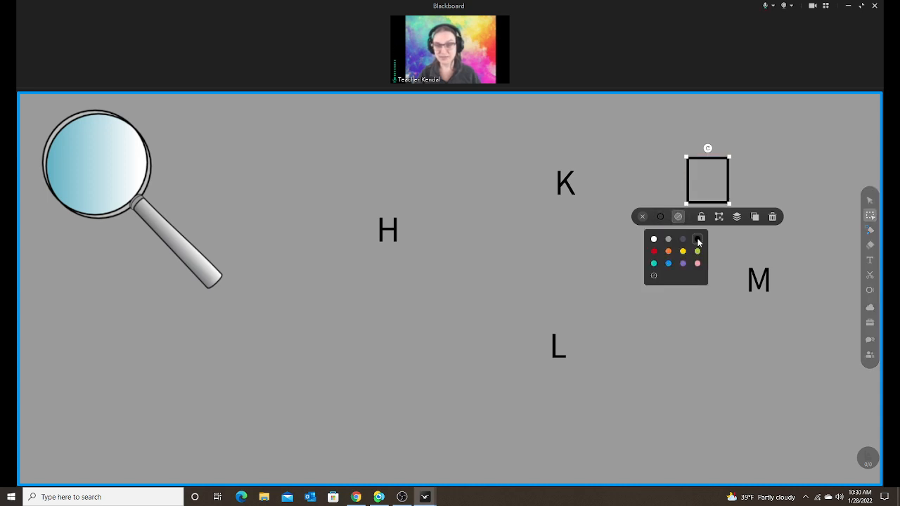
pyautogui.click(697, 239)
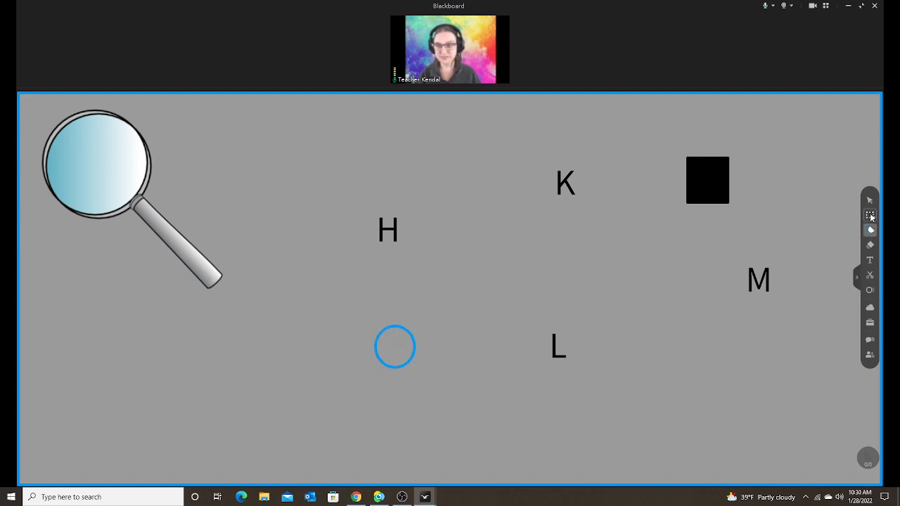
# Fill the circle near L with black and nudge it slightly lower.
pyautogui.click(394, 346)
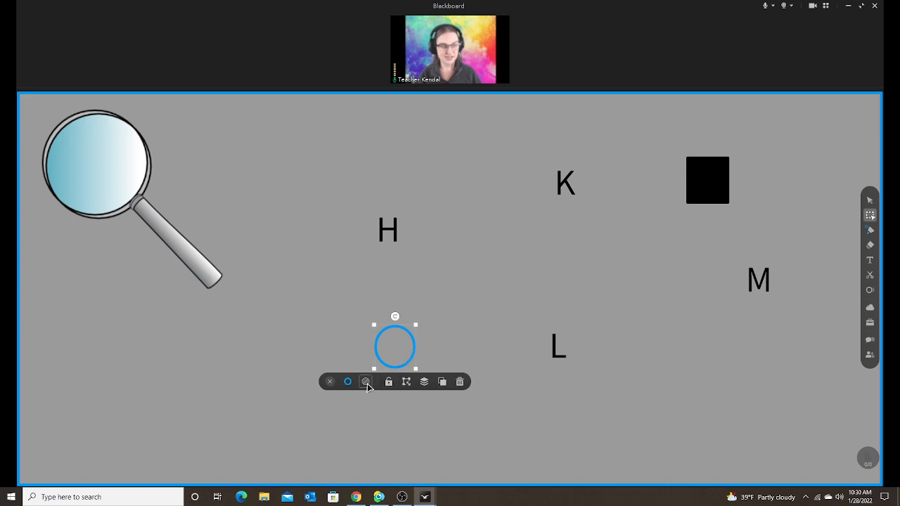
pyautogui.click(365, 381)
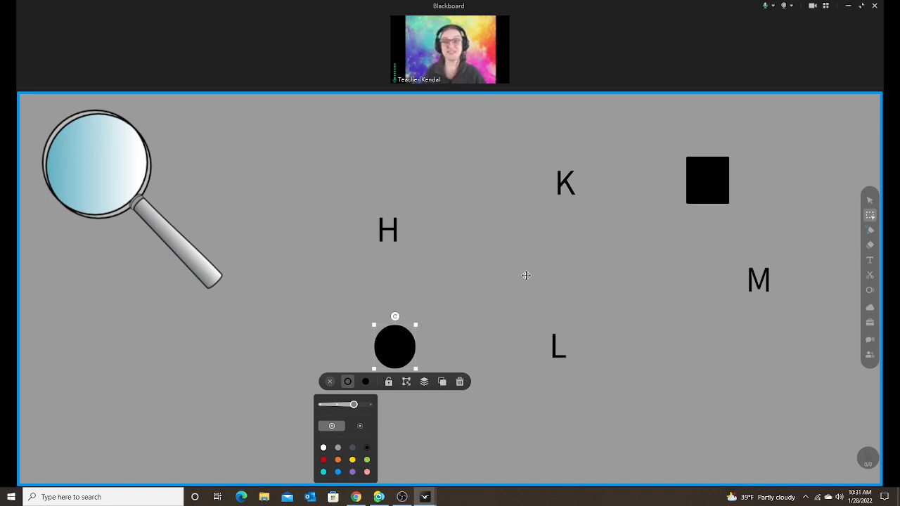
pyautogui.moveTo(602, 276)
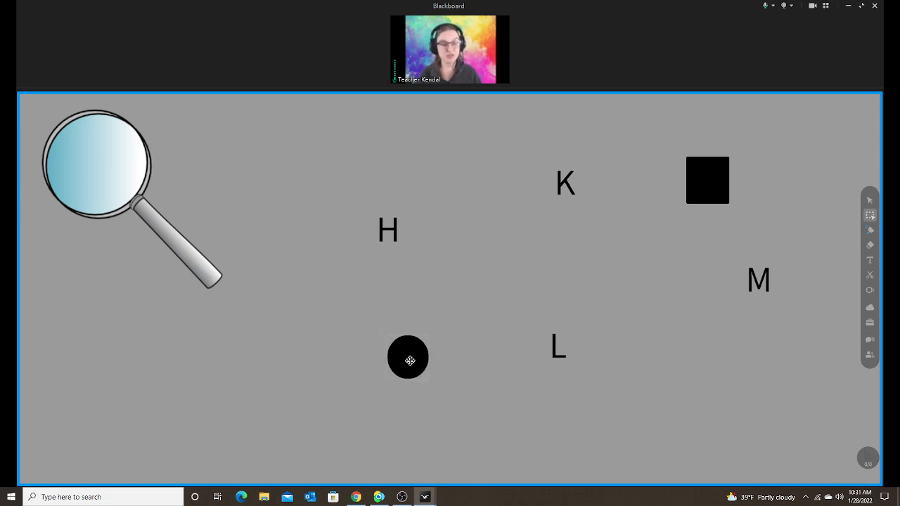
pyautogui.click(408, 359)
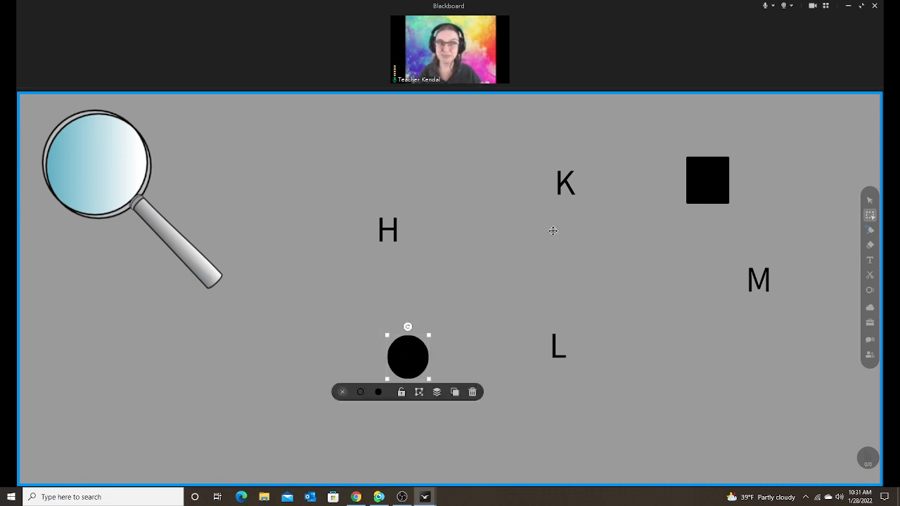
pyautogui.moveTo(561, 227)
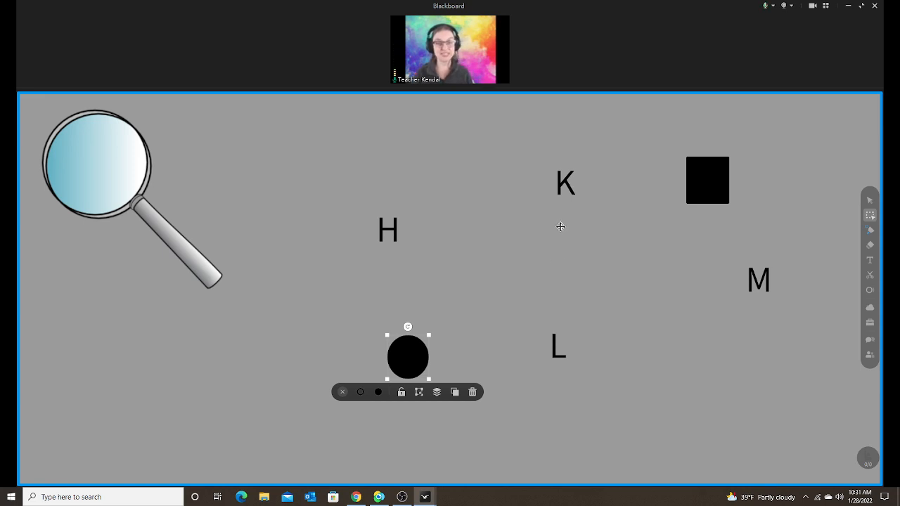
pyautogui.moveTo(408, 358); pyautogui.dragTo(407, 375)
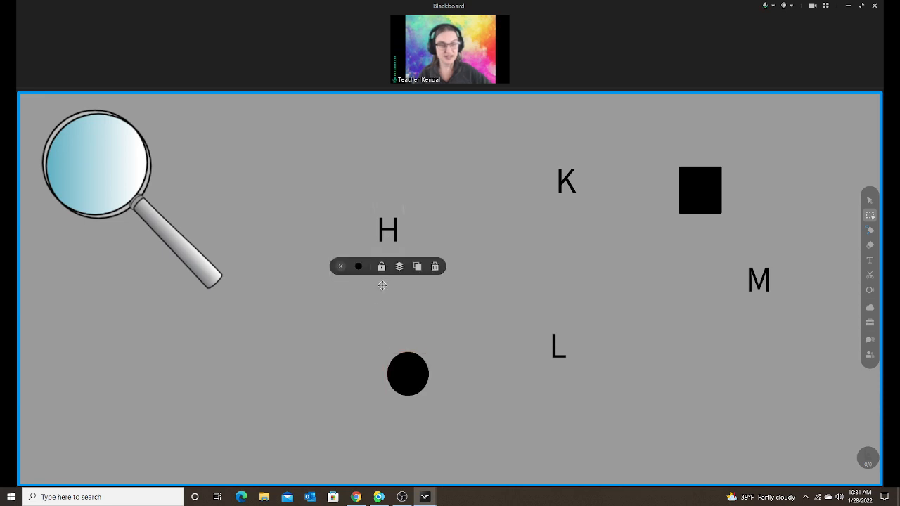
# Select the board background and fill it with black.
pyautogui.click(382, 265)
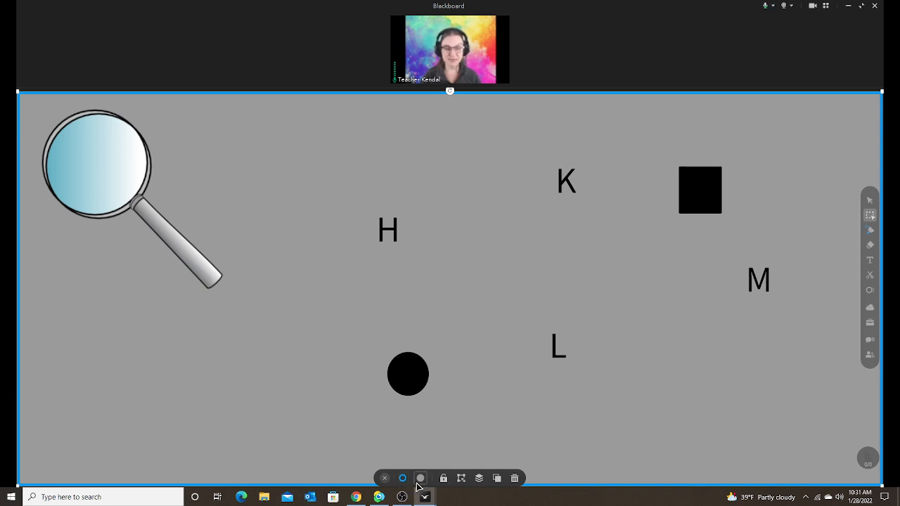
pyautogui.click(420, 478)
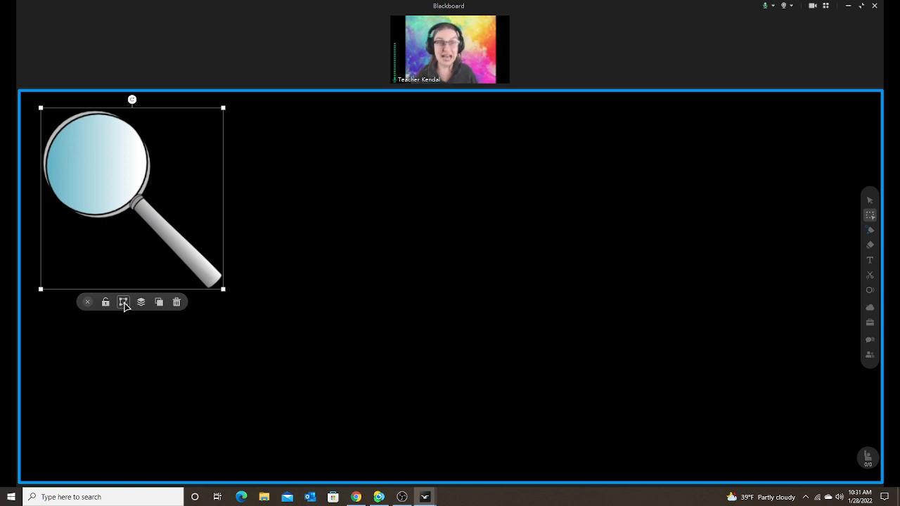
pyautogui.moveTo(125, 302)
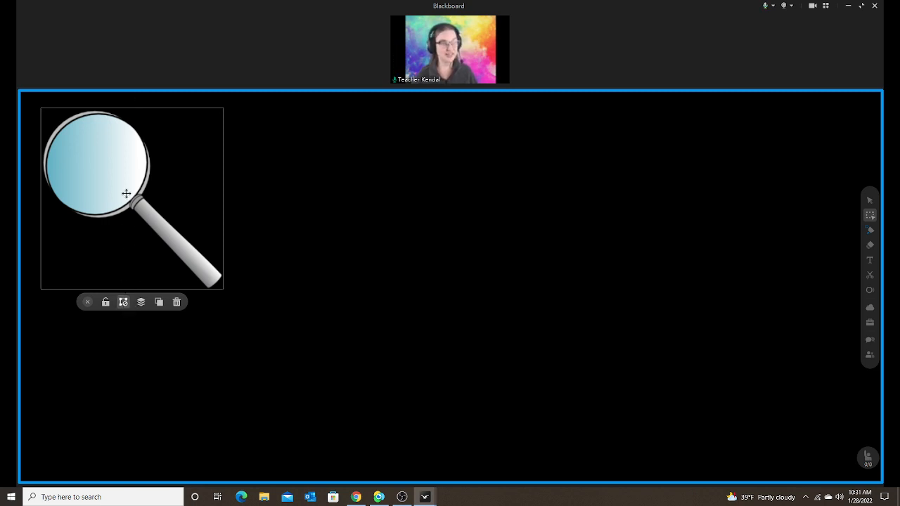
# Drag the magnifier over the hidden M and the black circle.
pyautogui.moveTo(126, 193); pyautogui.dragTo(307, 195)
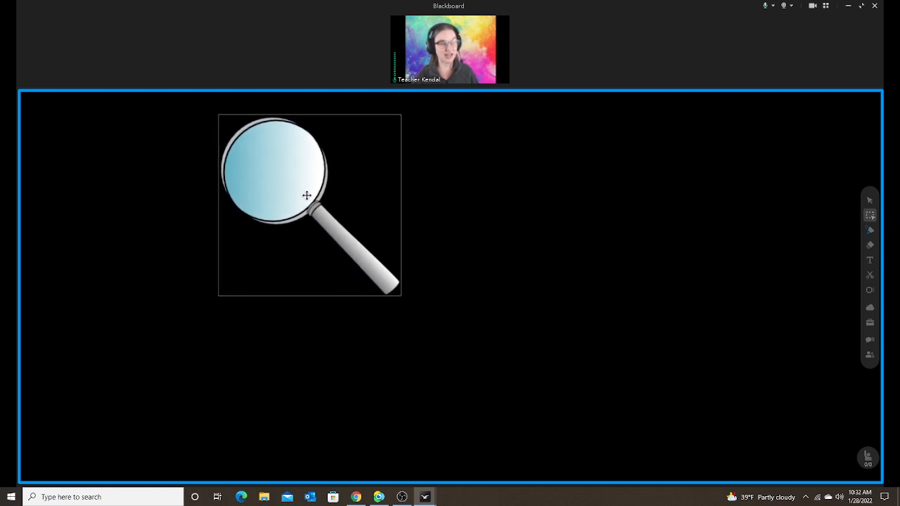
pyautogui.moveTo(308, 195); pyautogui.dragTo(409, 261)
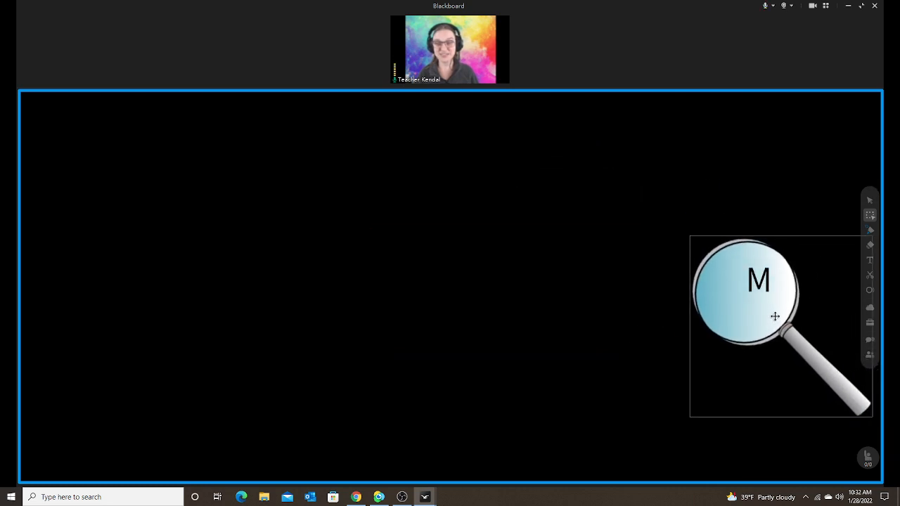
pyautogui.moveTo(773, 316); pyautogui.dragTo(450, 411)
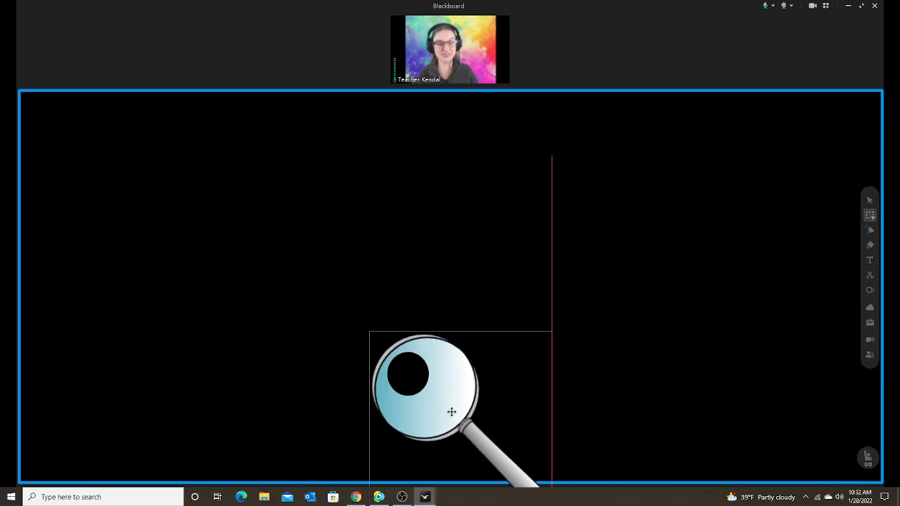
pyautogui.moveTo(452, 412); pyautogui.dragTo(262, 302)
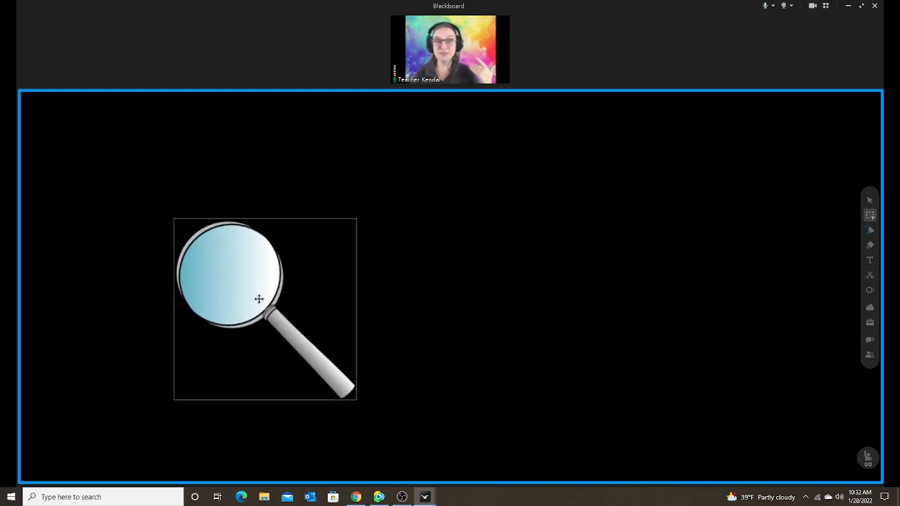
# Sweep the magnifier right, then centre, and leave it at the upper left.
pyautogui.moveTo(259, 299); pyautogui.dragTo(655, 265)
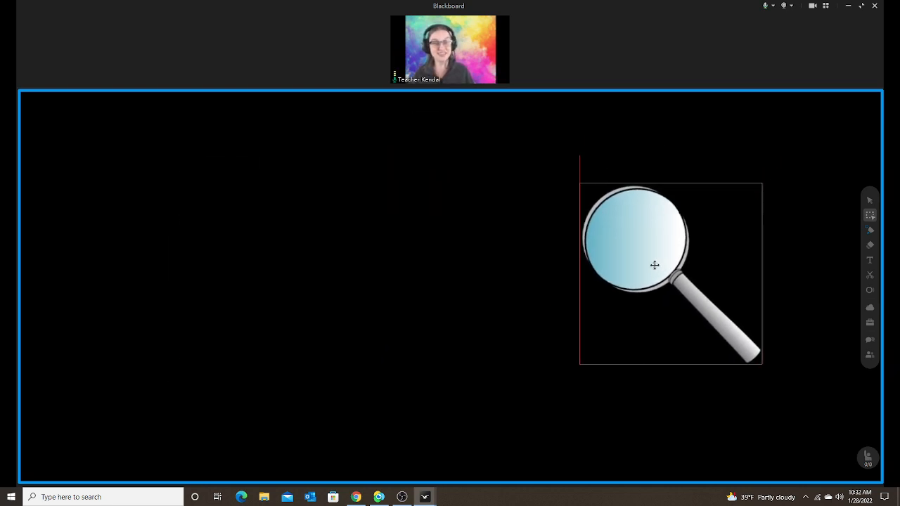
pyautogui.moveTo(654, 266); pyautogui.dragTo(522, 284)
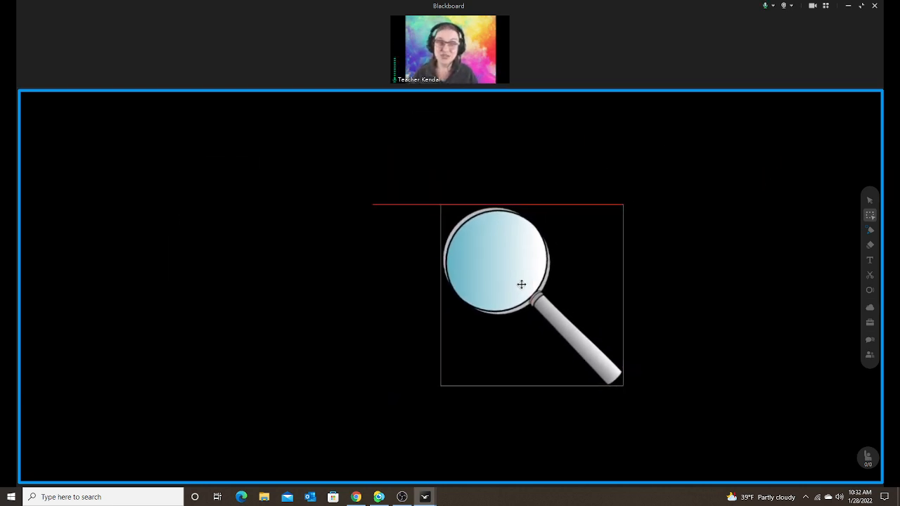
pyautogui.moveTo(520, 284); pyautogui.dragTo(189, 229)
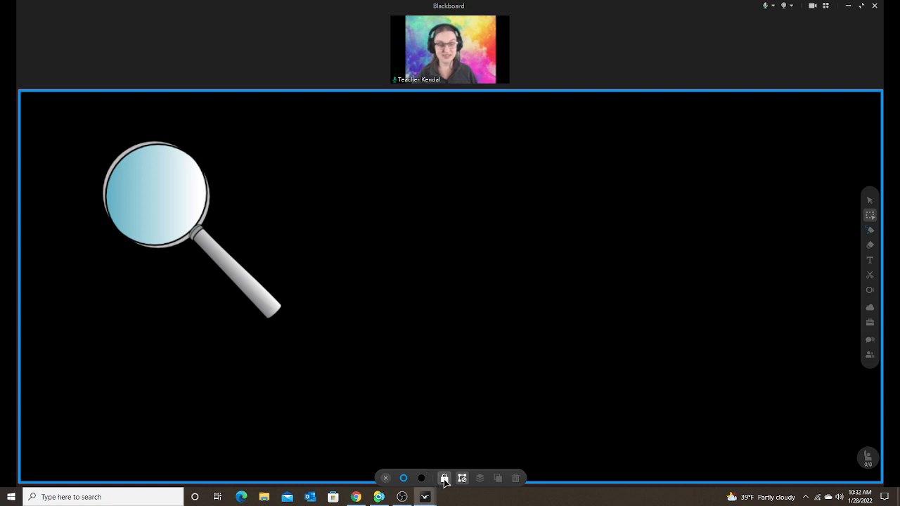
# Set the board background back to grey and reposition the magnifier near the upper left.
pyautogui.click(444, 478)
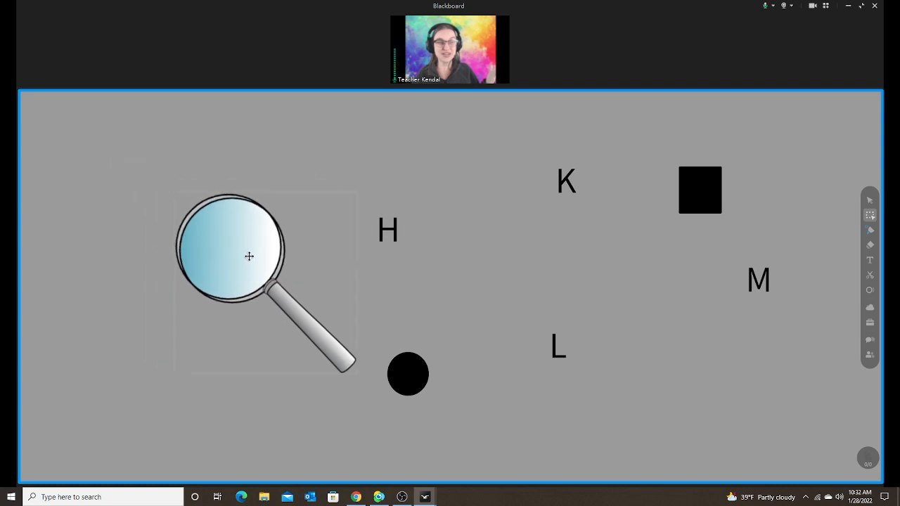
pyautogui.moveTo(230, 253); pyautogui.dragTo(391, 232)
pyautogui.write('h')
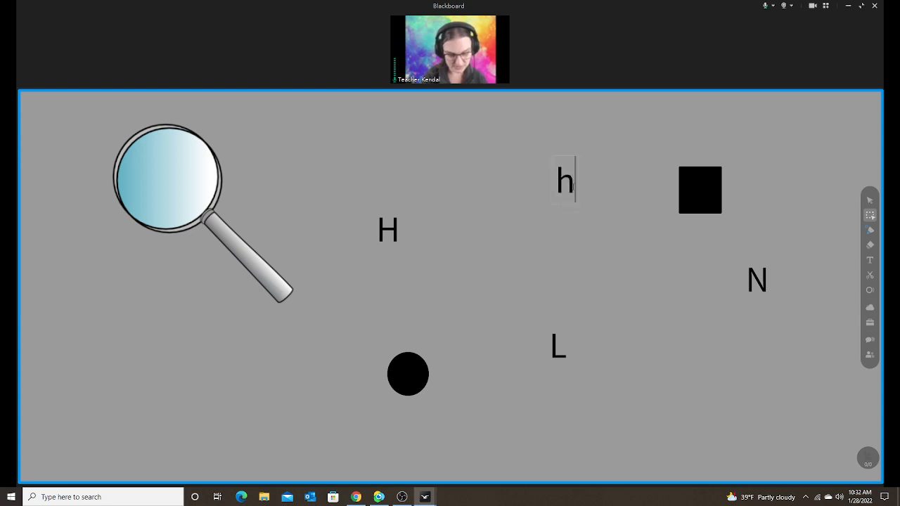
# Type 'at' after the lowercase h to form the word 'hat'.
pyautogui.write('at')
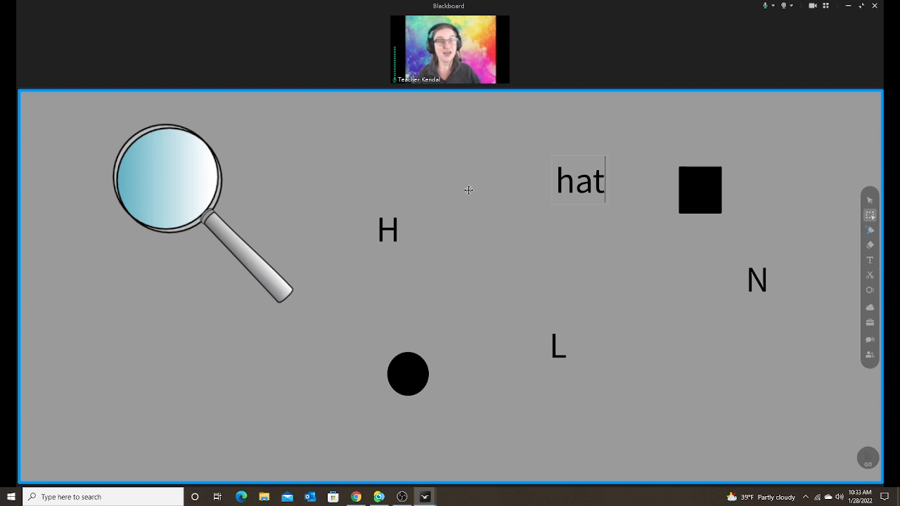
pyautogui.moveTo(444, 241)
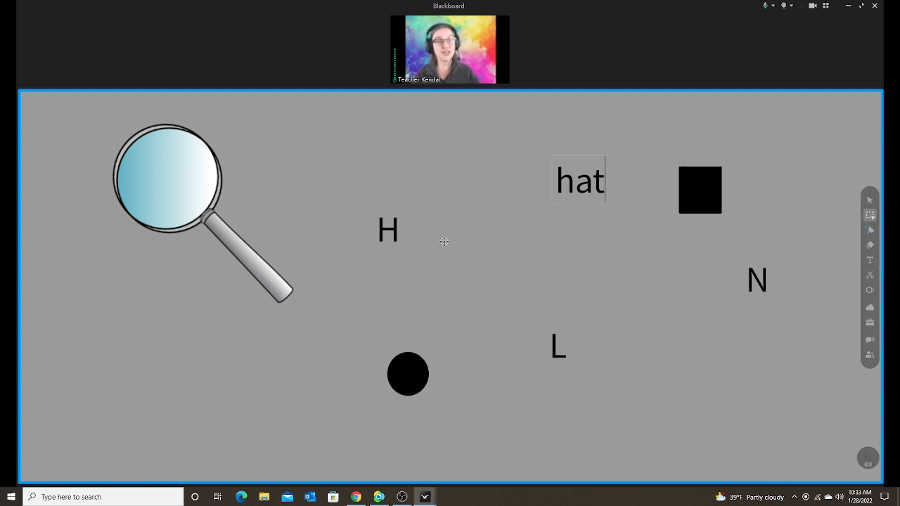
pyautogui.moveTo(447, 232)
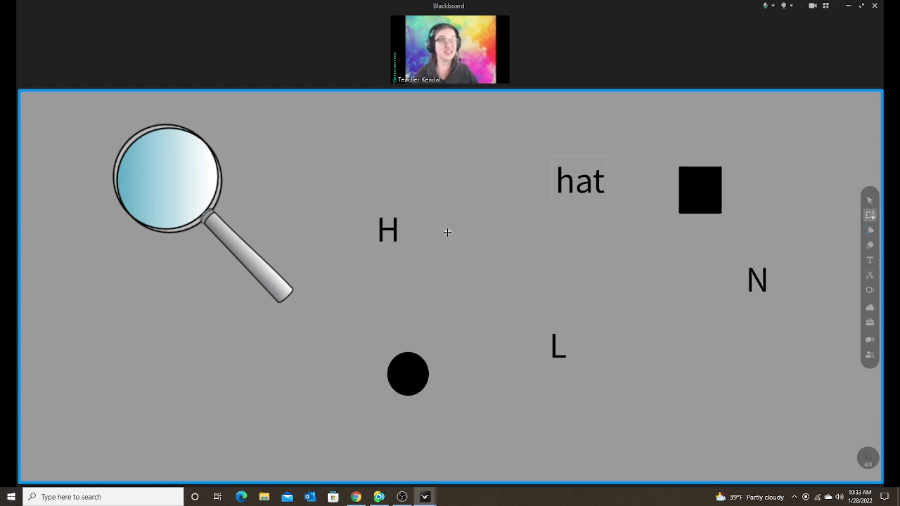